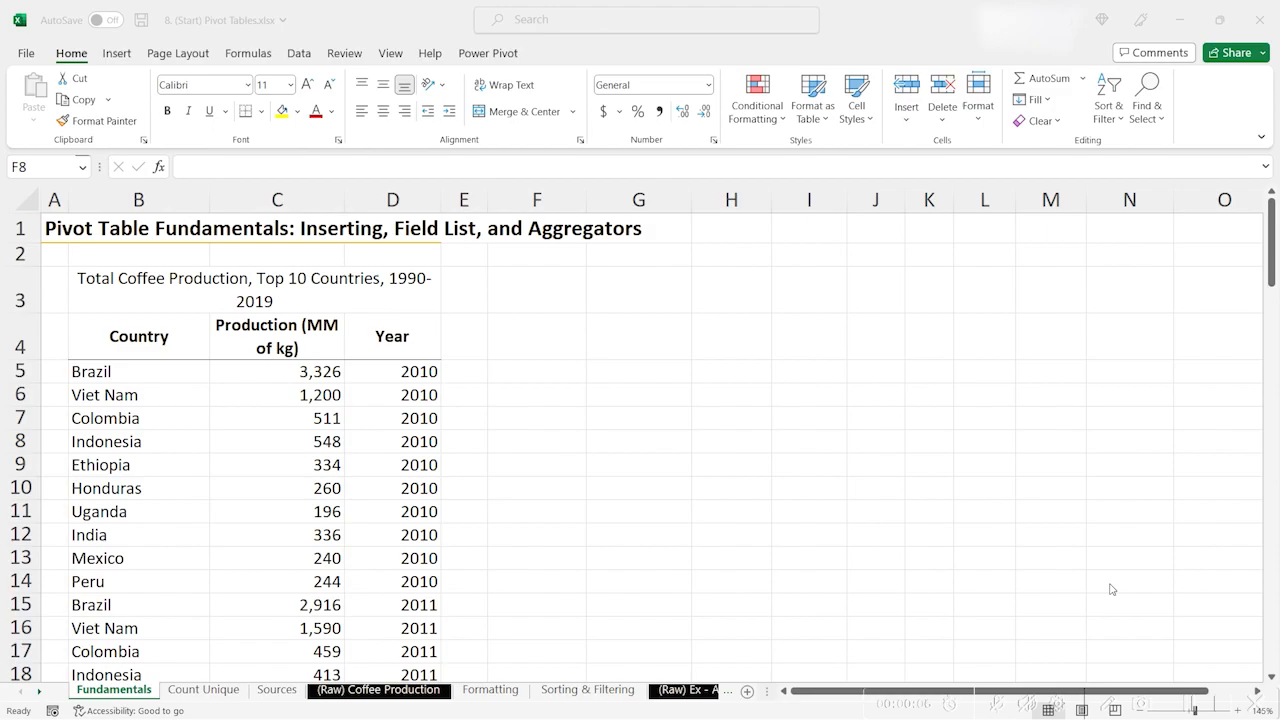
pyautogui.moveTo(186, 698)
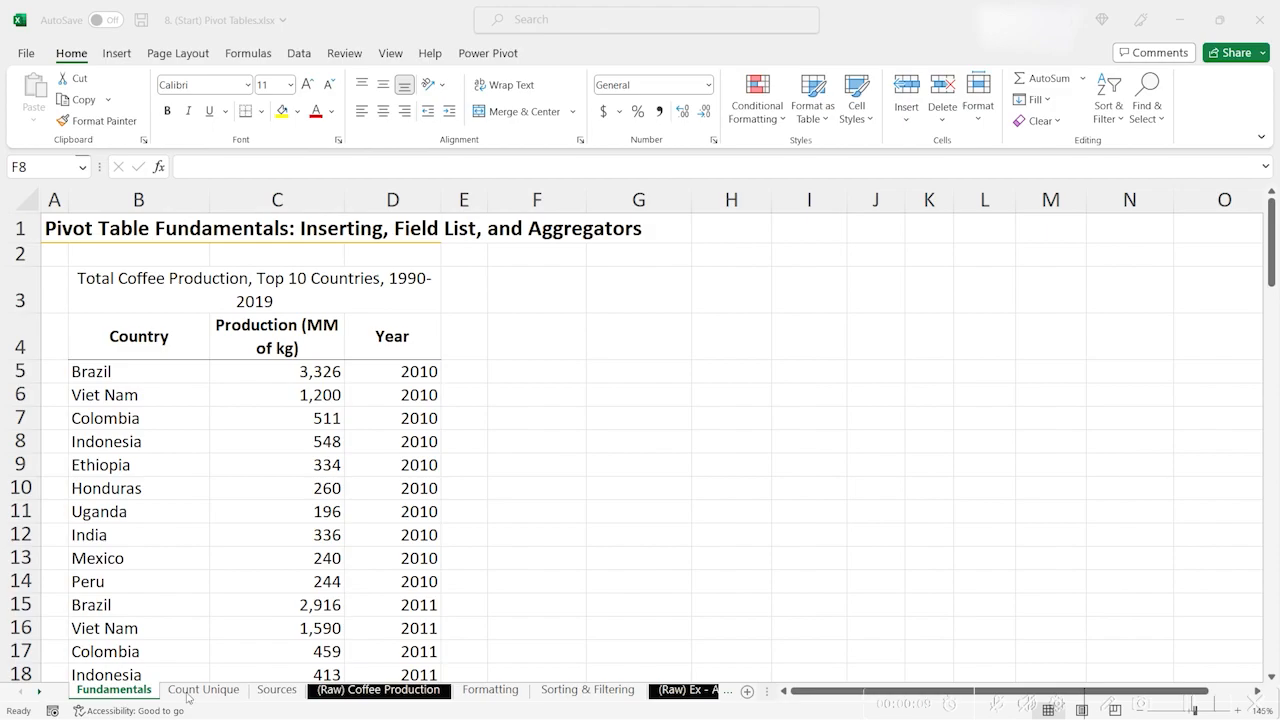
# - Inspect the coffee data, selecting country names, a record and the Country, Production and Year headers
pyautogui.scroll(-3)
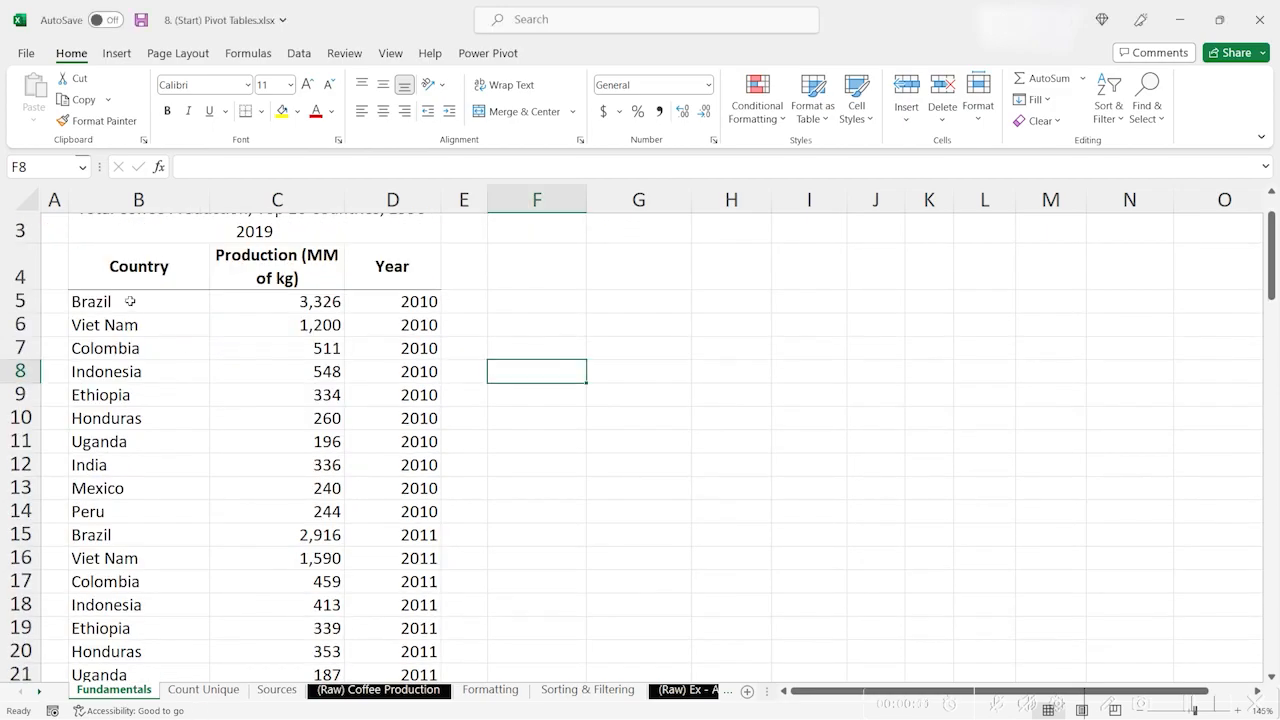
pyautogui.click(110, 301)
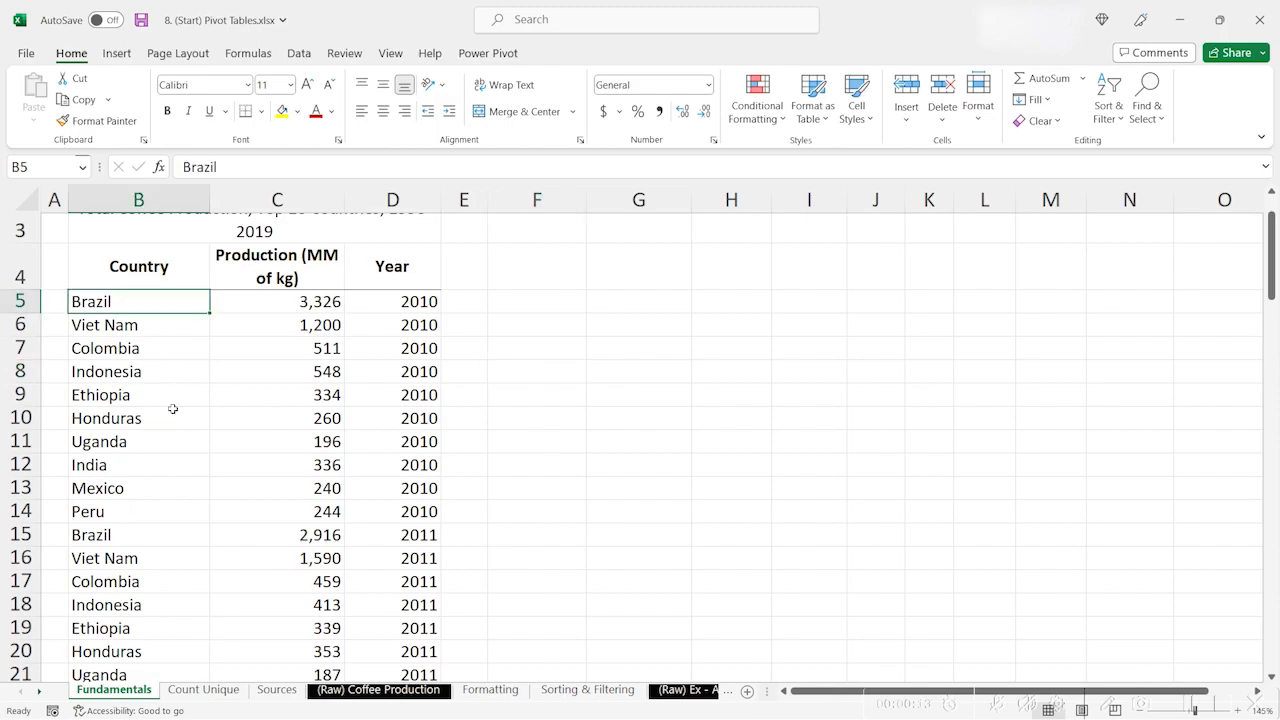
pyautogui.moveTo(138, 301); pyautogui.dragTo(138, 511)
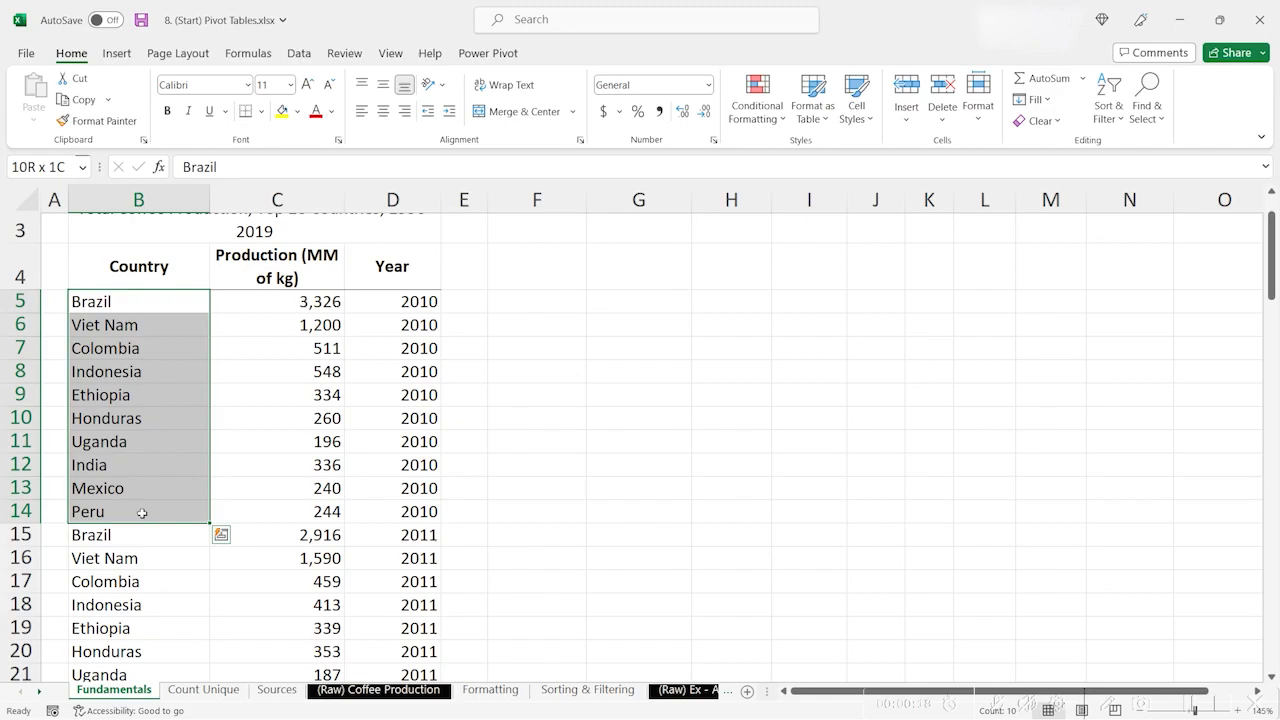
pyautogui.scroll(-3)
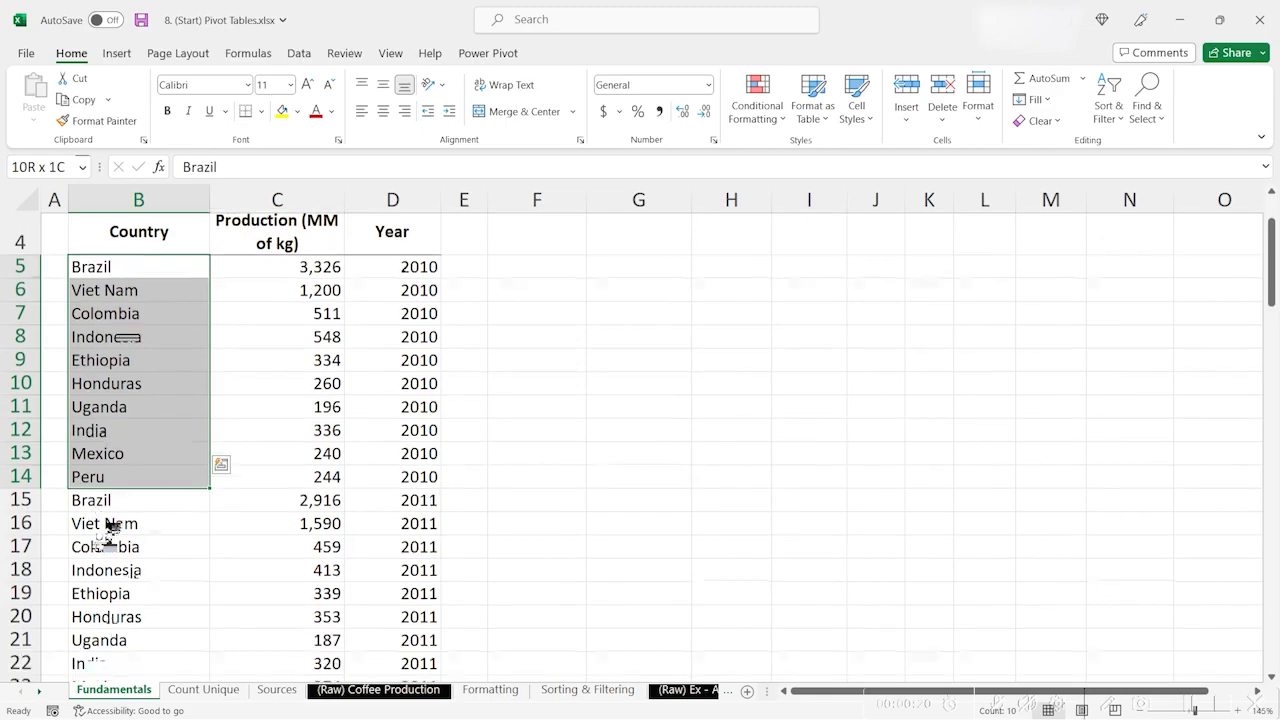
pyautogui.scroll(3)
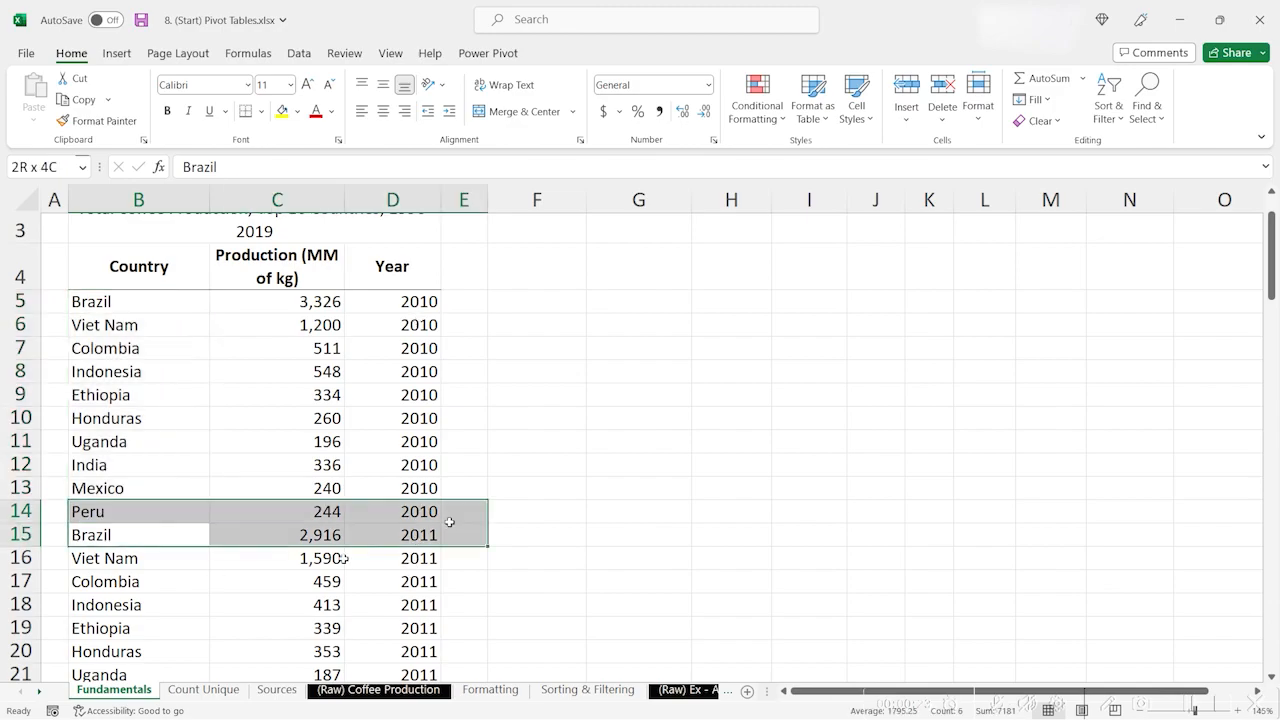
pyautogui.click(410, 535)
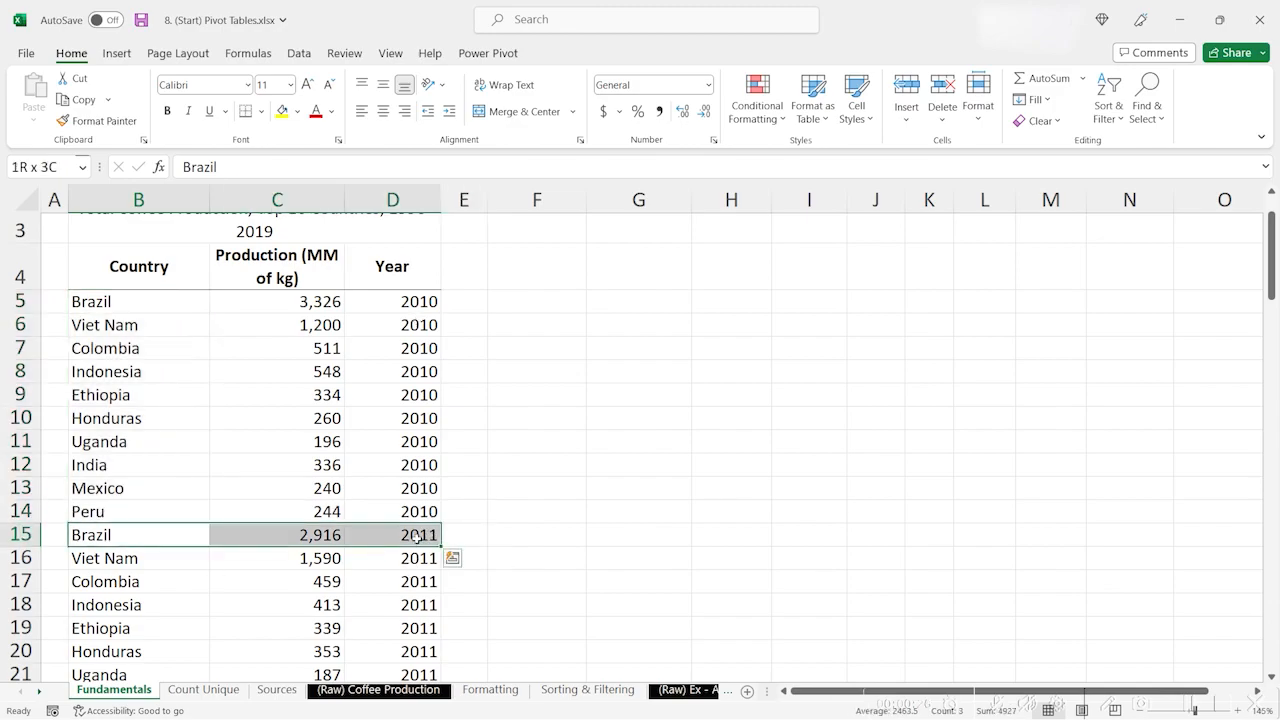
pyautogui.click(277, 441)
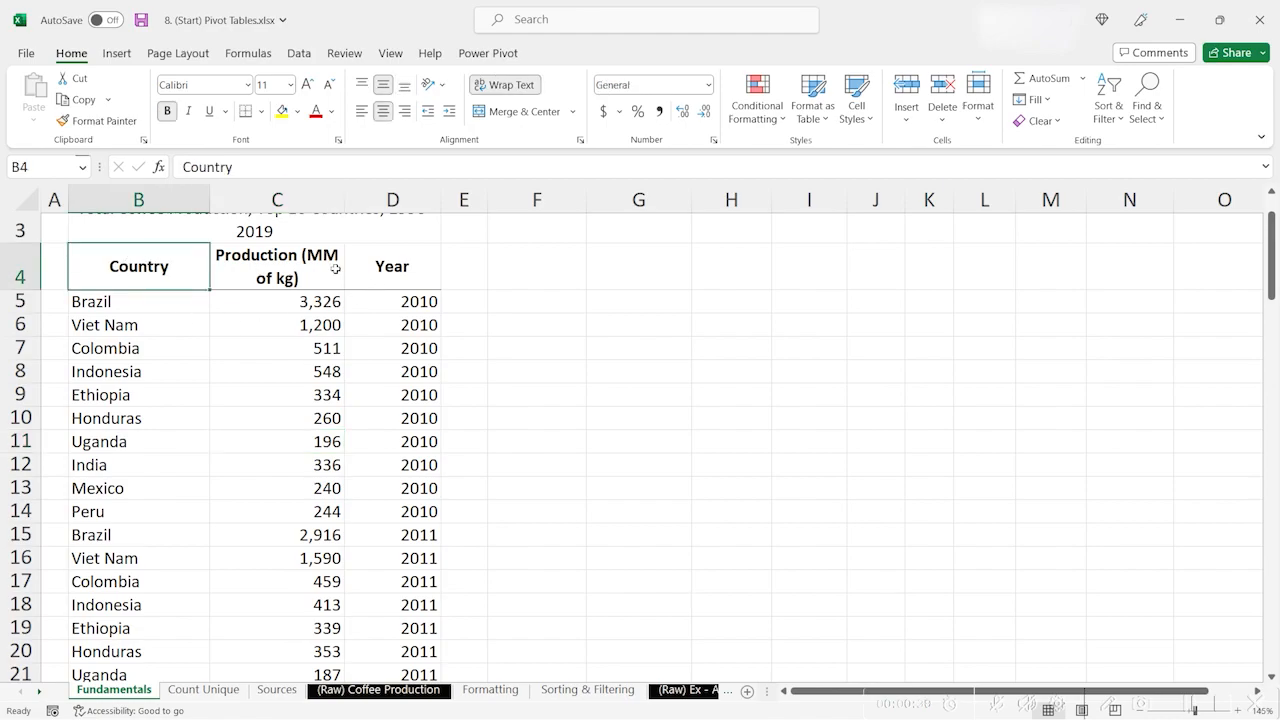
pyautogui.click(277, 266)
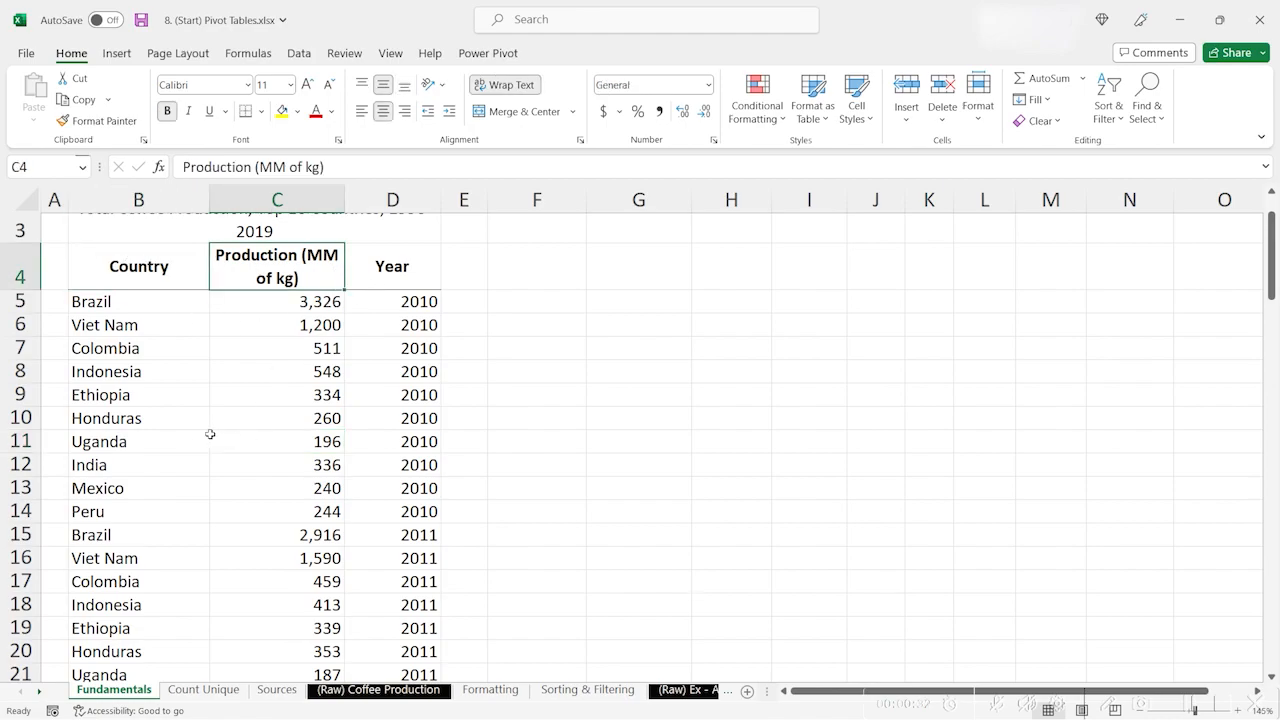
pyautogui.moveTo(81, 267)
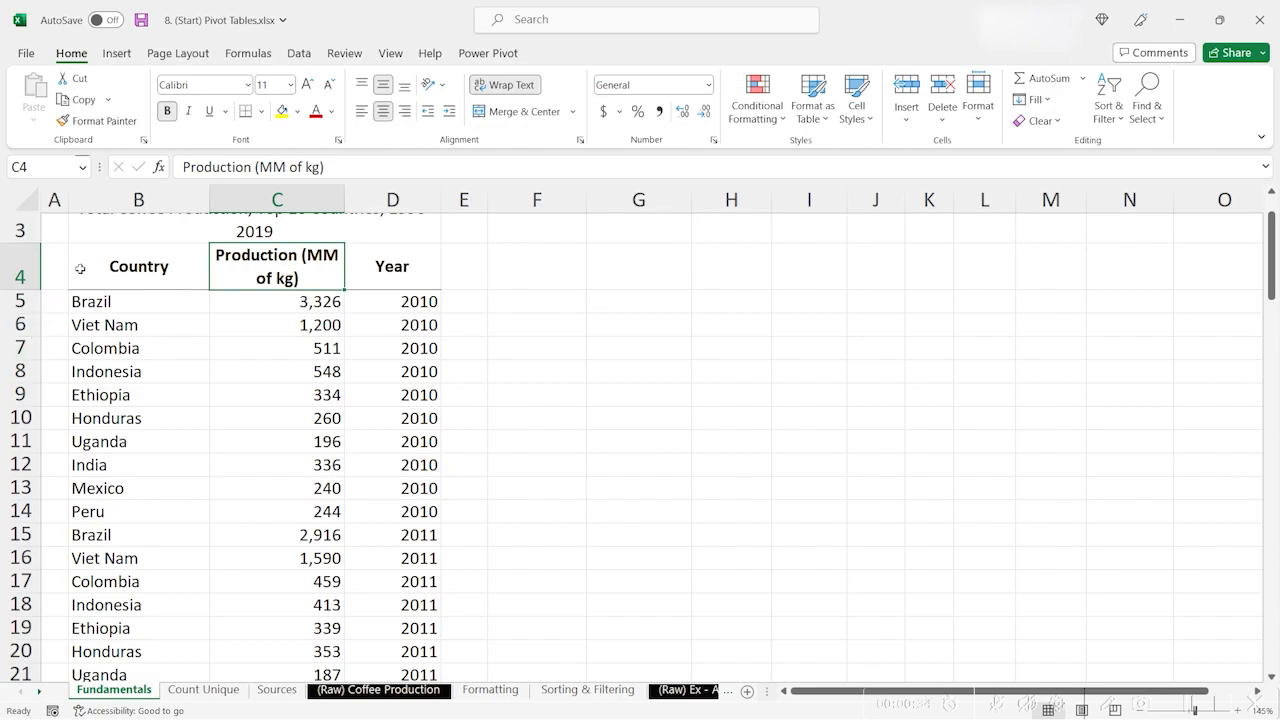
pyautogui.click(392, 266)
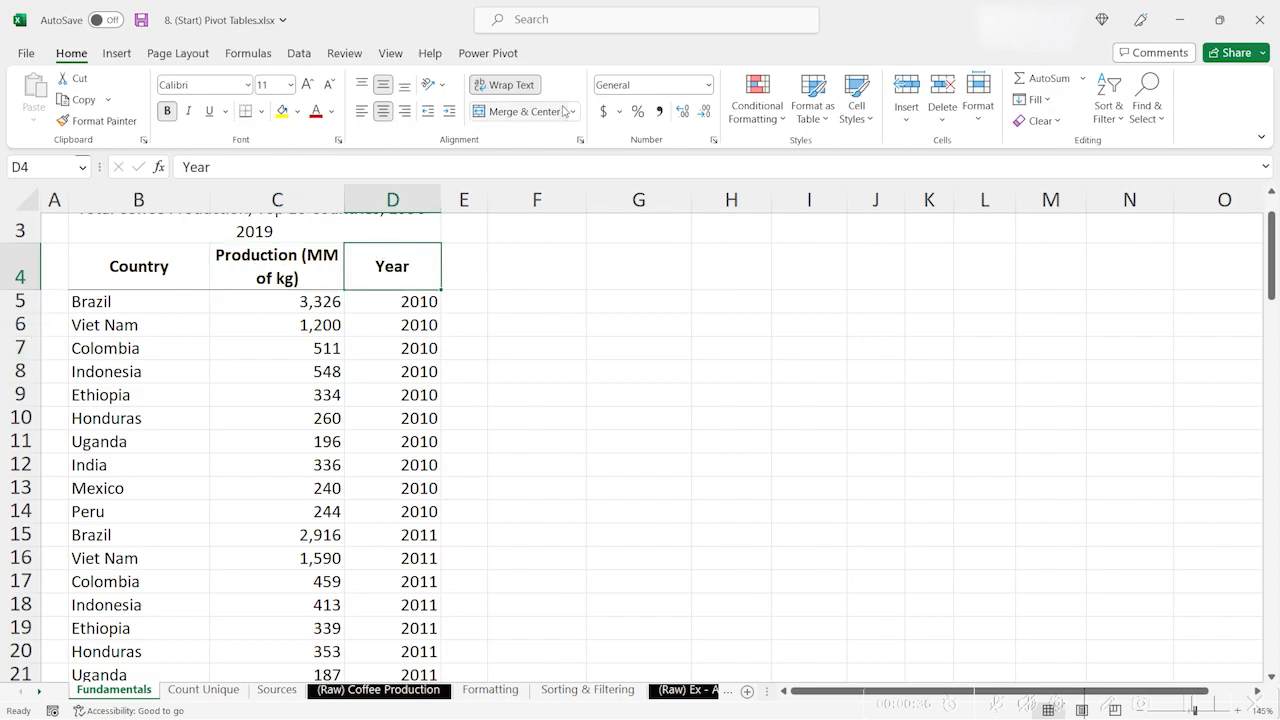
pyautogui.scroll(3)
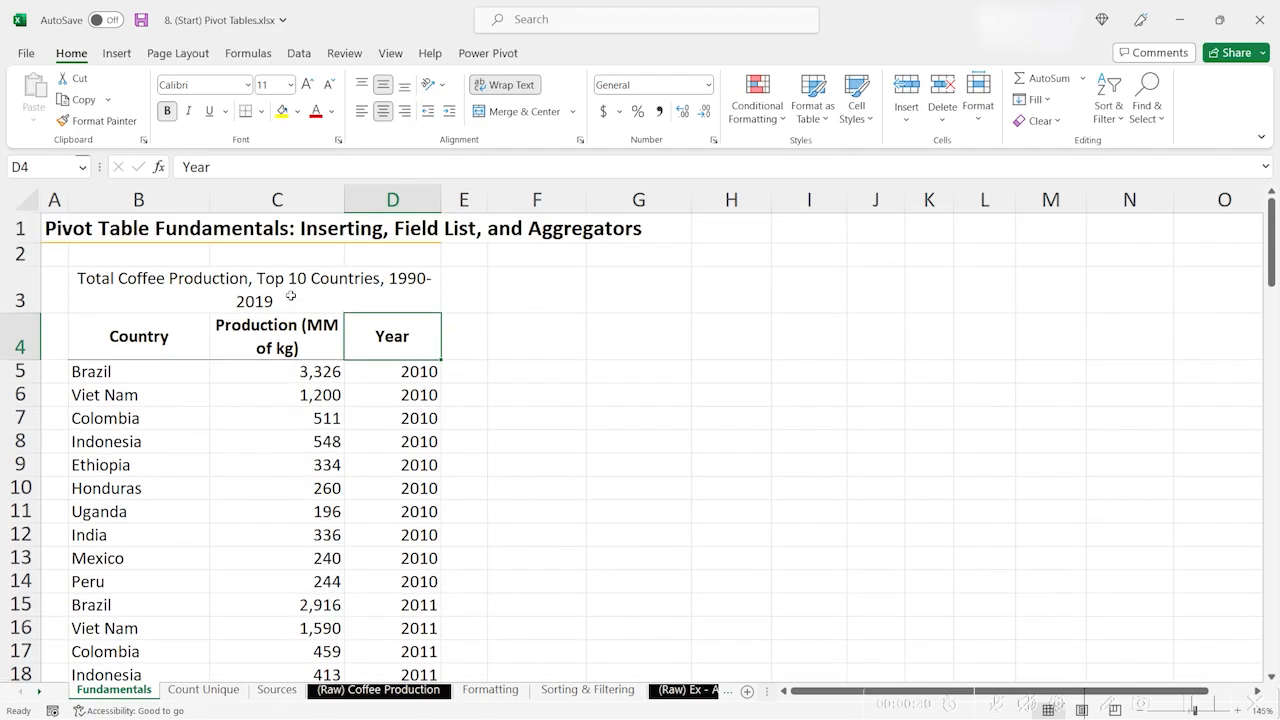
pyautogui.moveTo(329, 452)
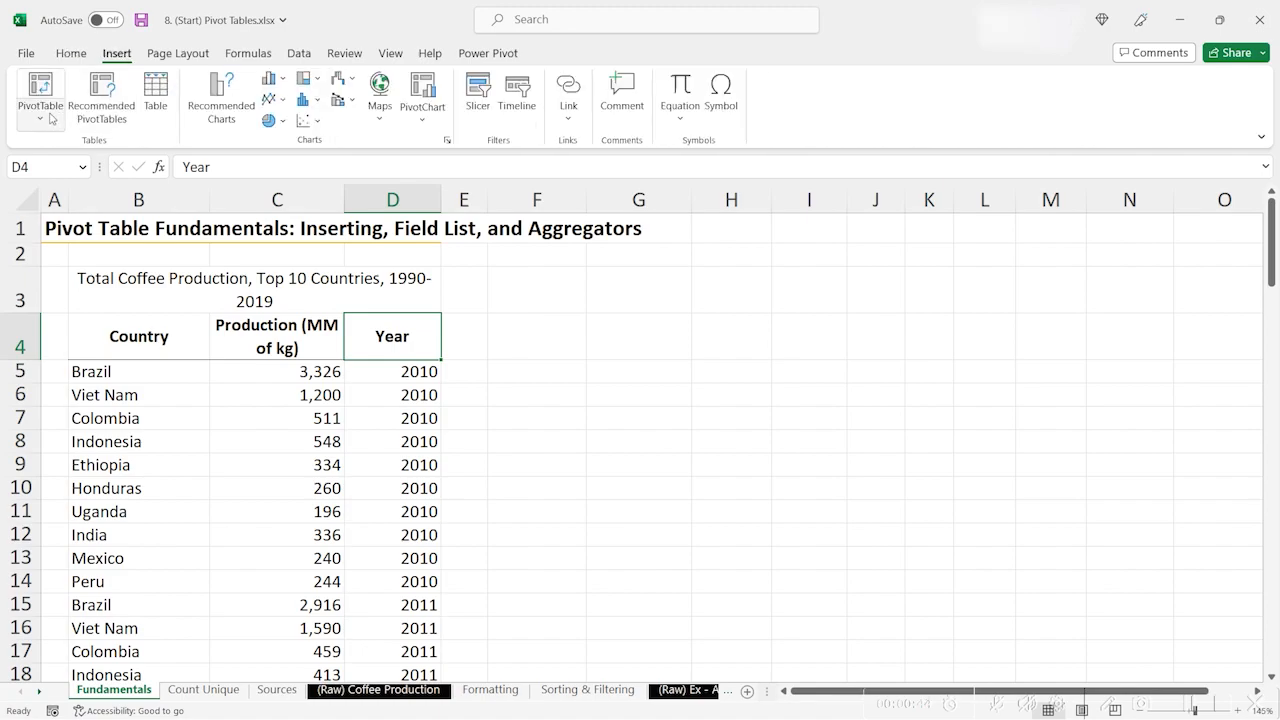
# - Insert a PivotTable from the coffee data range, placed at F4 on the existing sheet
pyautogui.click(38, 95)
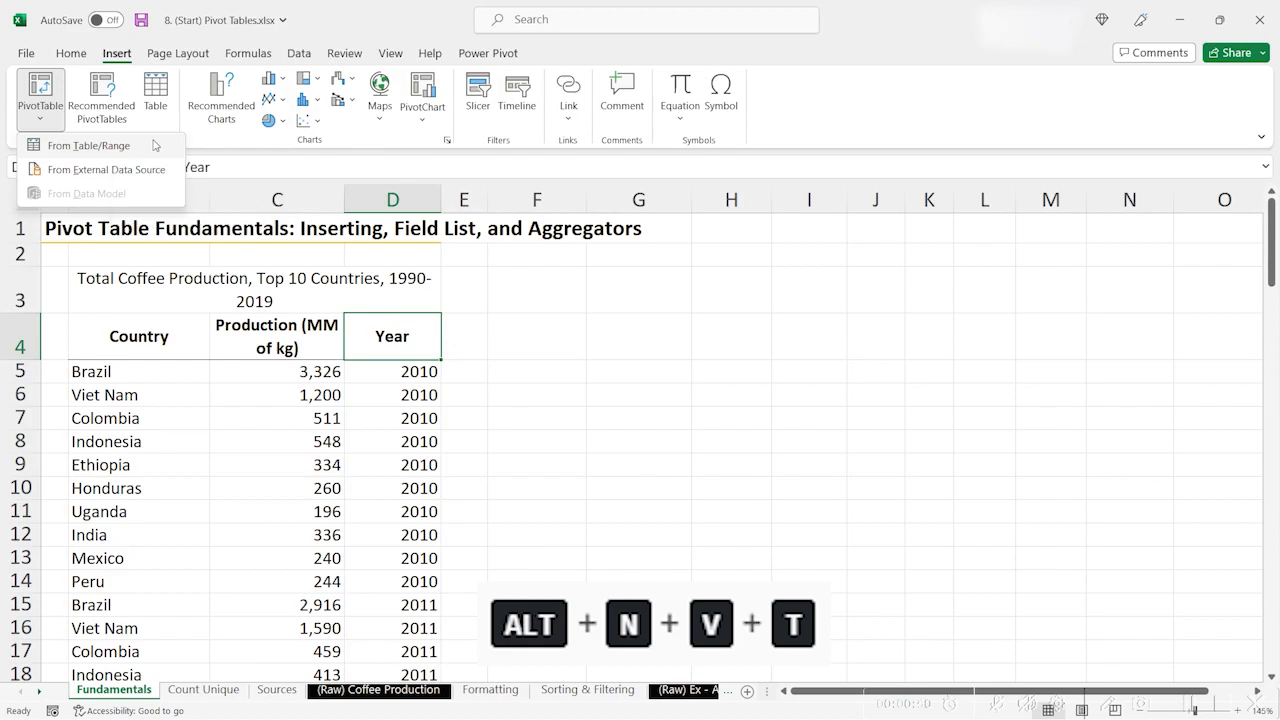
pyautogui.click(88, 145)
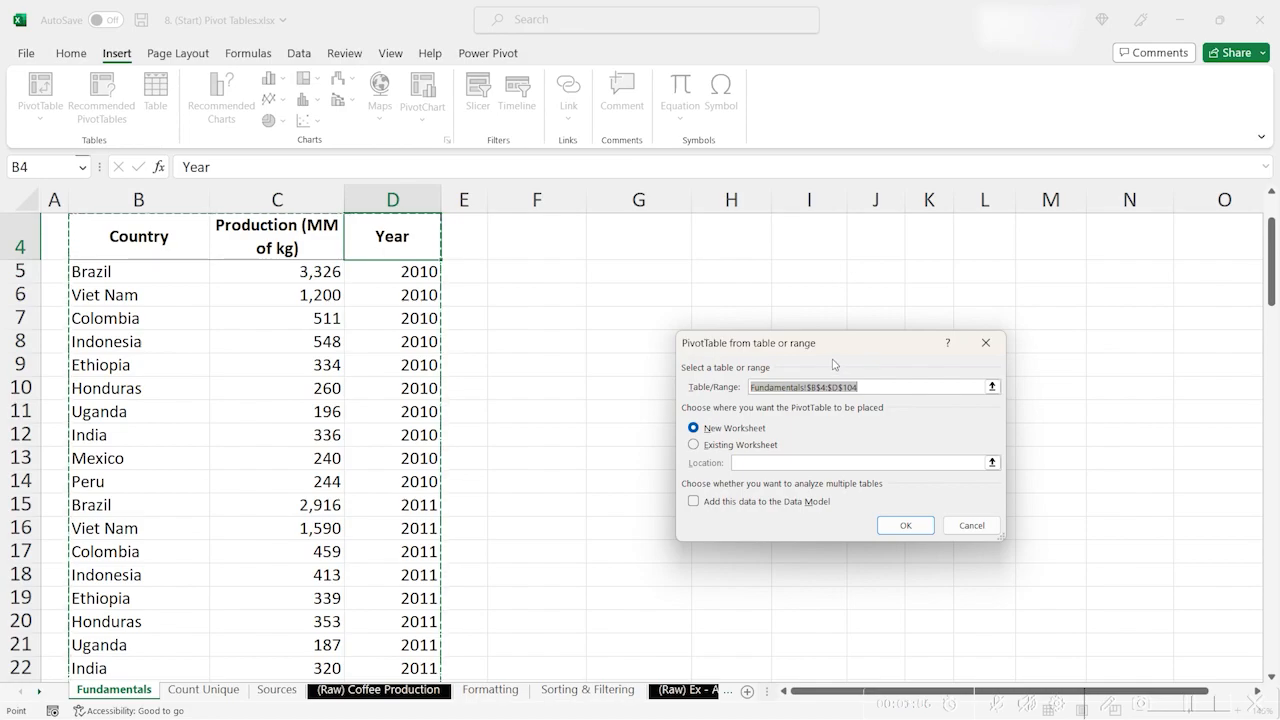
pyautogui.moveTo(828, 360)
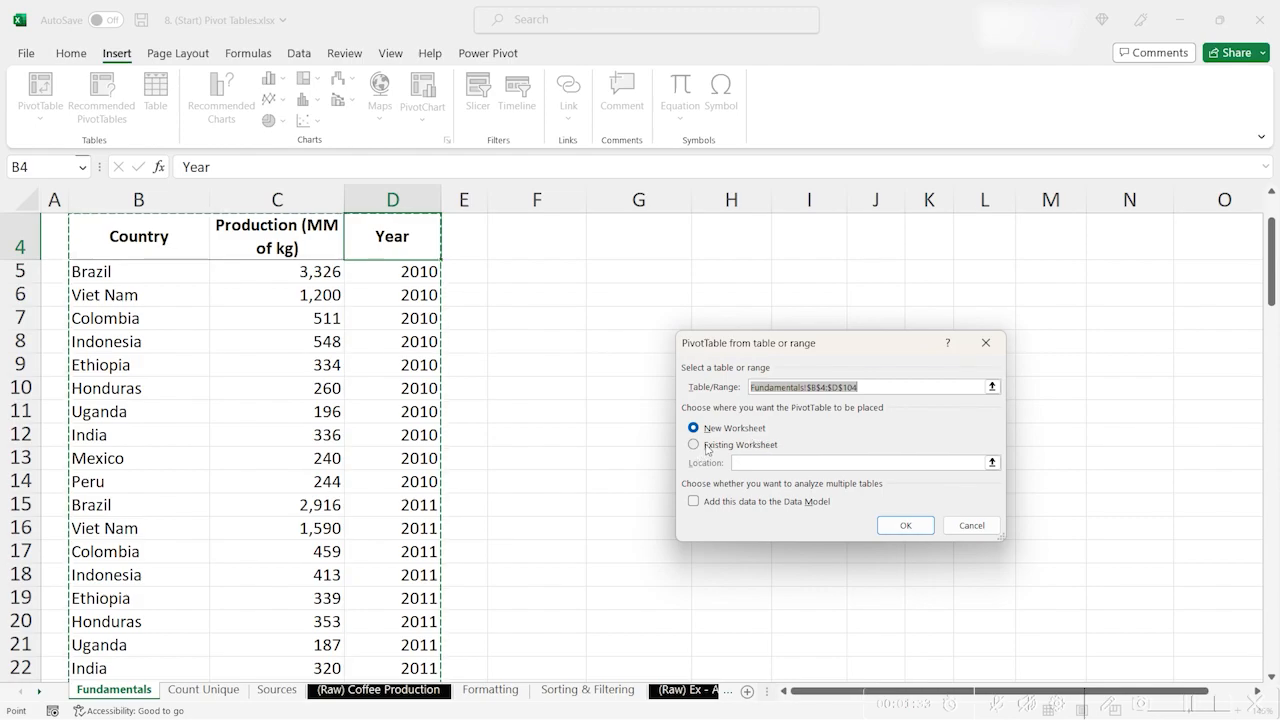
pyautogui.click(693, 445)
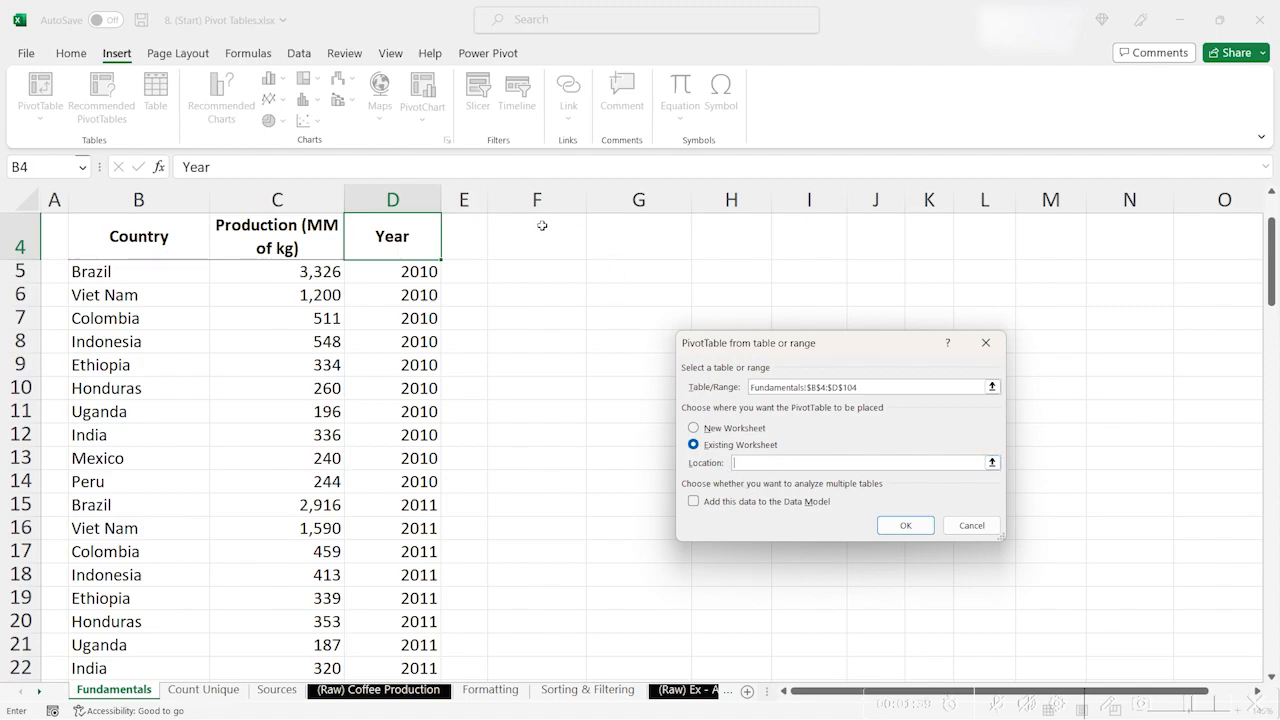
pyautogui.click(537, 236)
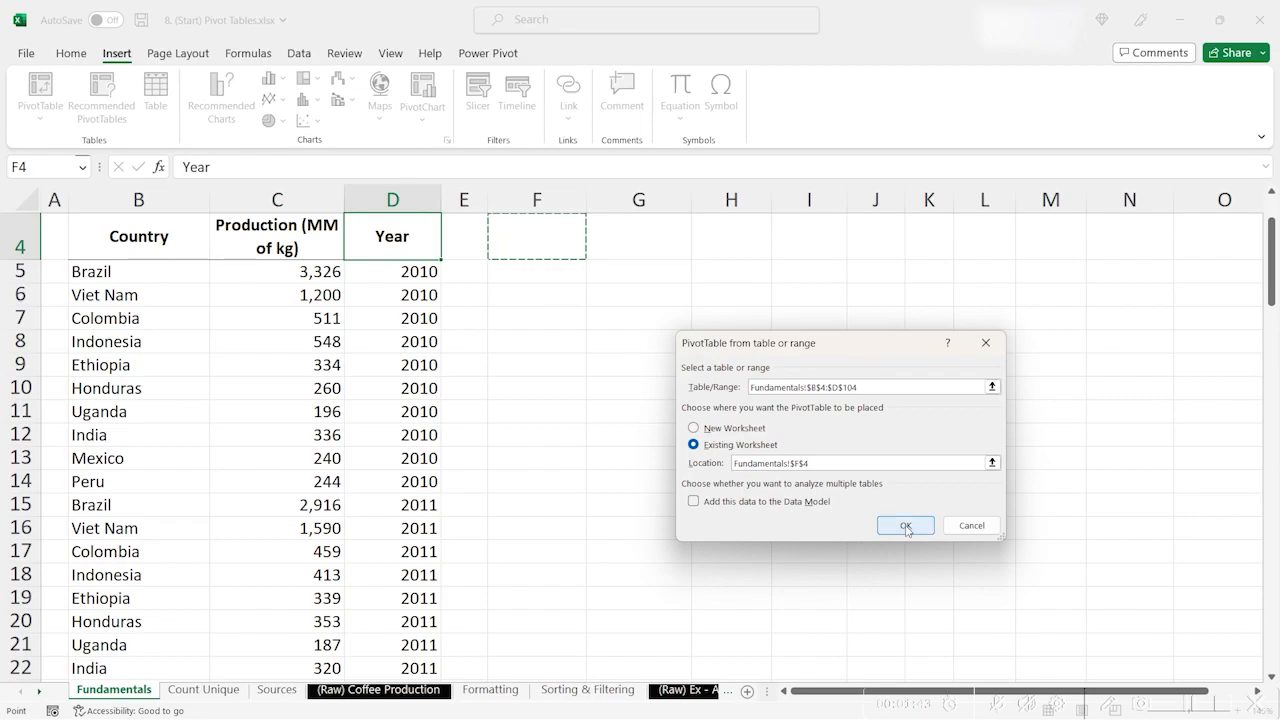
pyautogui.click(906, 525)
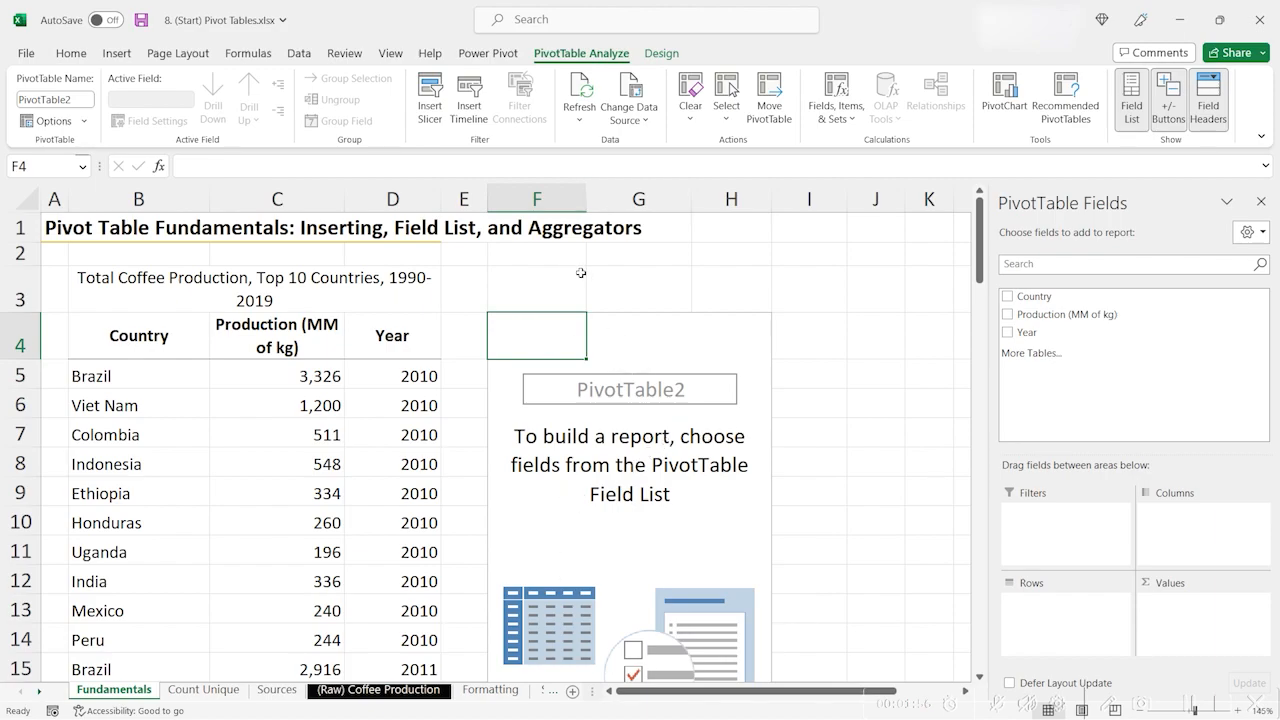
pyautogui.moveTo(595, 279)
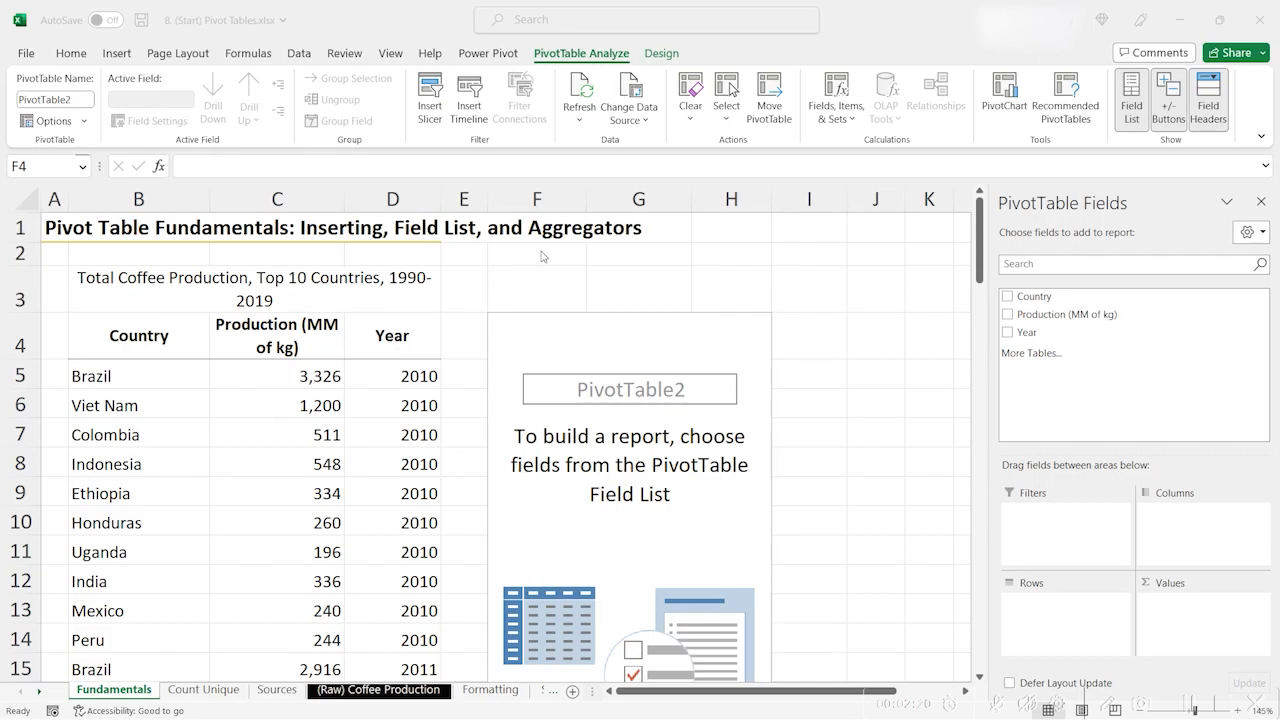
# - Browse the Design and PivotTable Analyze tabs, then hide the PivotTable Fields pane
pyautogui.click(660, 53)
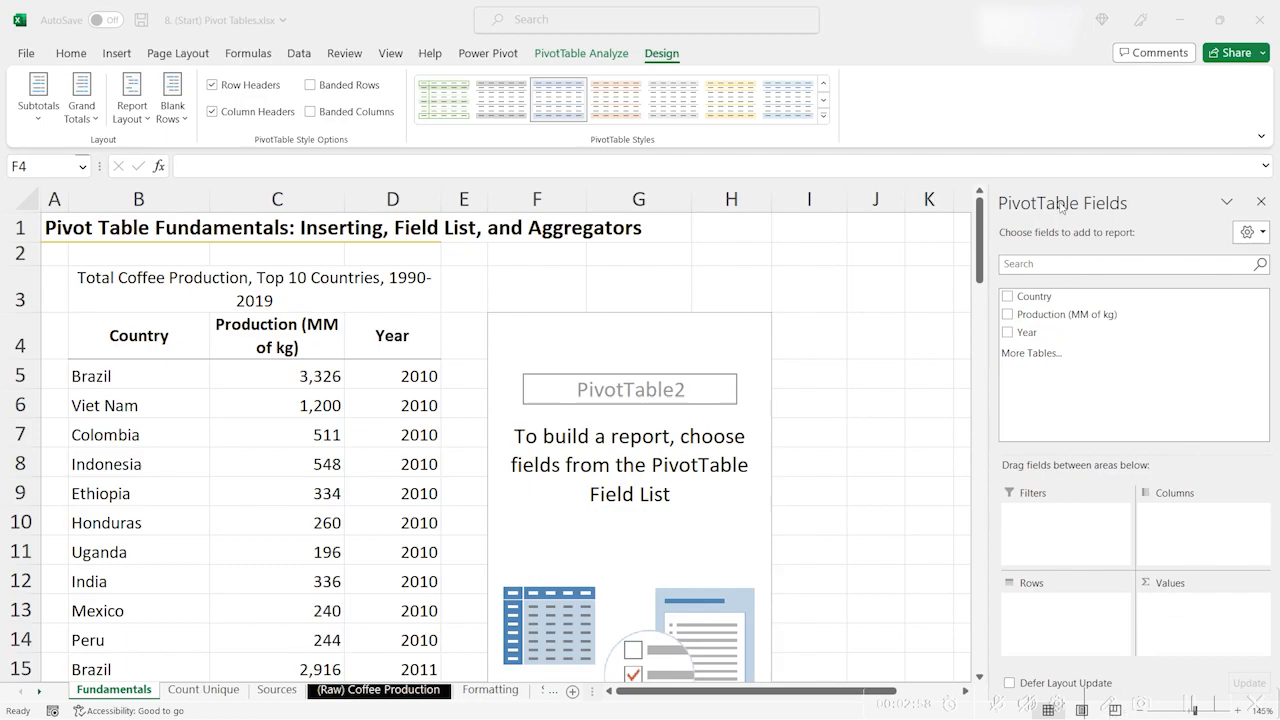
pyautogui.moveTo(502, 380)
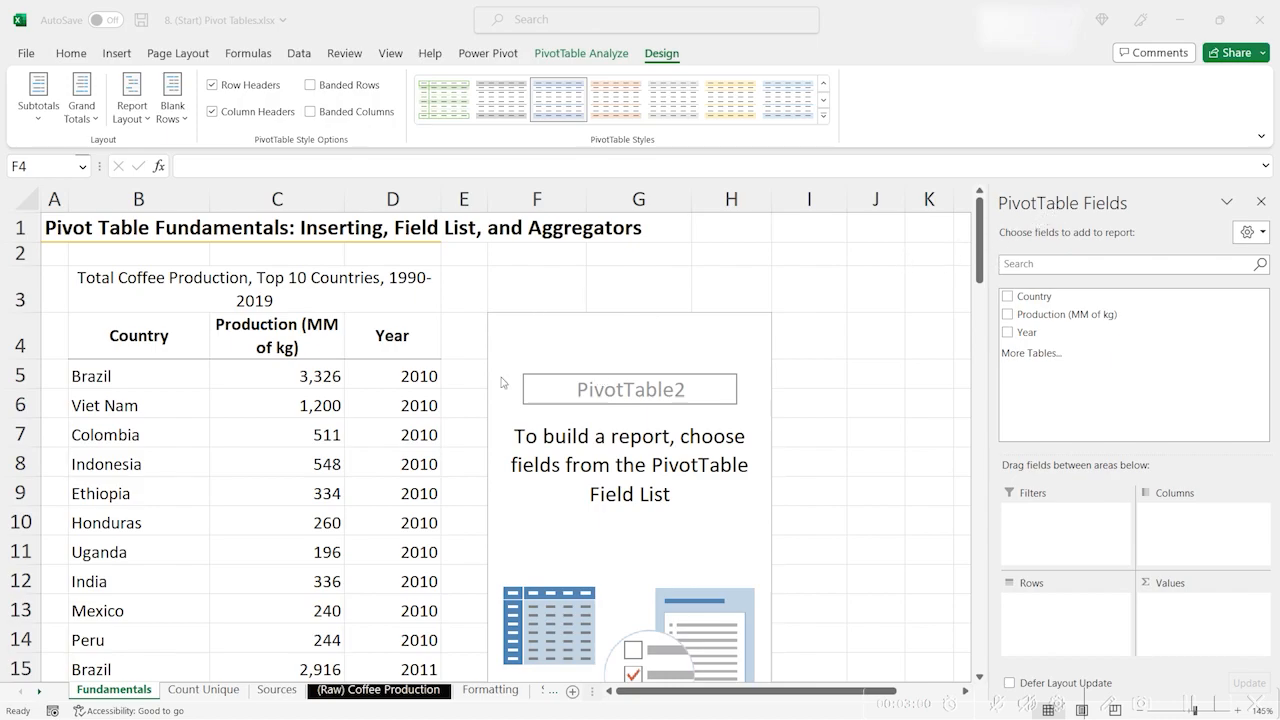
pyautogui.moveTo(722, 497)
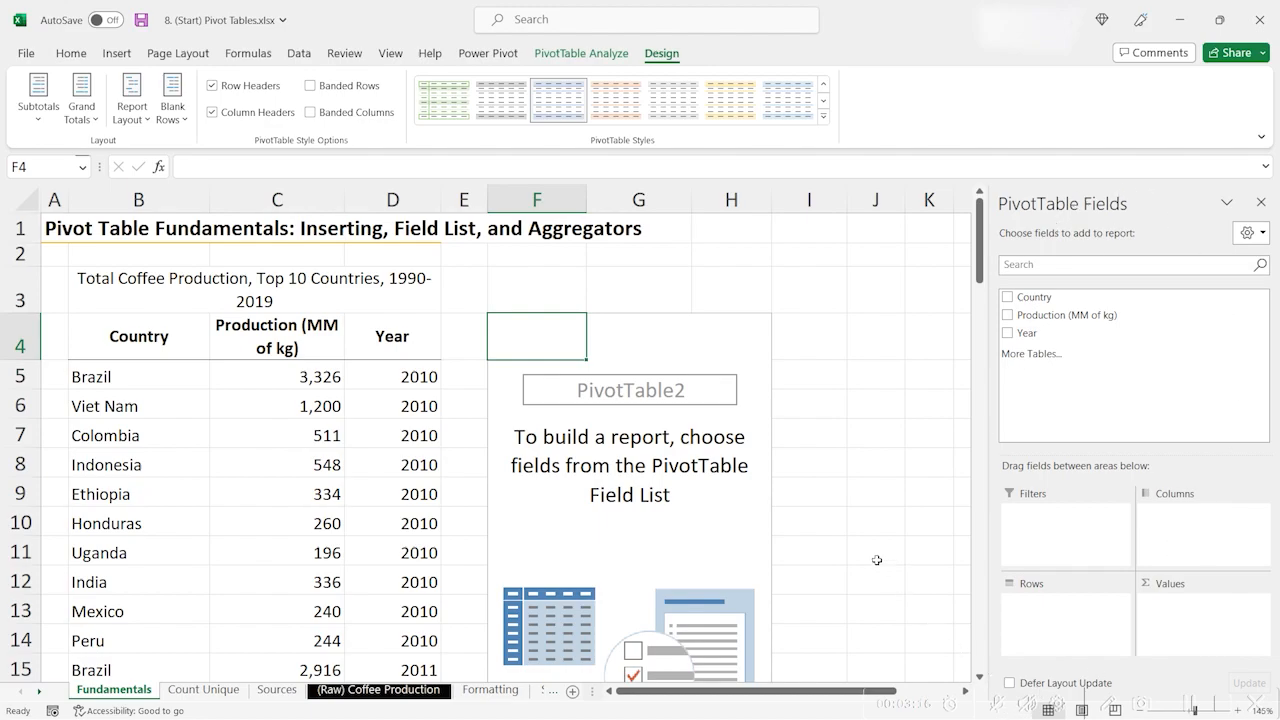
pyautogui.moveTo(710, 155)
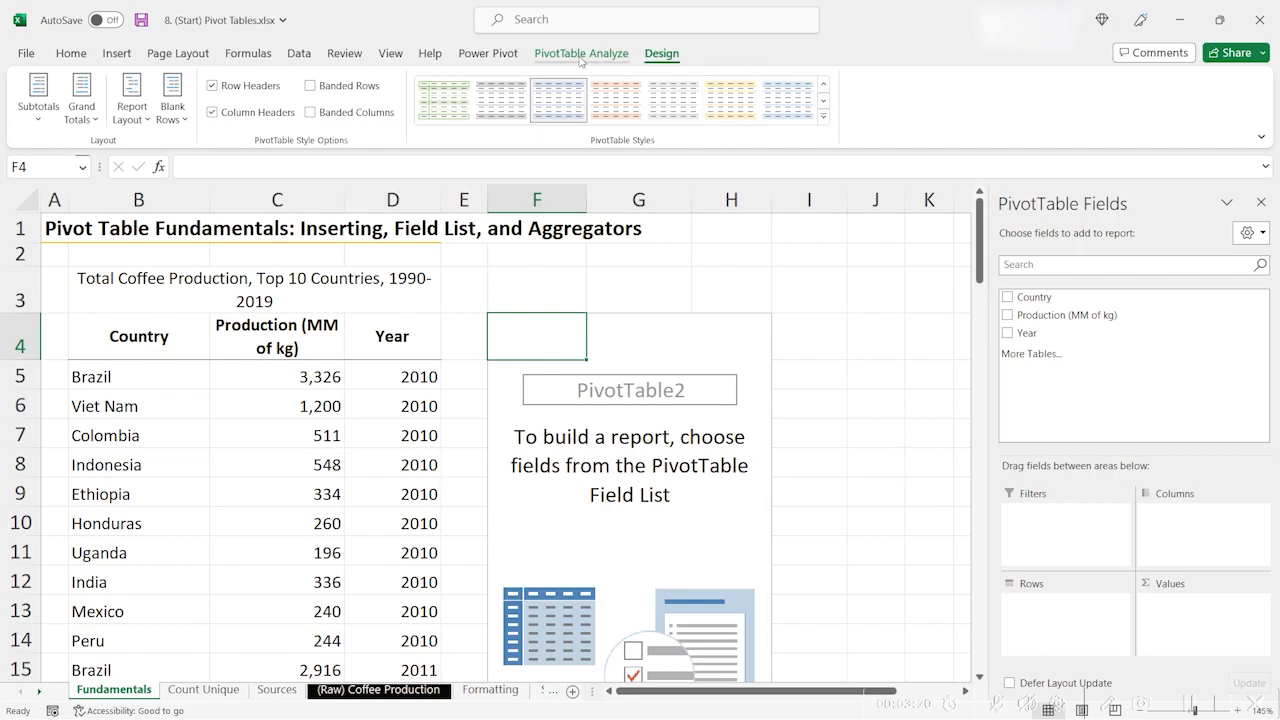
pyautogui.click(581, 53)
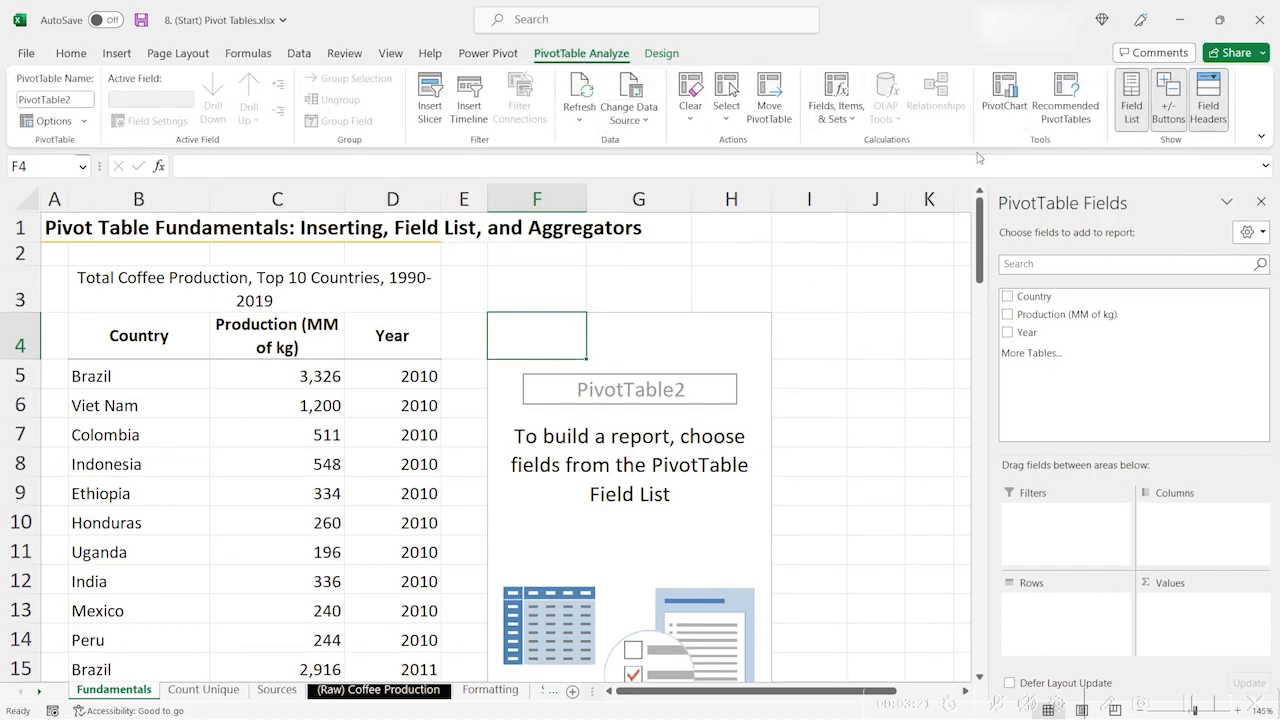
pyautogui.moveTo(1128, 97)
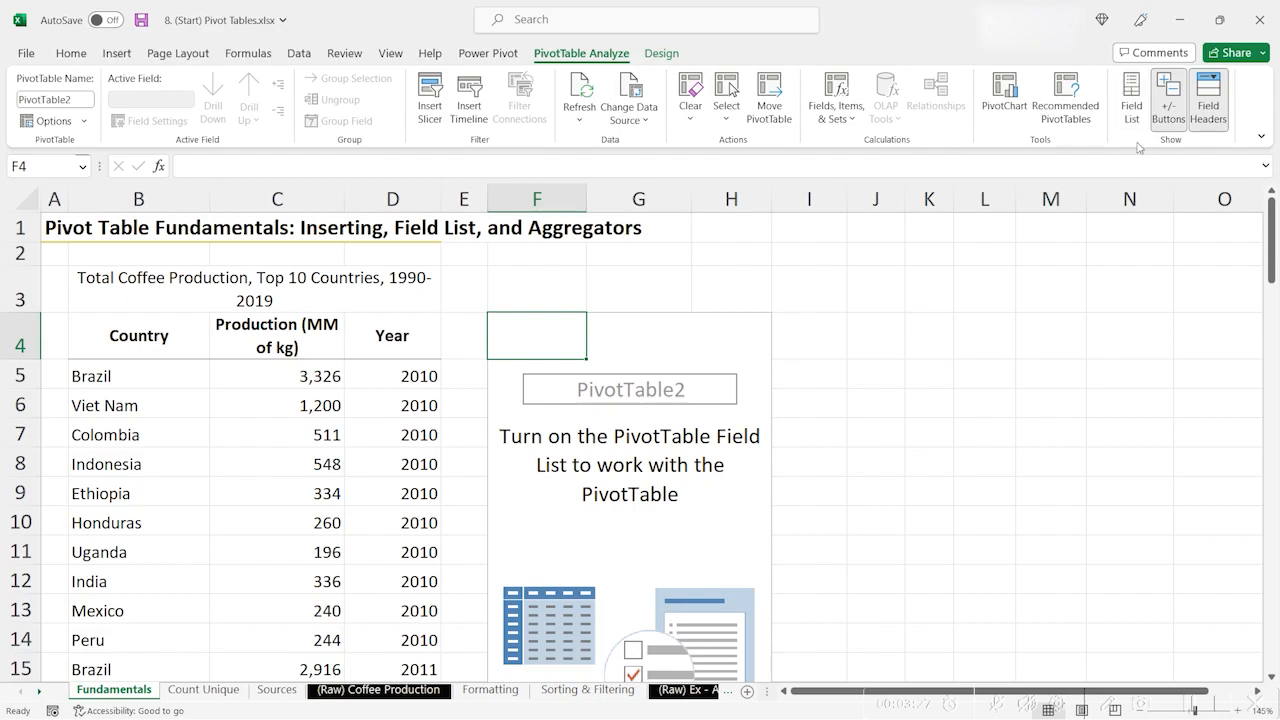
pyautogui.click(1132, 97)
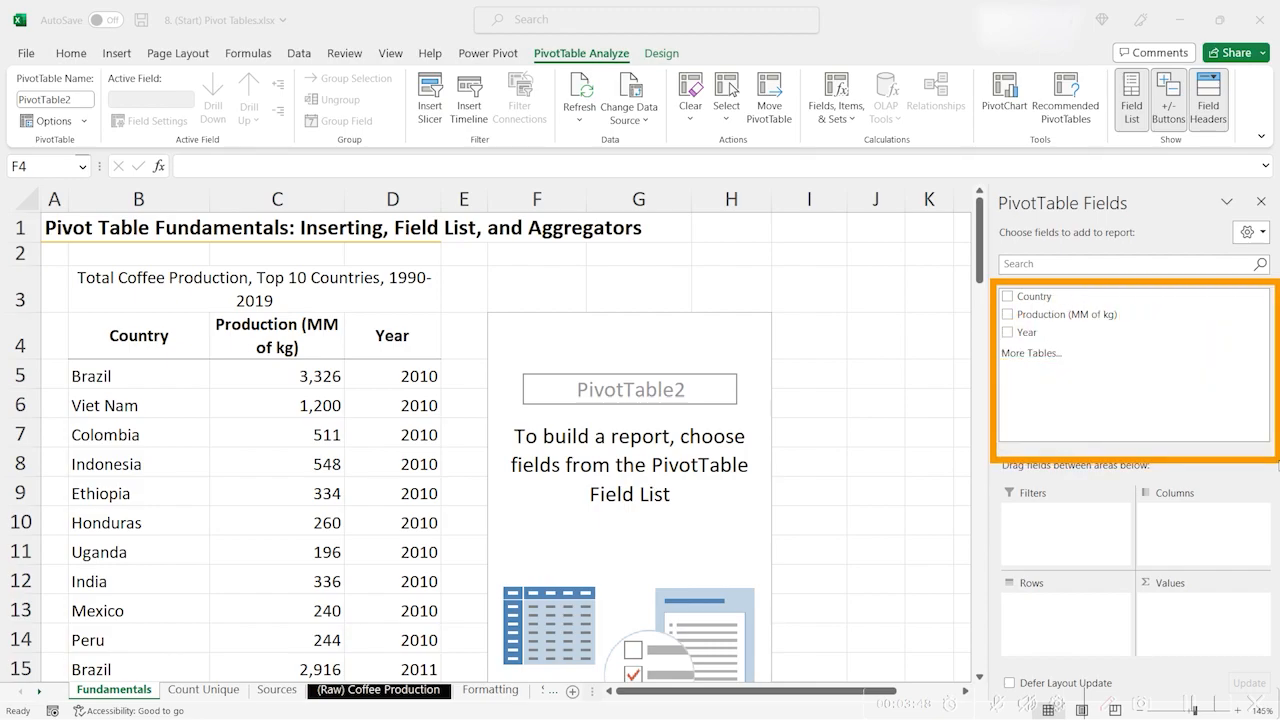
pyautogui.moveTo(97, 321)
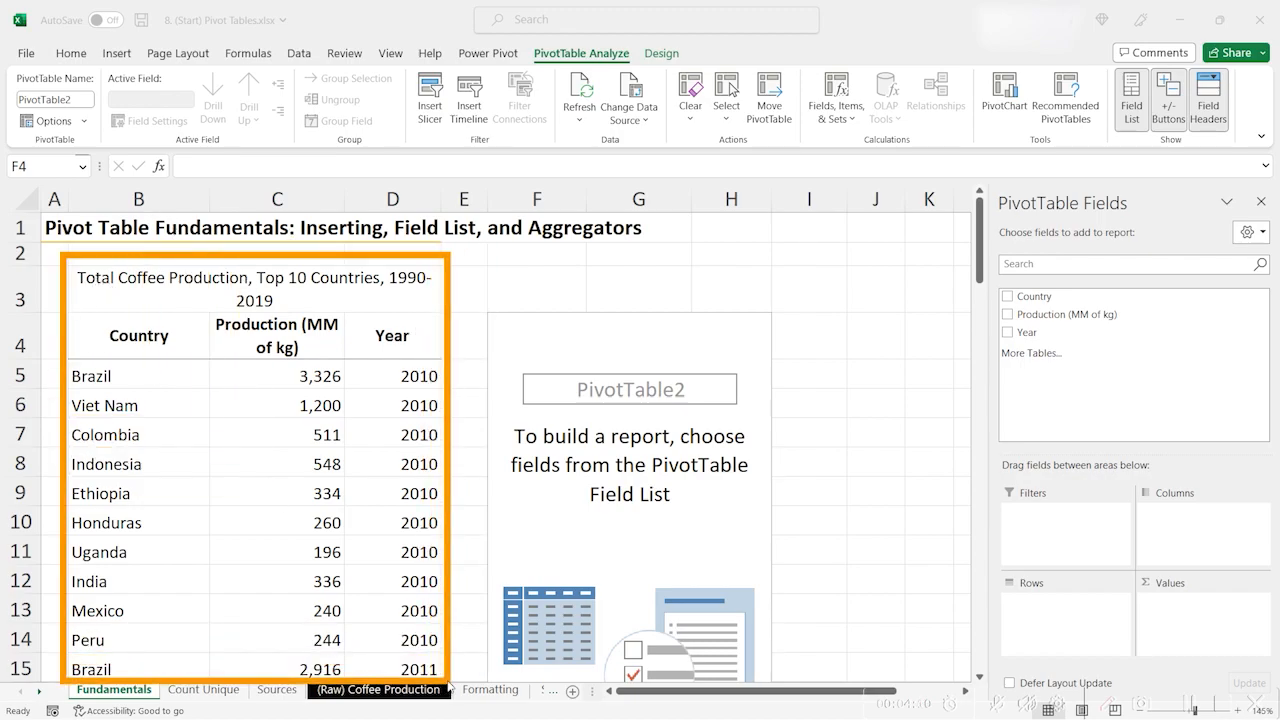
pyautogui.moveTo(1202, 476)
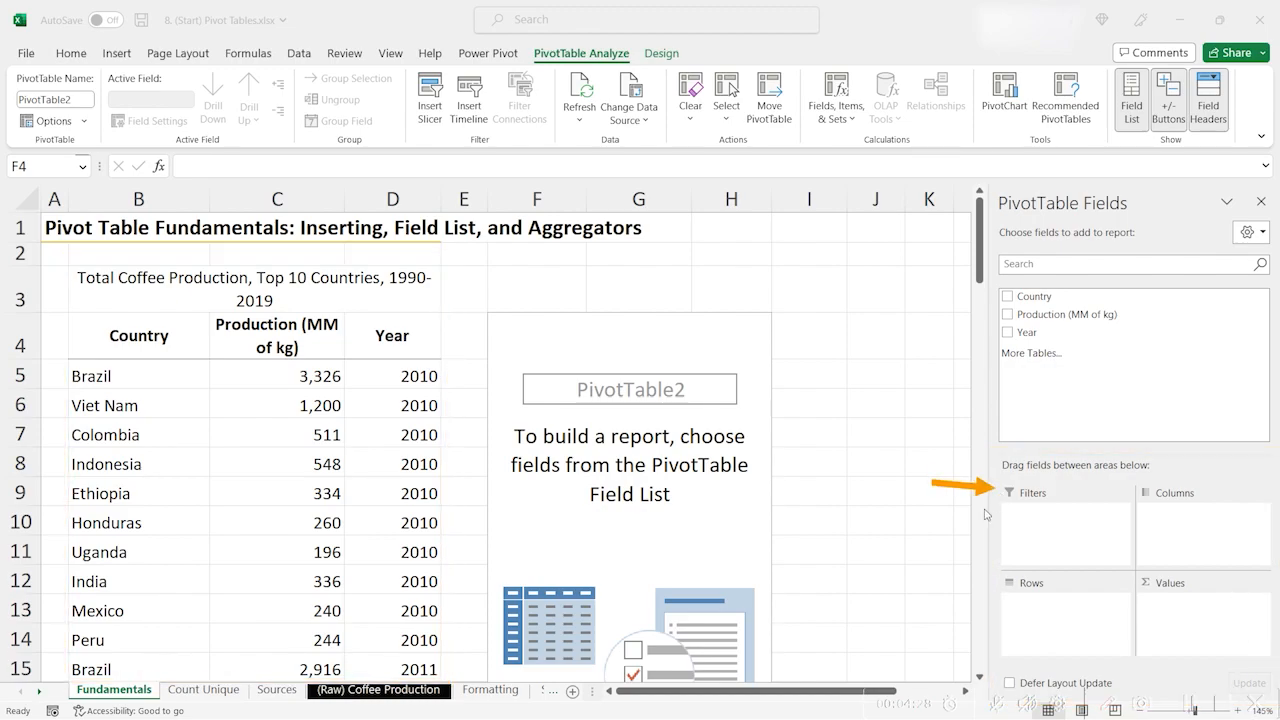
pyautogui.moveTo(1170, 489)
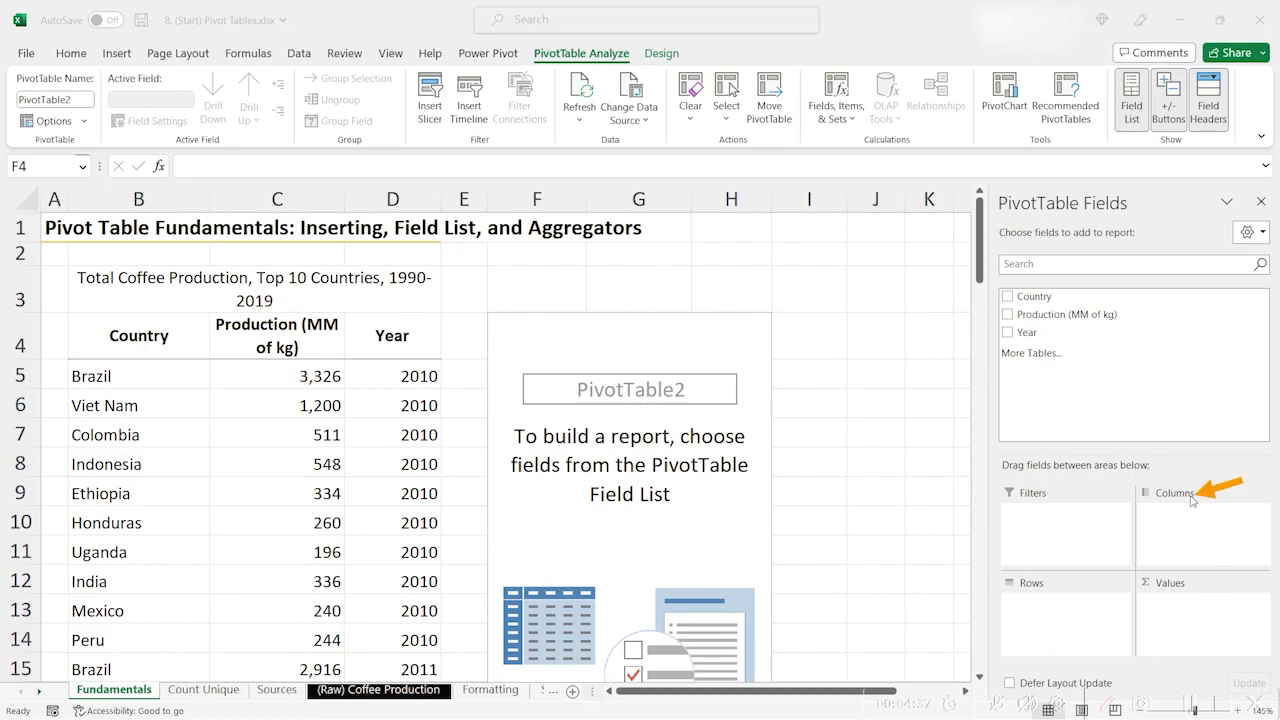
pyautogui.moveTo(1267, 472)
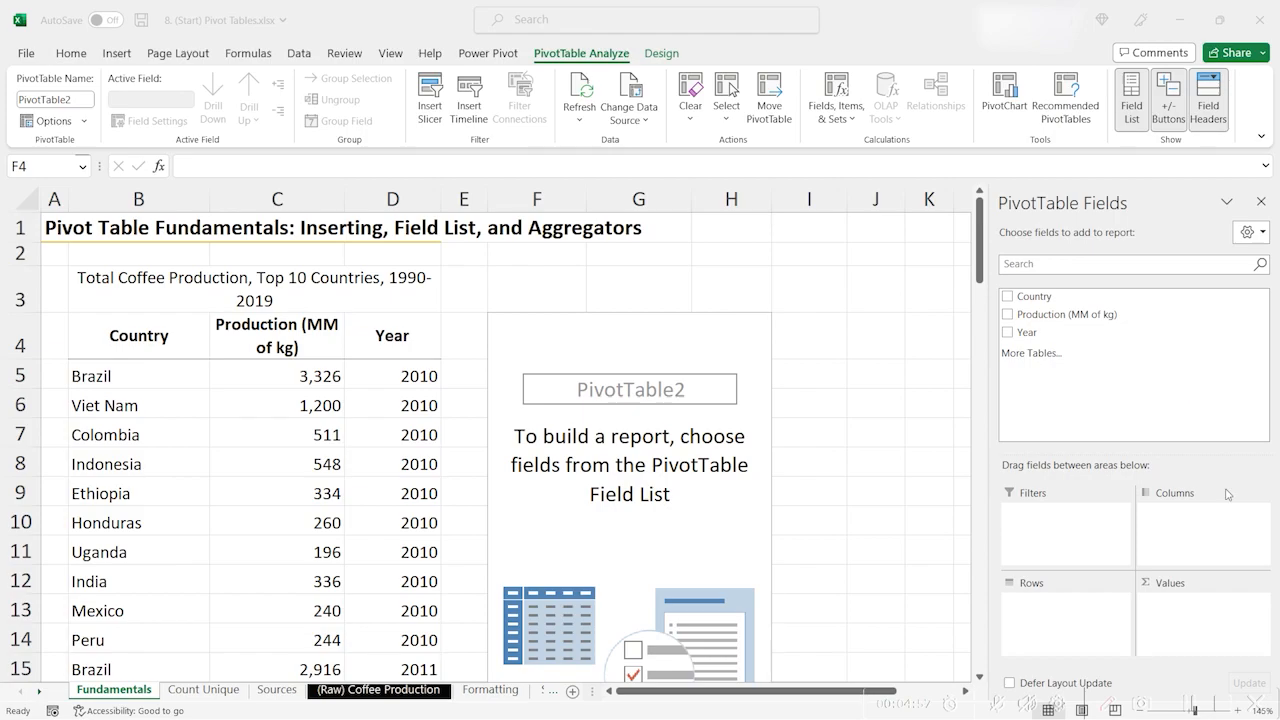
pyautogui.moveTo(866, 405)
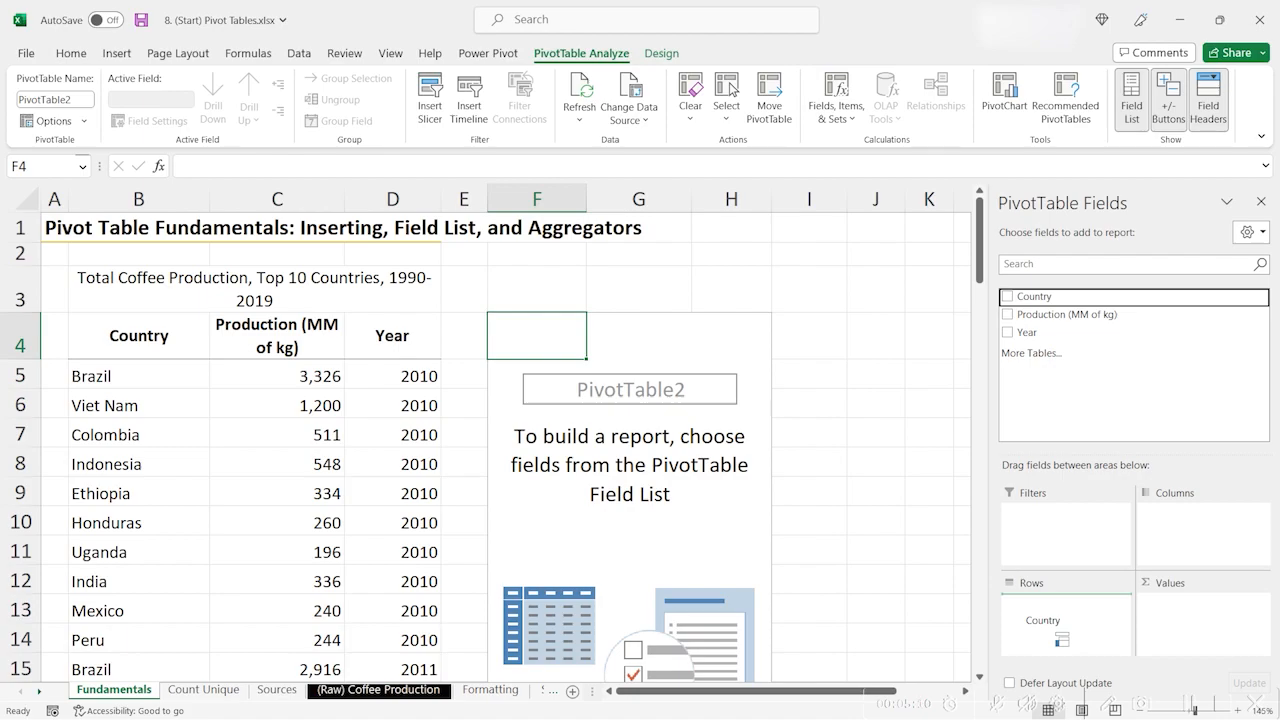
# - Add Country to the pivot rows, try removing it and moving it to Columns, then return it
pyautogui.click(1008, 296)
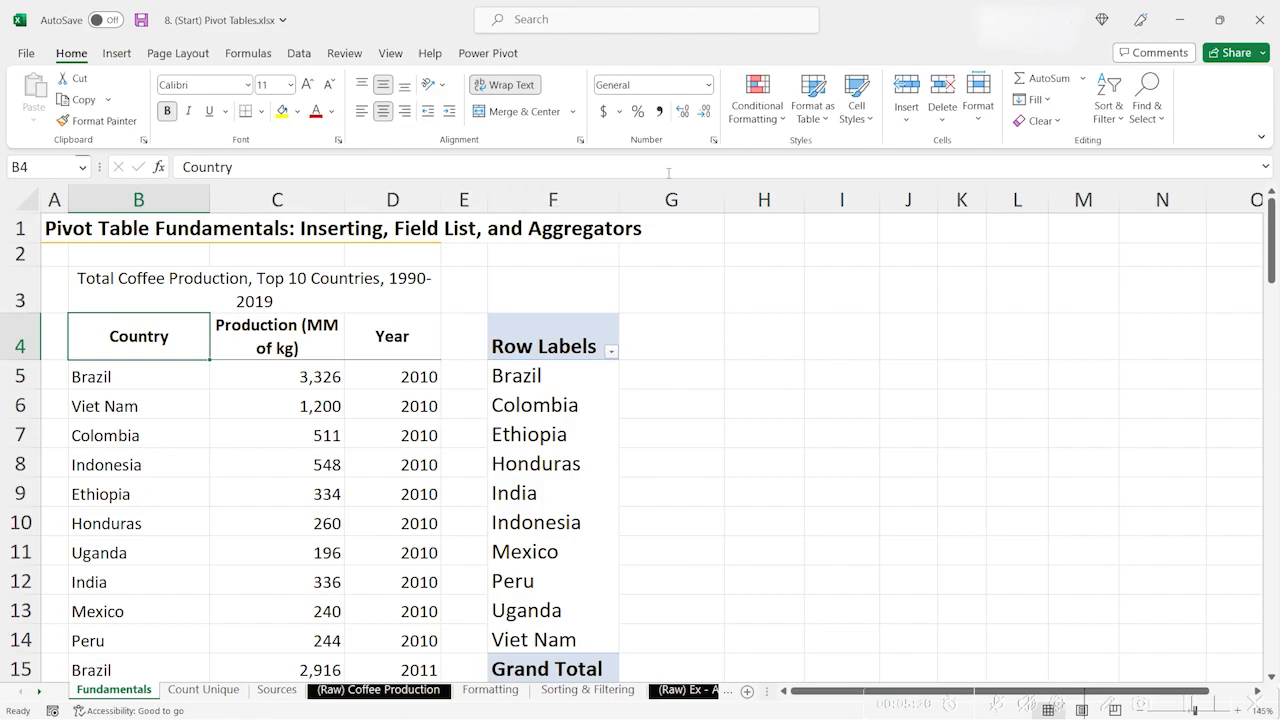
pyautogui.click(535, 463)
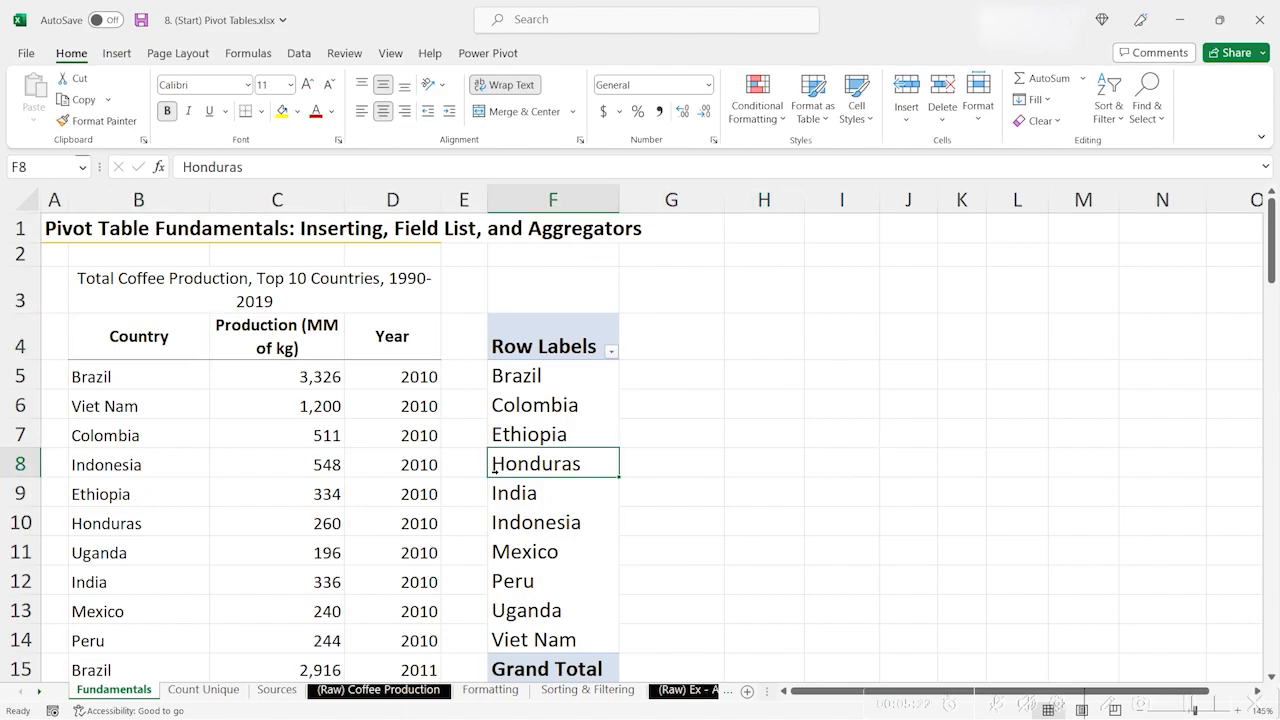
pyautogui.click(552, 463)
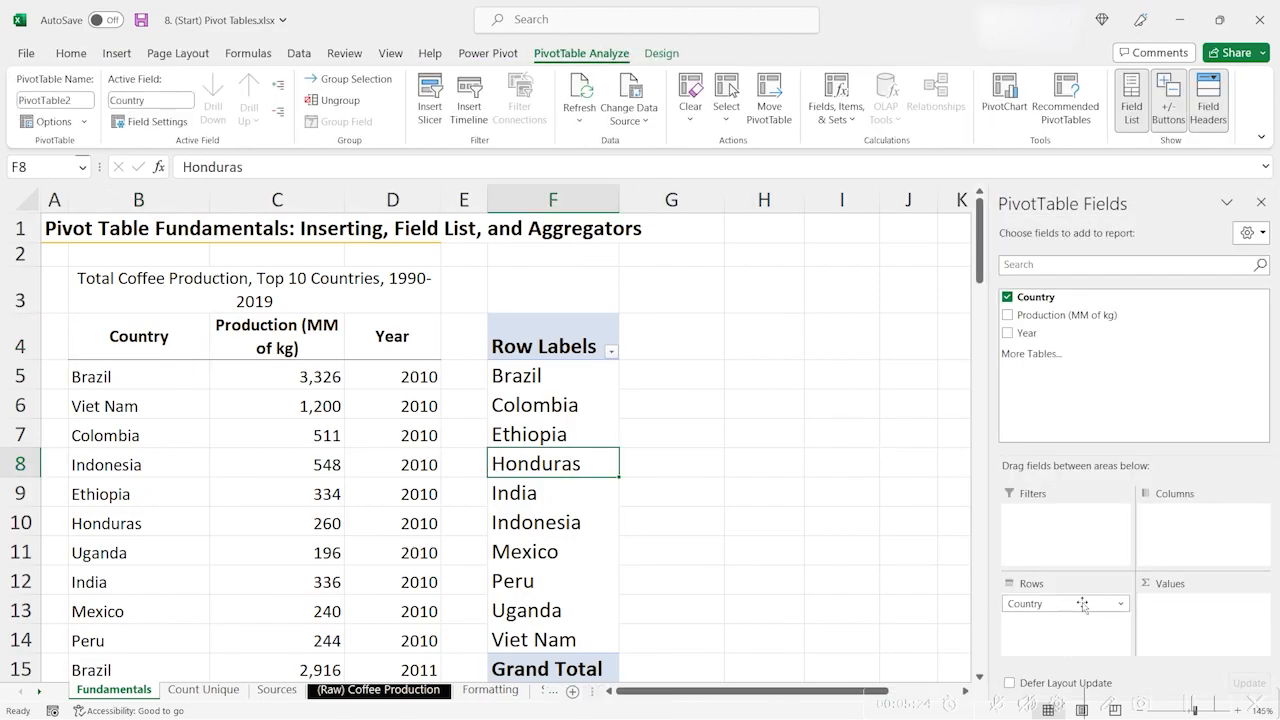
pyautogui.click(1008, 296)
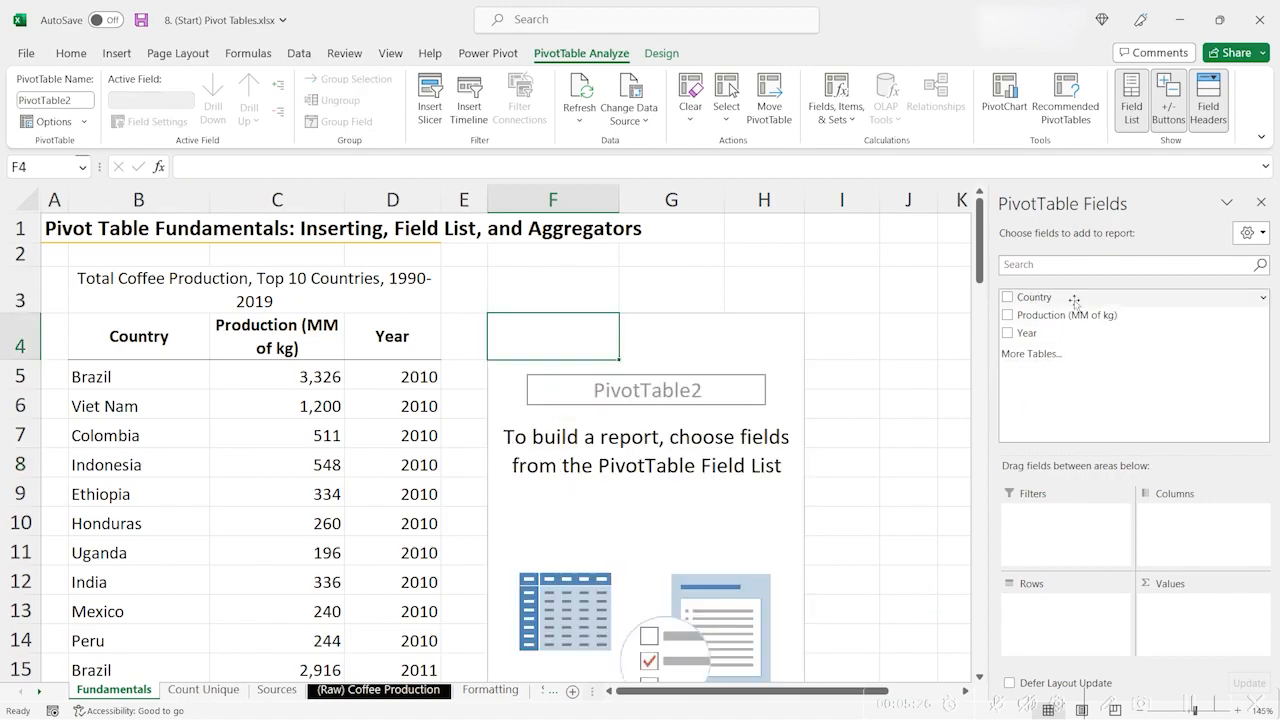
pyautogui.moveTo(1081, 292)
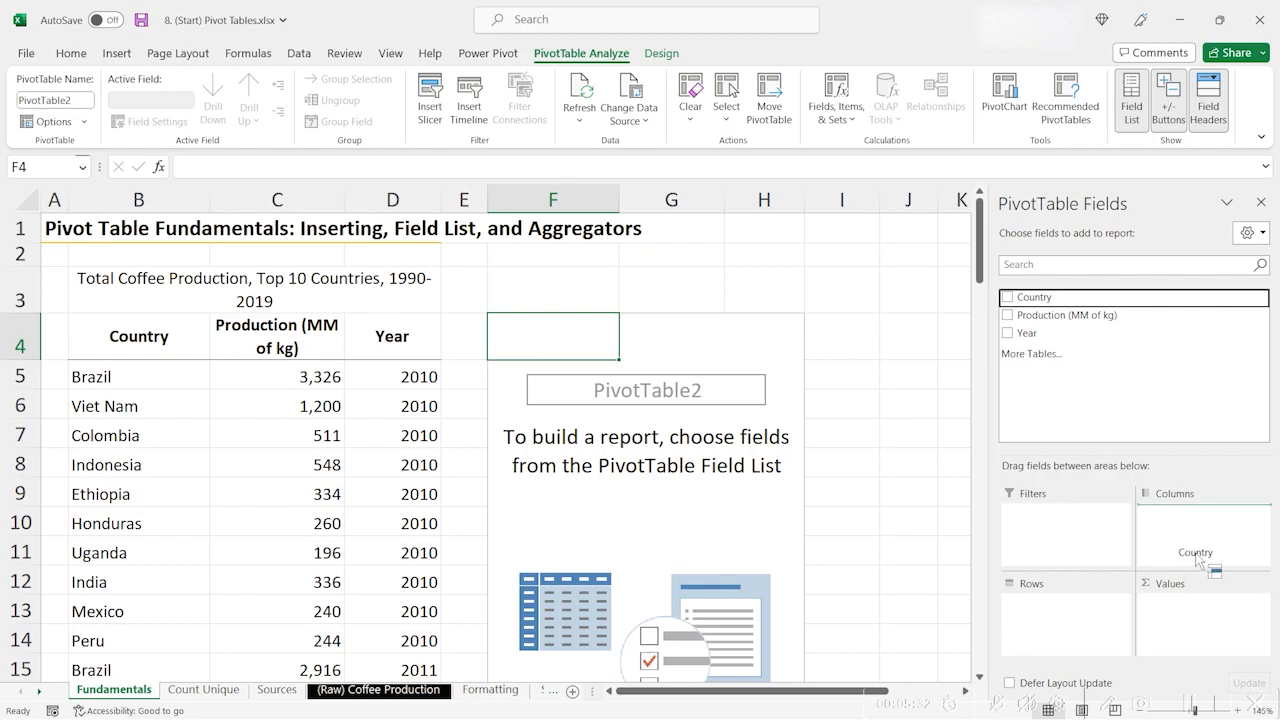
pyautogui.click(1008, 297)
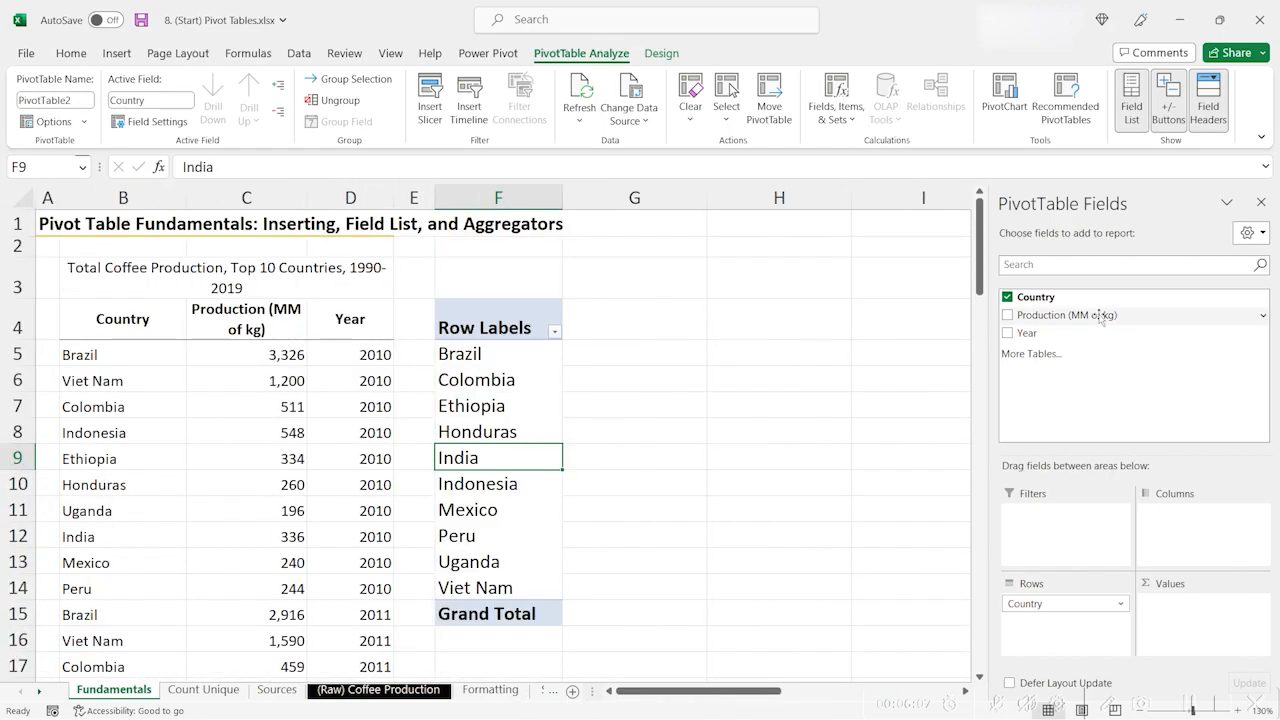
# - Sum Production (MM of kg) in Values and check country totals such as Indonesia's
pyautogui.click(1008, 315)
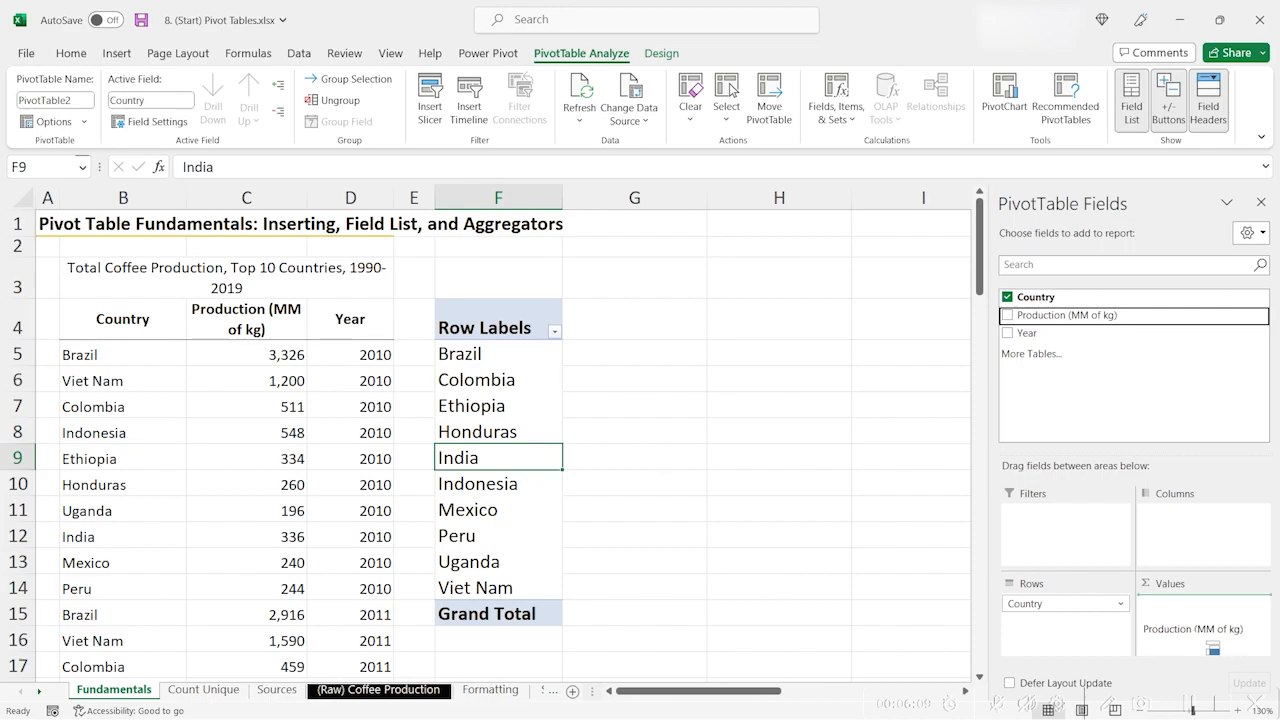
pyautogui.click(1007, 315)
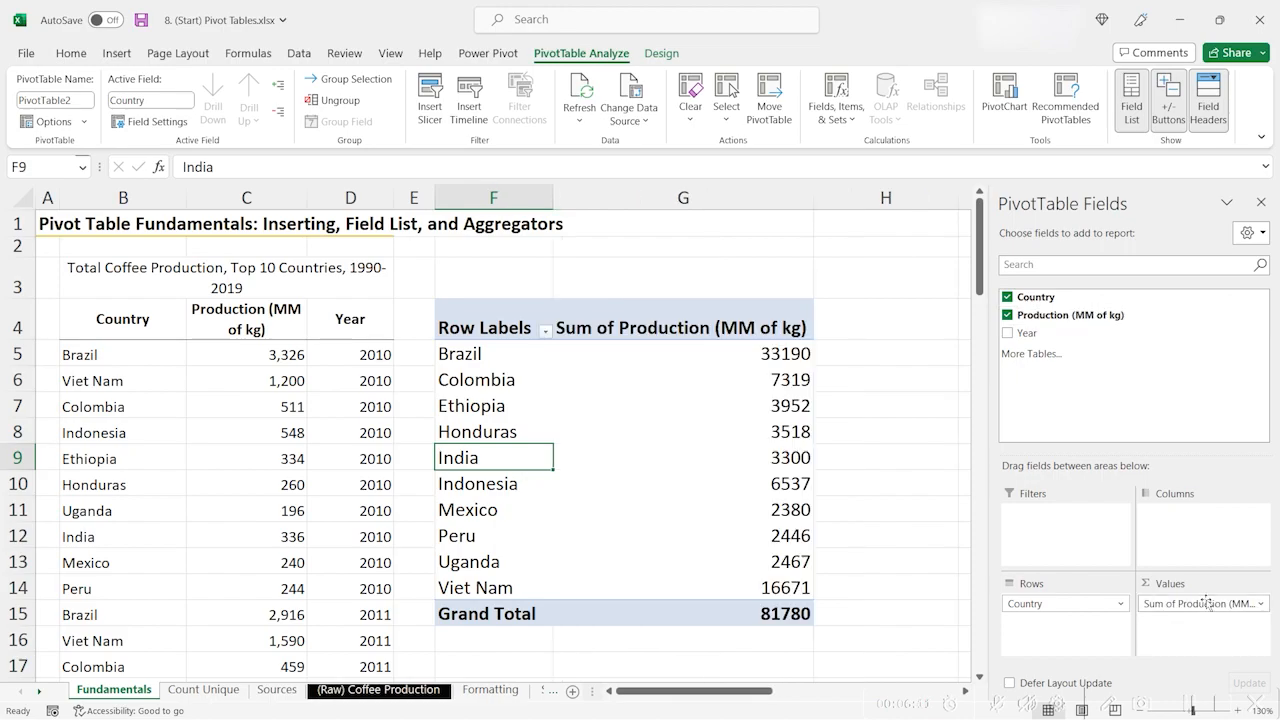
pyautogui.moveTo(1173, 560)
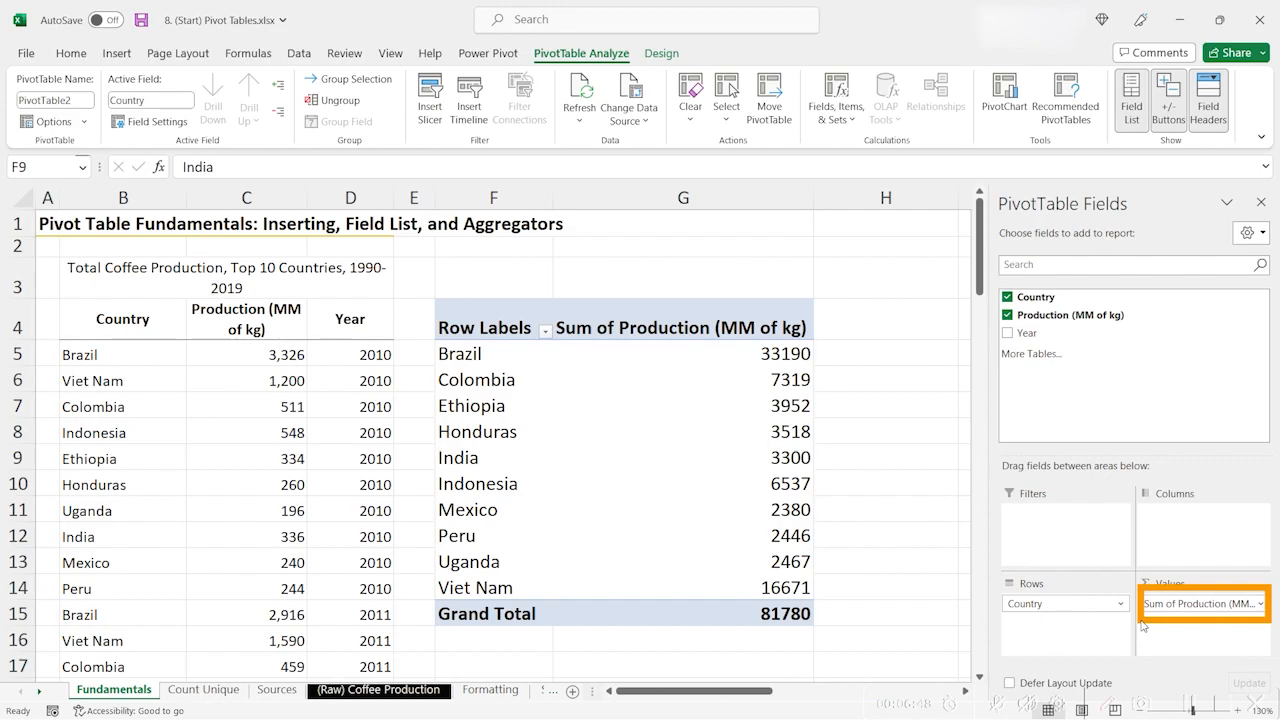
pyautogui.moveTo(1195, 560)
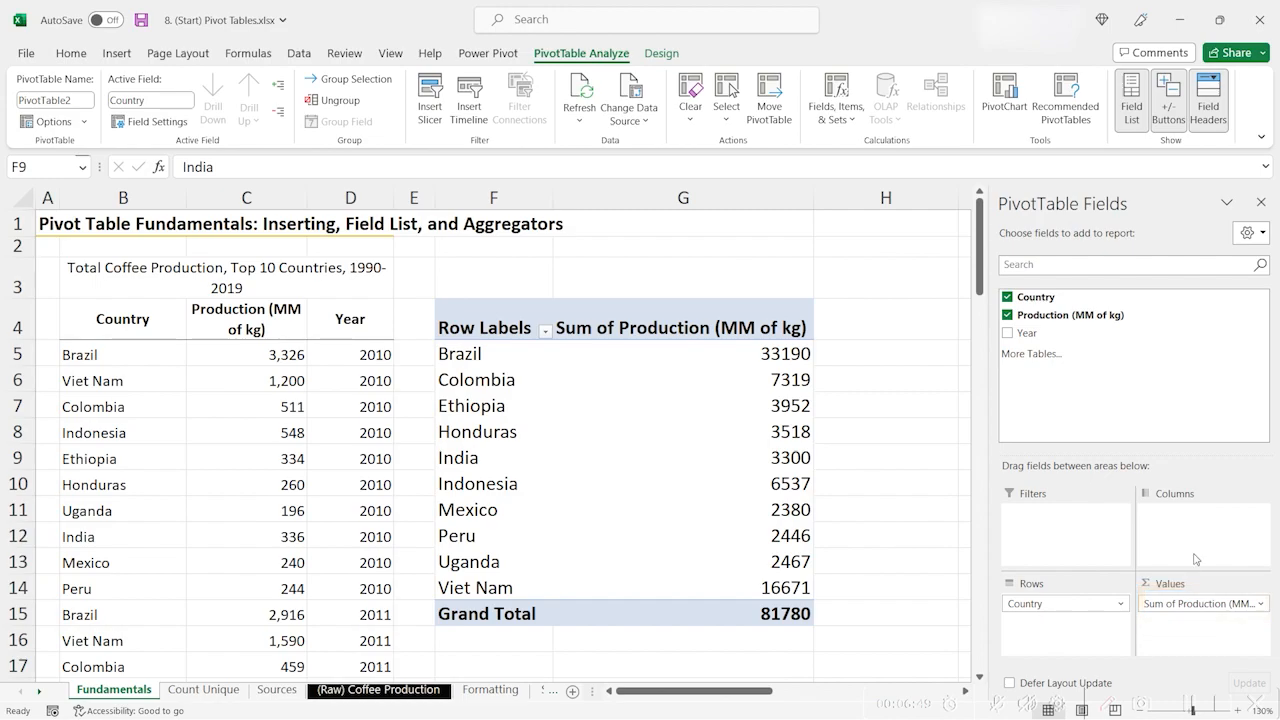
pyautogui.moveTo(1105, 684)
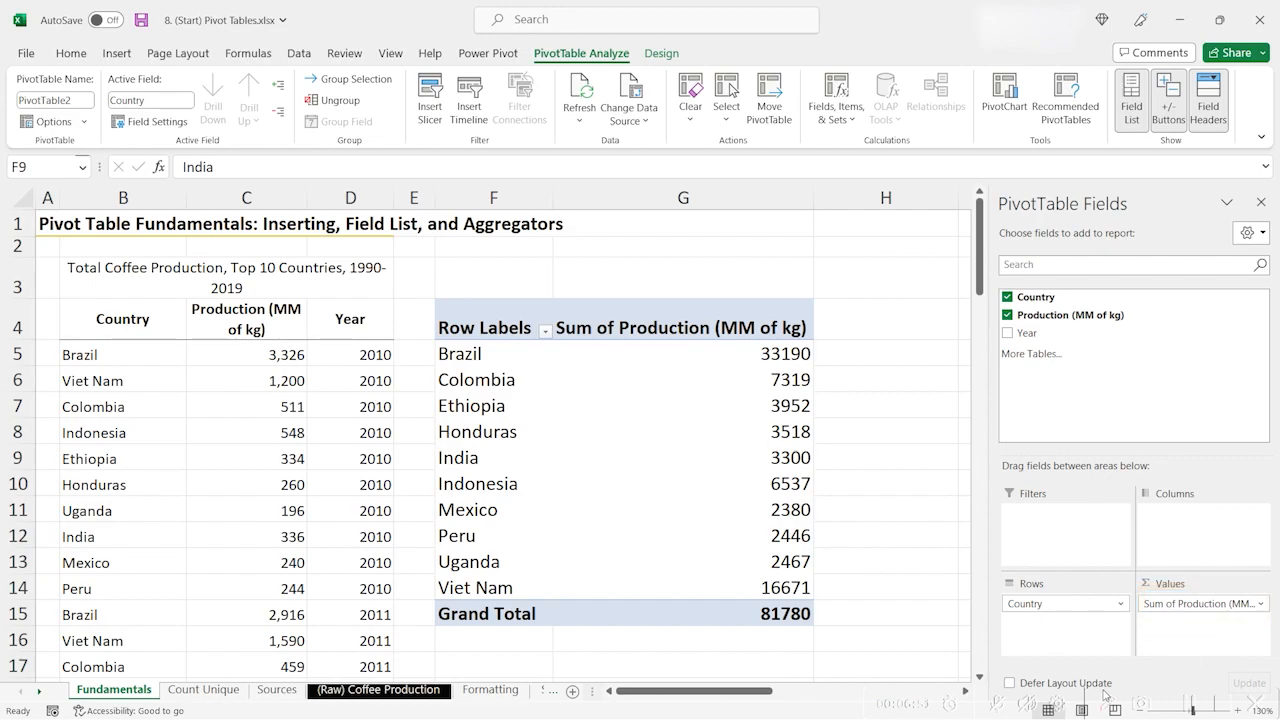
pyautogui.click(493, 457)
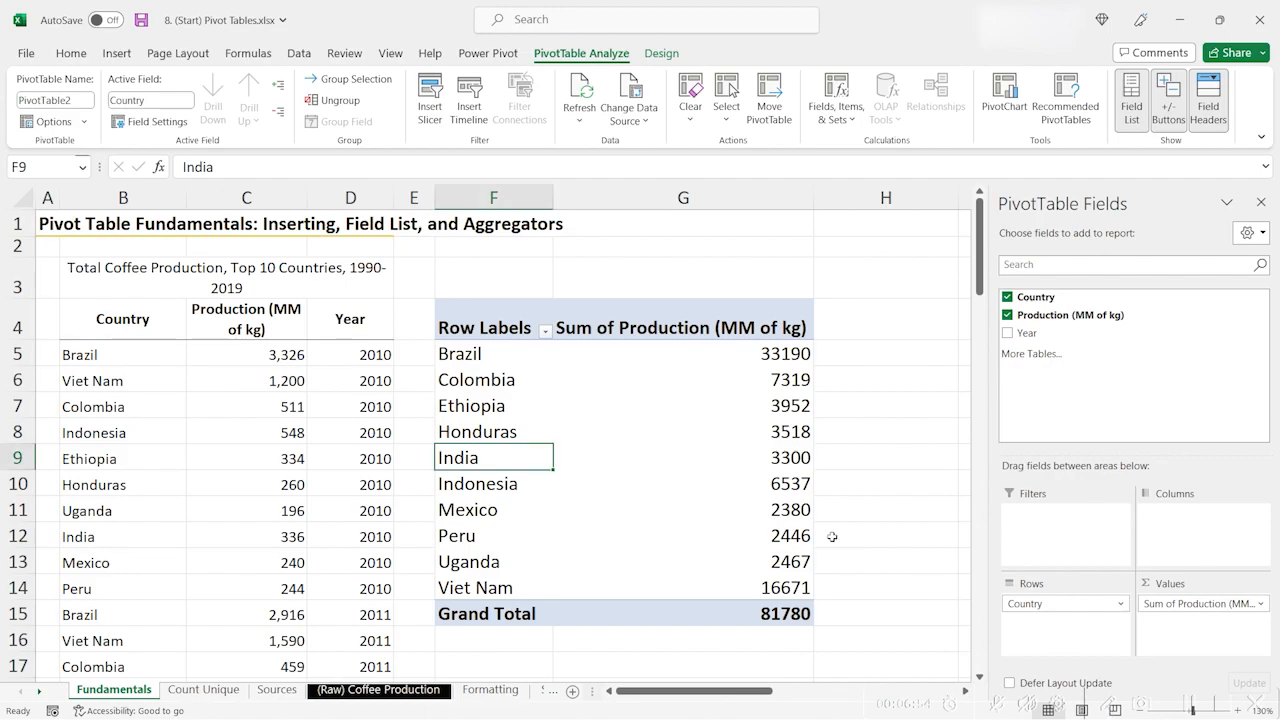
pyautogui.click(683, 483)
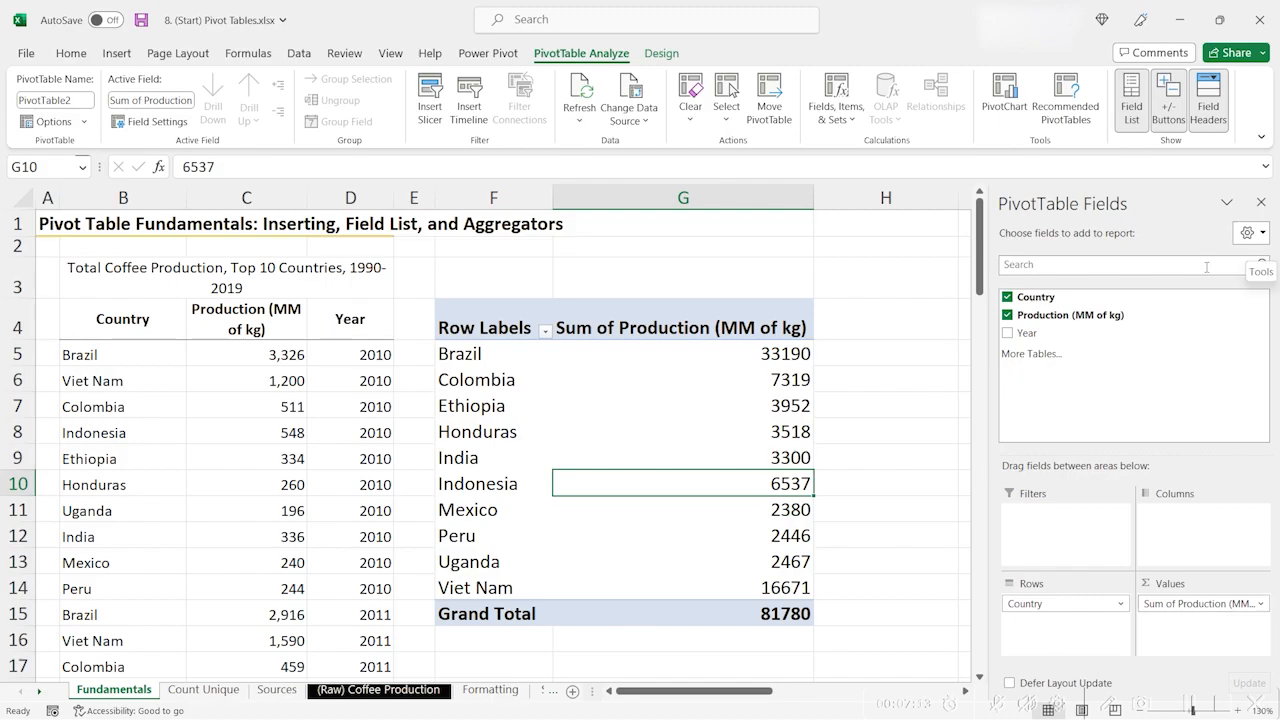
pyautogui.click(683, 353)
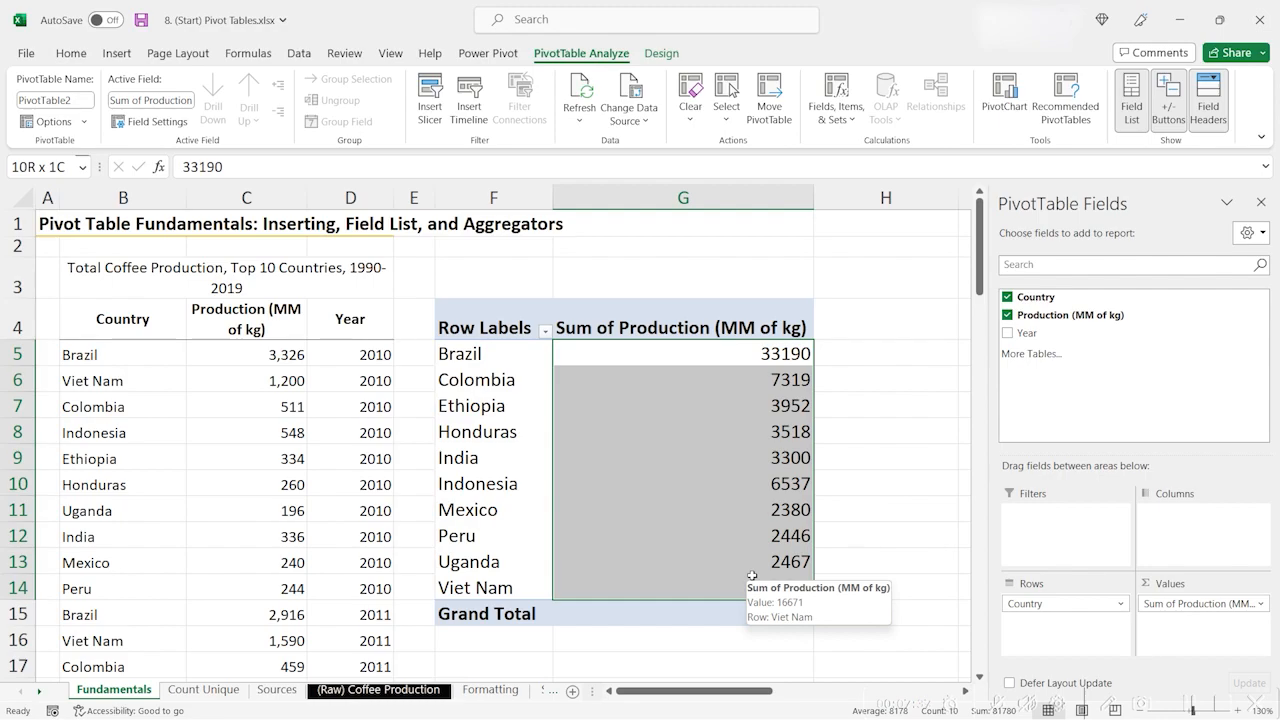
pyautogui.click(683, 380)
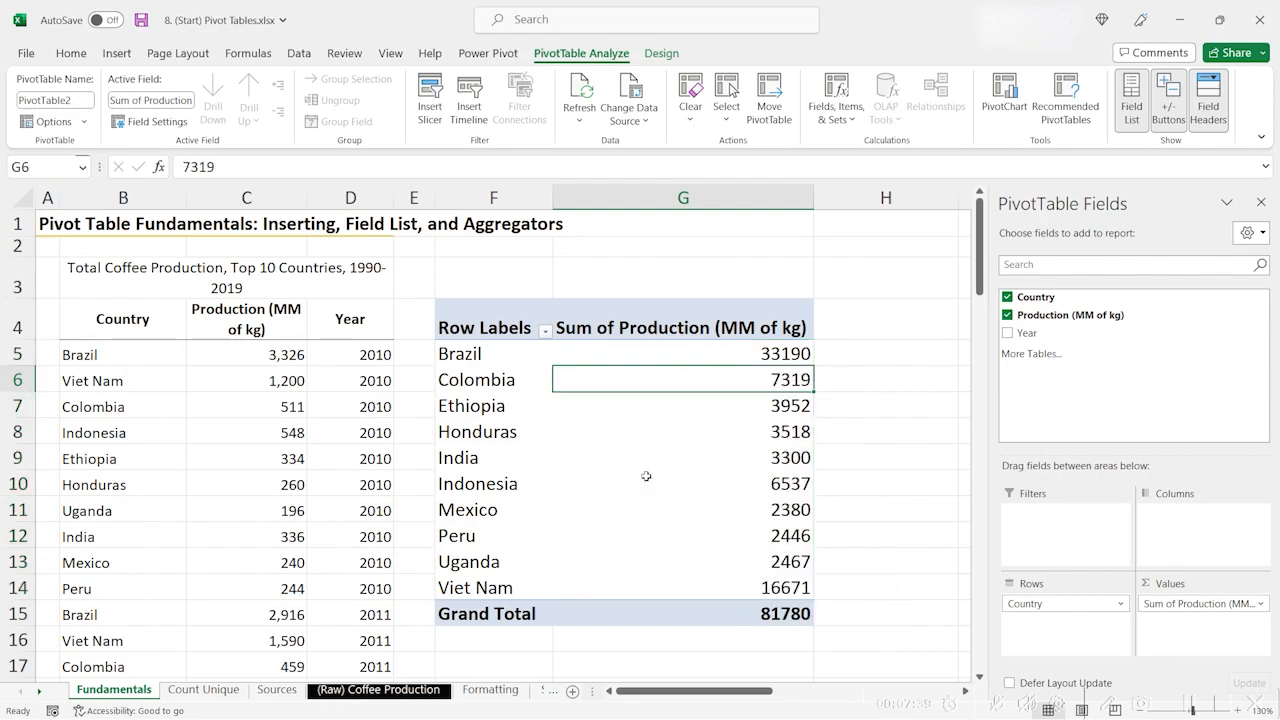
pyautogui.moveTo(1043, 662)
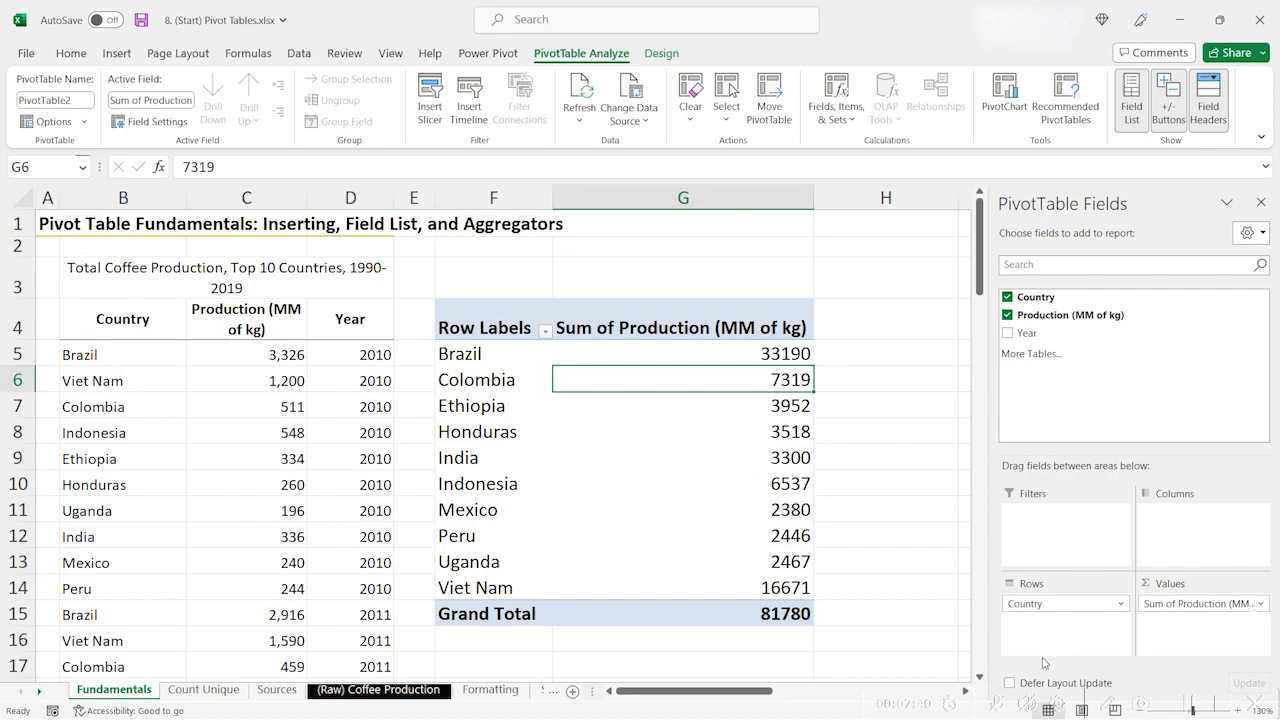
# - Switch the production summary from Sum to Average in Value Field Settings
pyautogui.click(1249, 604)
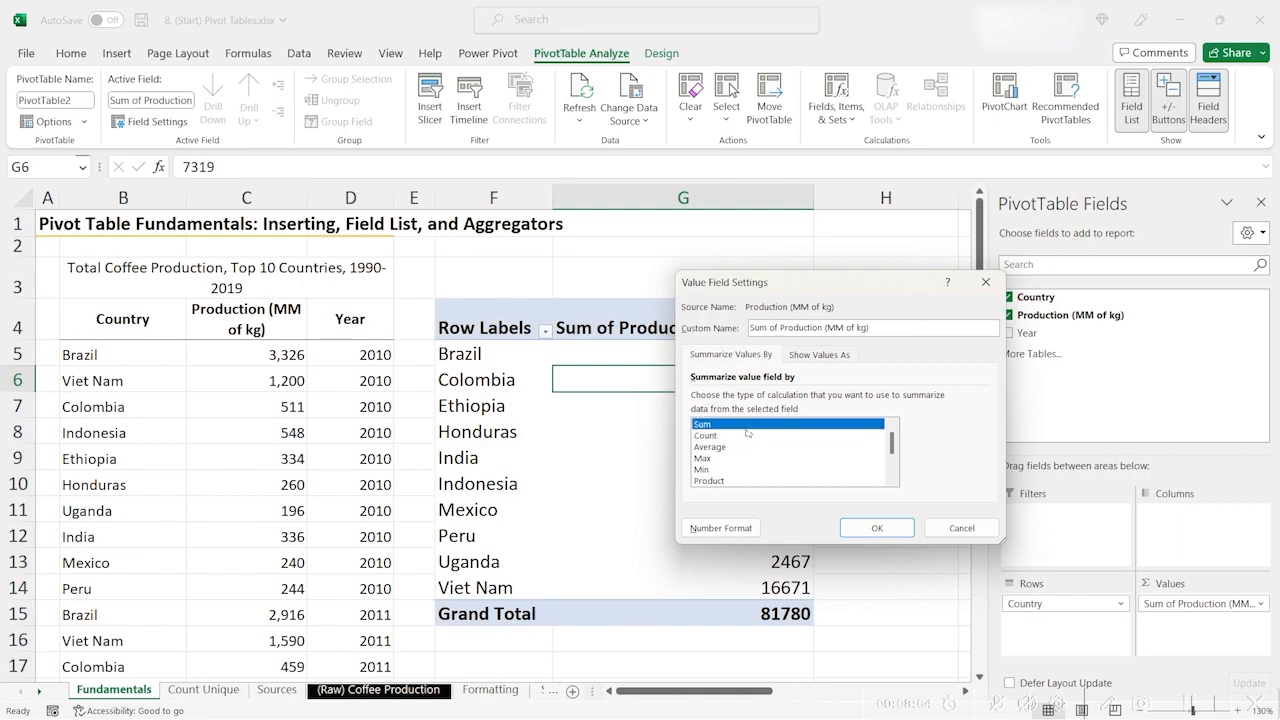
pyautogui.click(704, 470)
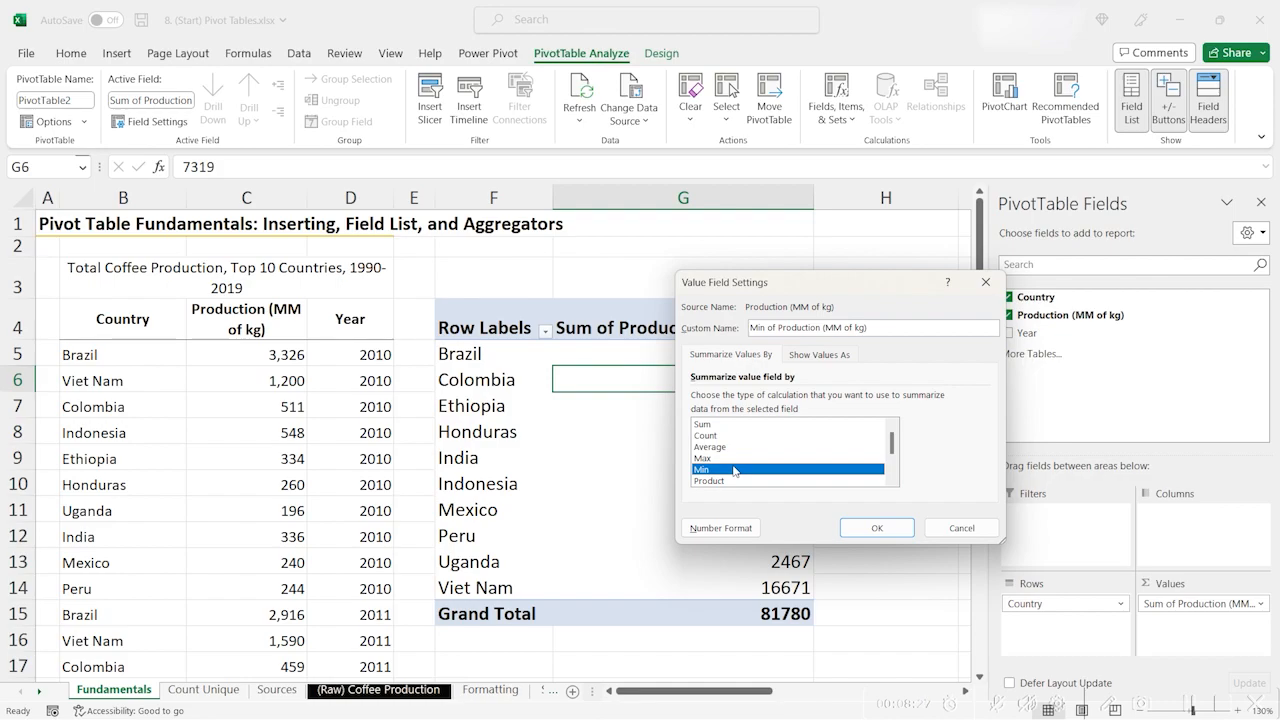
pyautogui.click(710, 446)
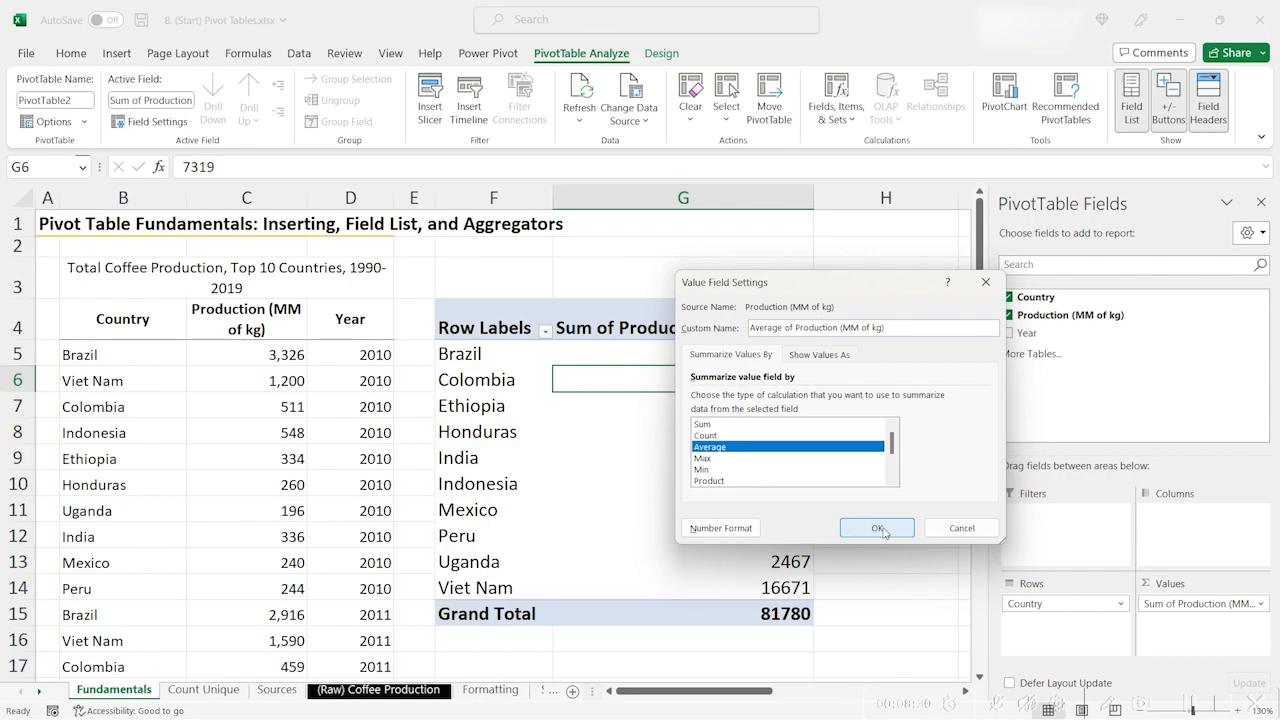
pyautogui.click(877, 527)
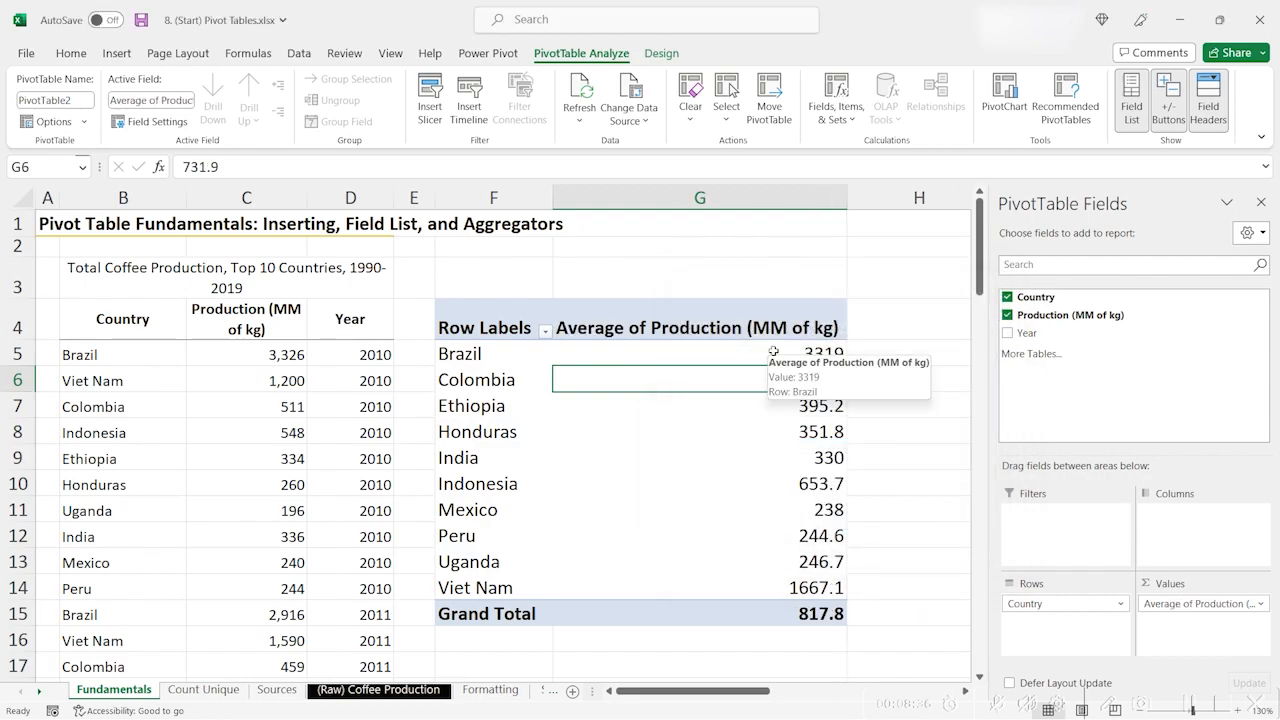
pyautogui.moveTo(998, 368)
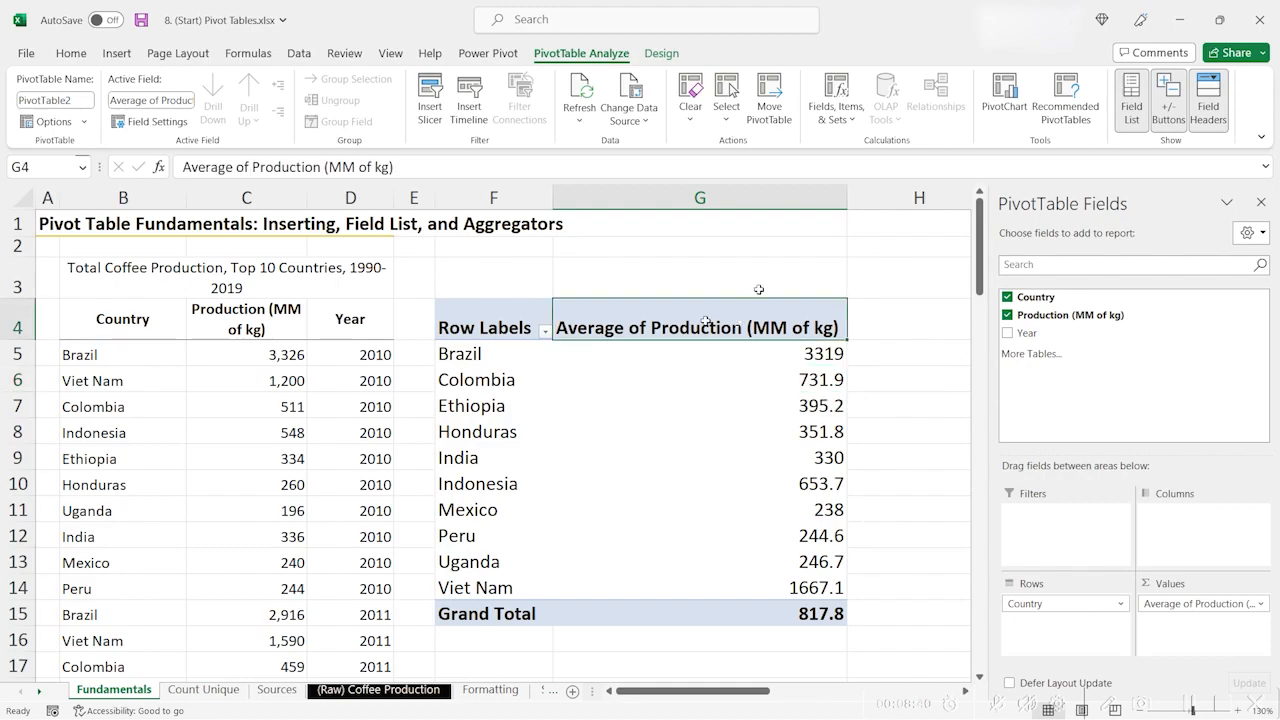
pyautogui.moveTo(733, 301)
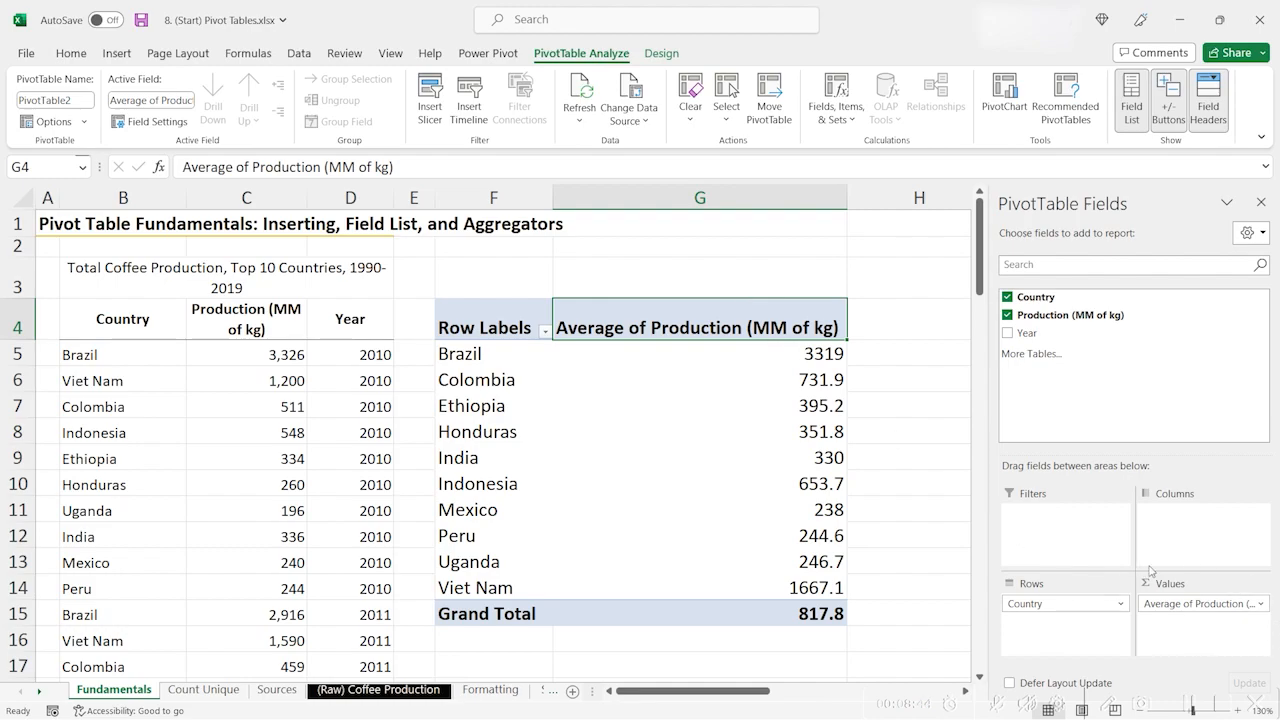
pyautogui.moveTo(1048, 517)
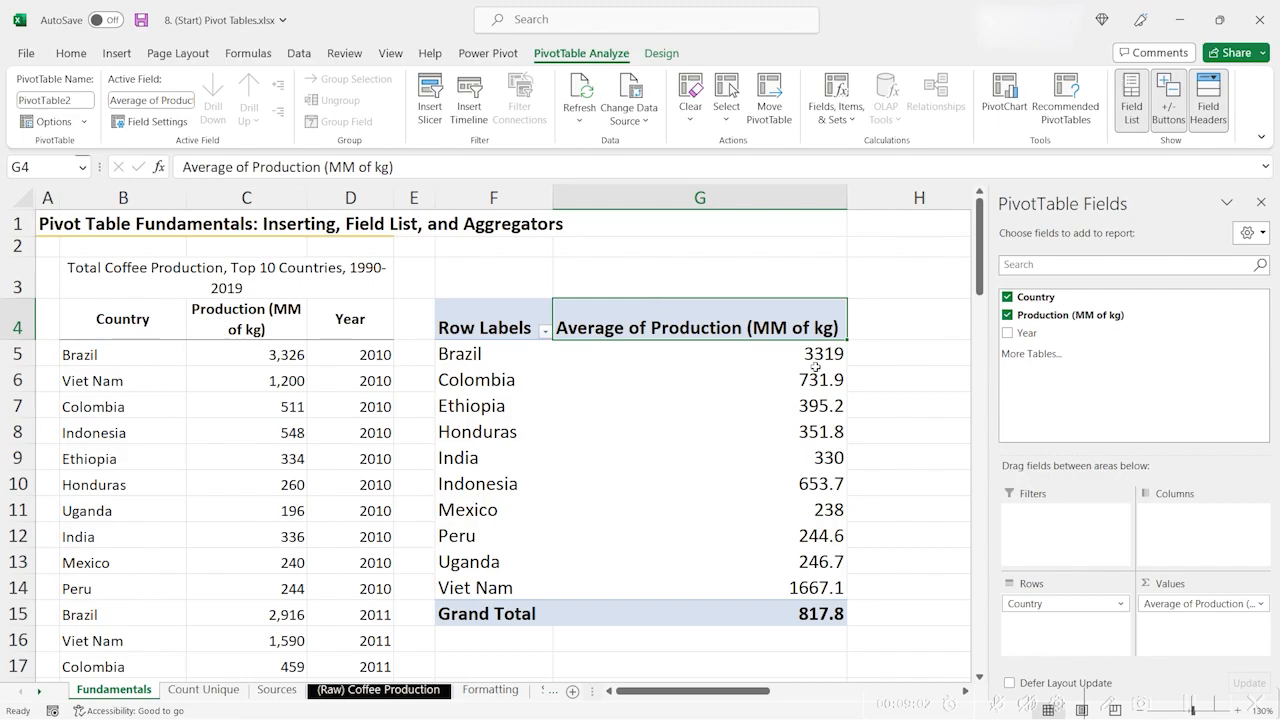
pyautogui.moveTo(822, 345)
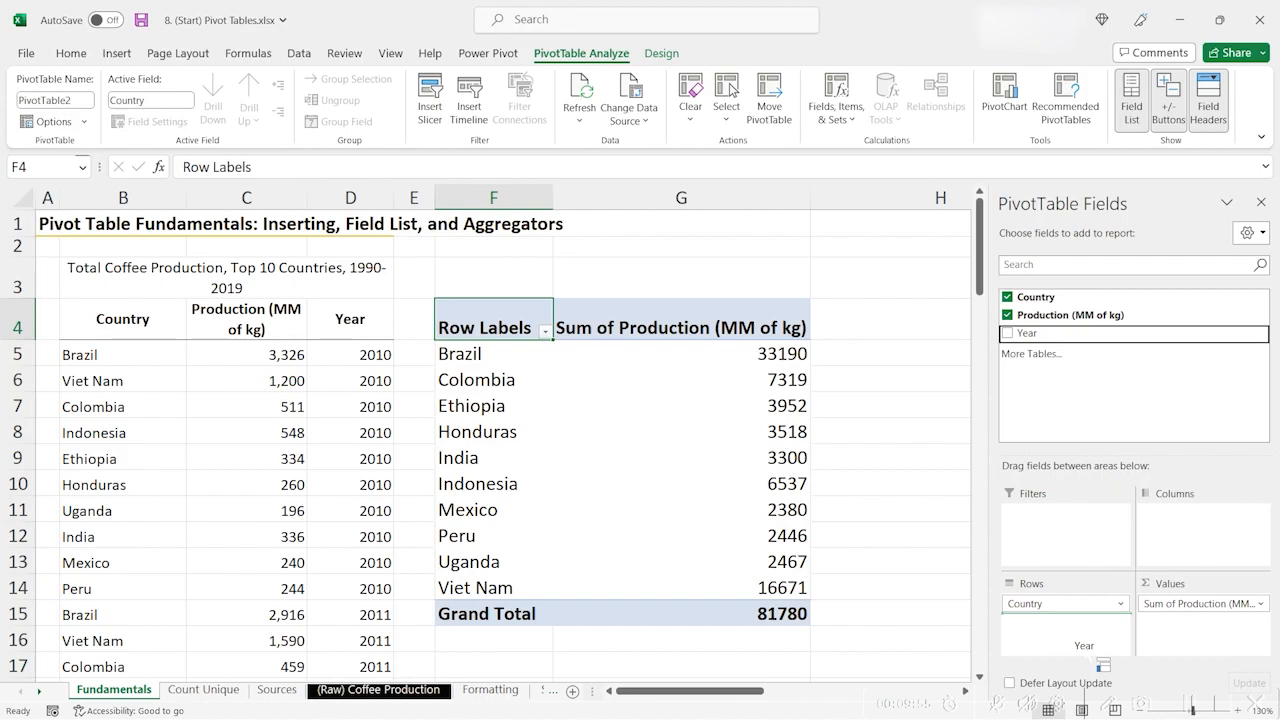
# - Nest Year under Country, then collapse Brazil and Colombia to their 33190 and 7319 totals
pyautogui.click(1007, 333)
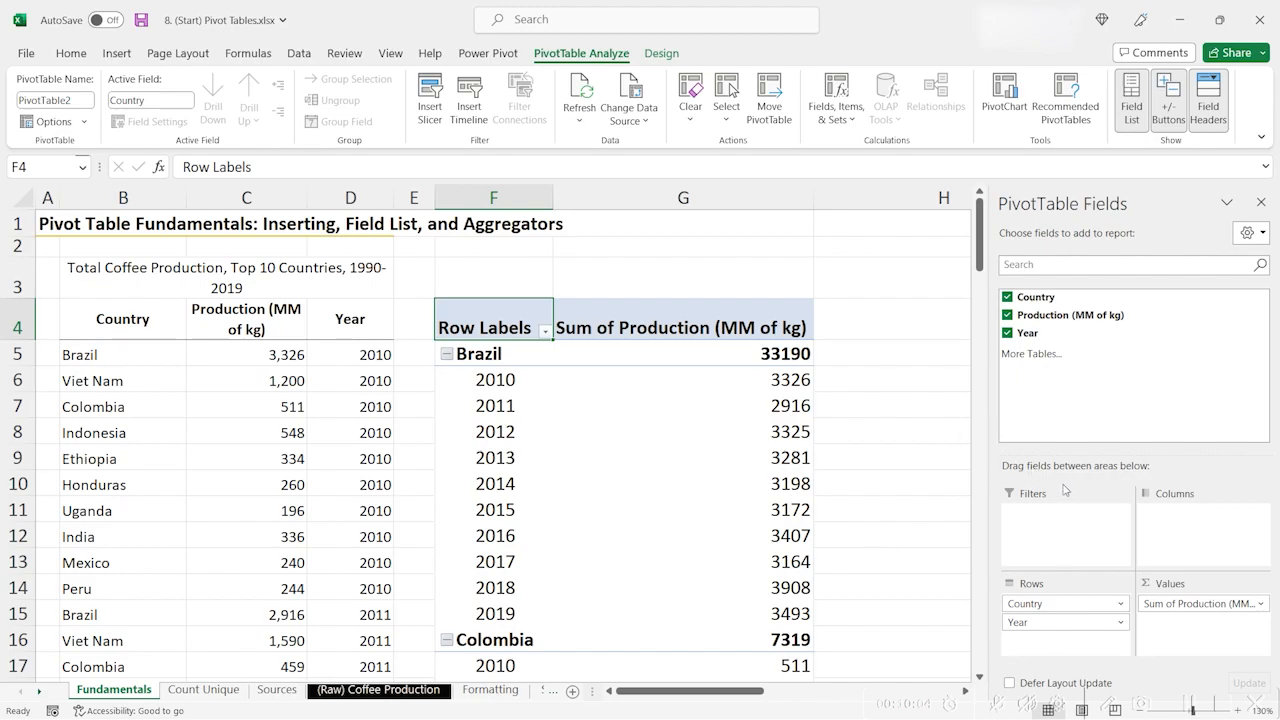
pyautogui.click(478, 353)
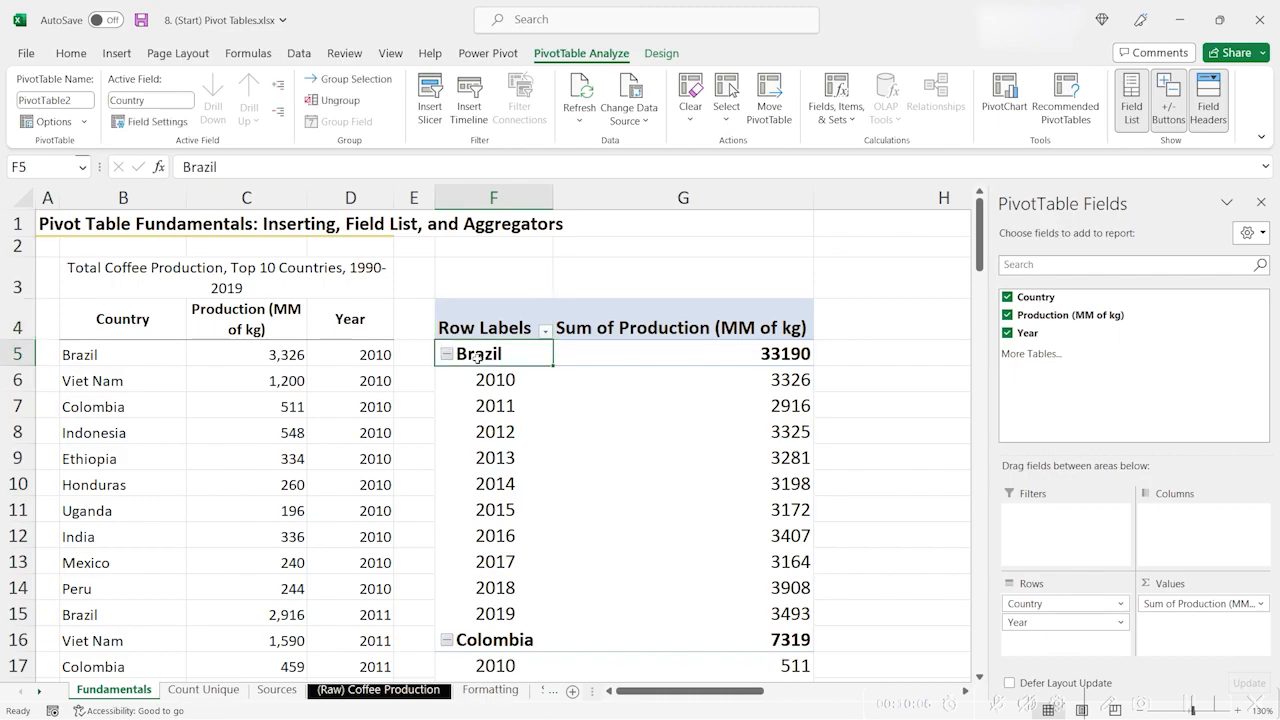
pyautogui.click(493, 379)
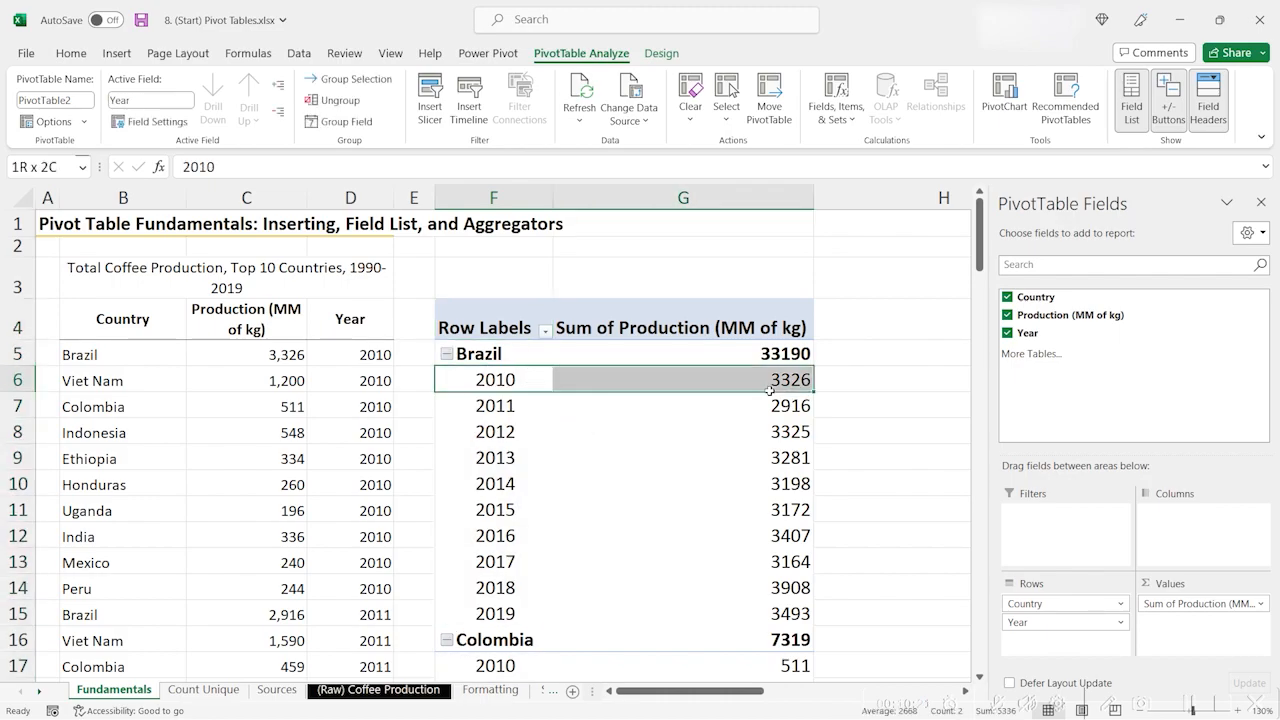
pyautogui.moveTo(613, 460)
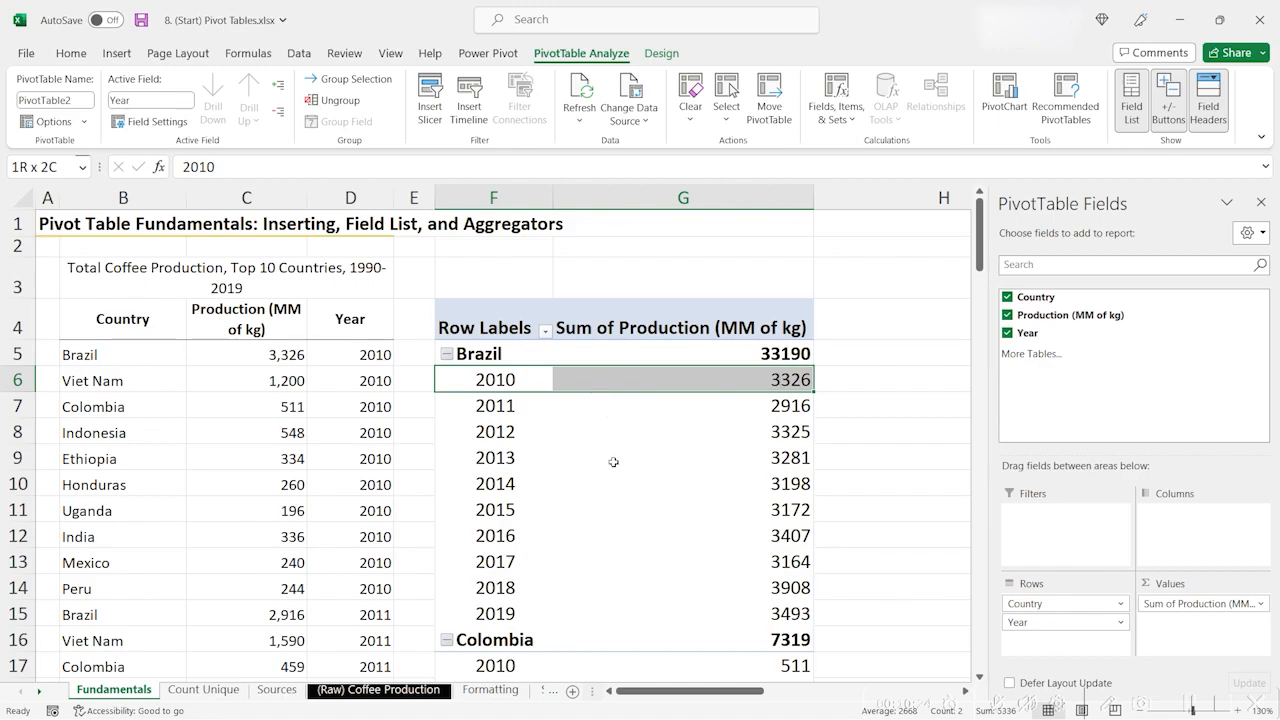
pyautogui.click(683, 406)
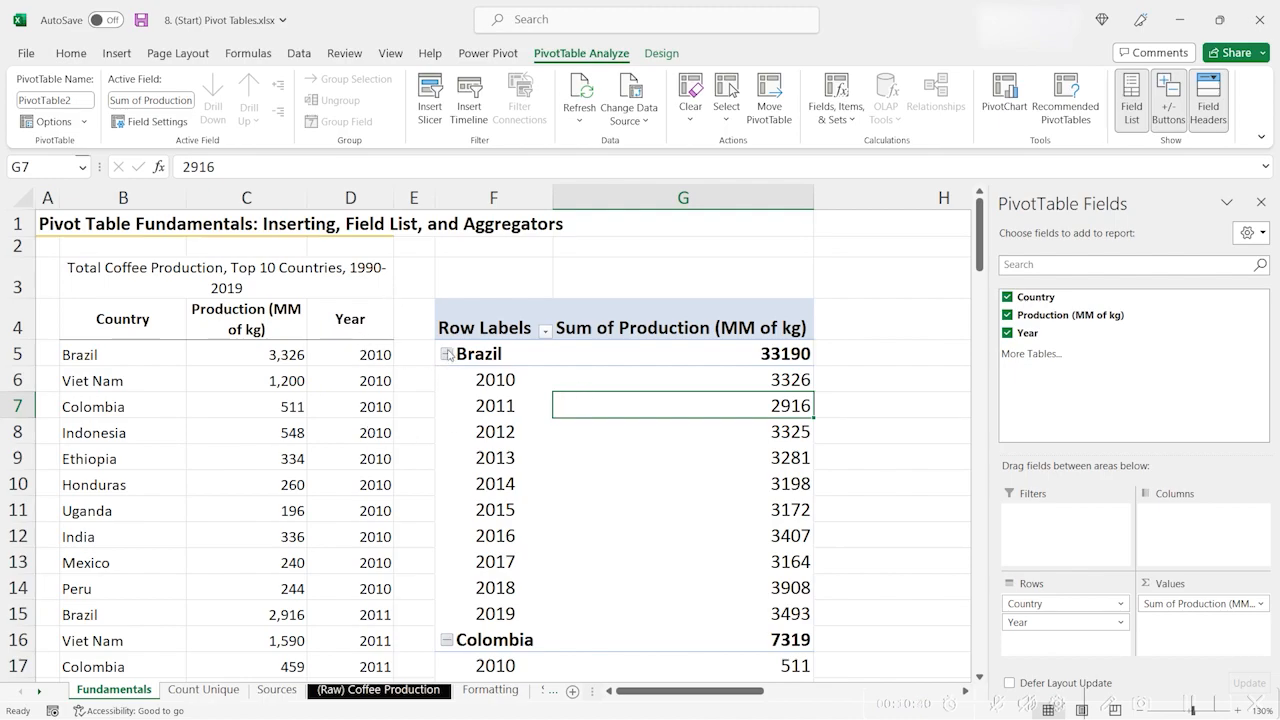
pyautogui.click(447, 353)
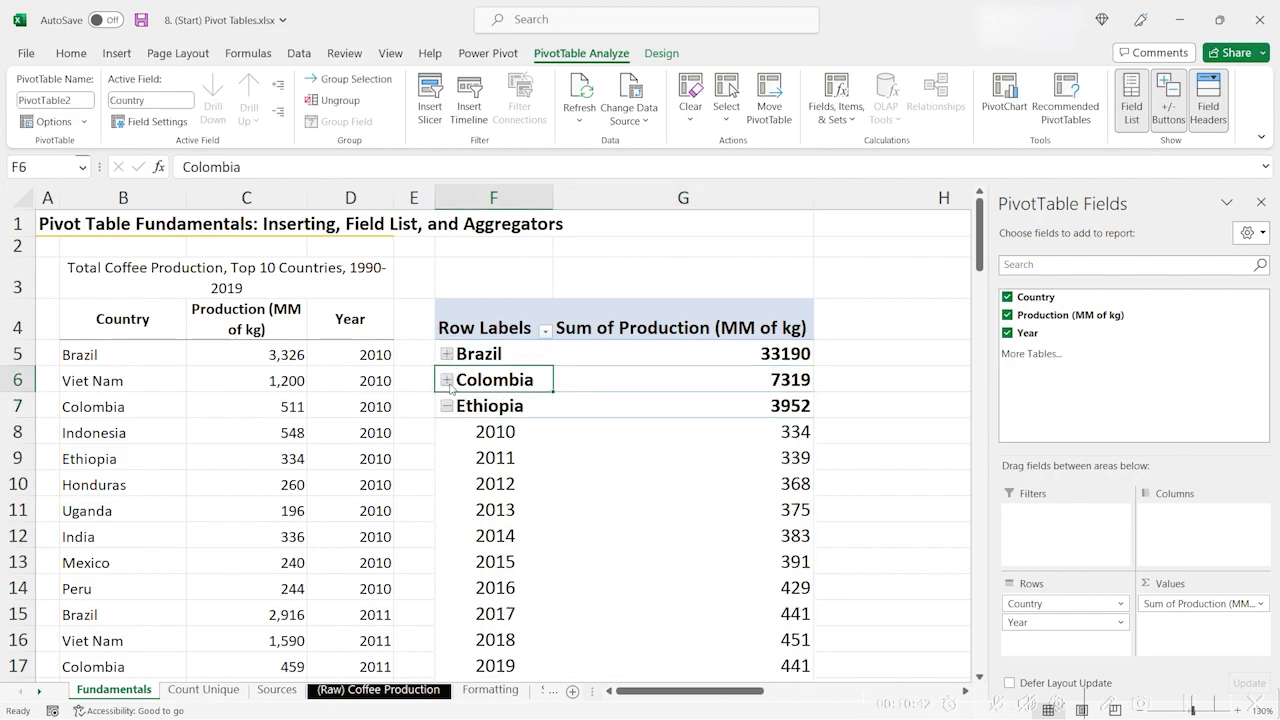
pyautogui.click(446, 353)
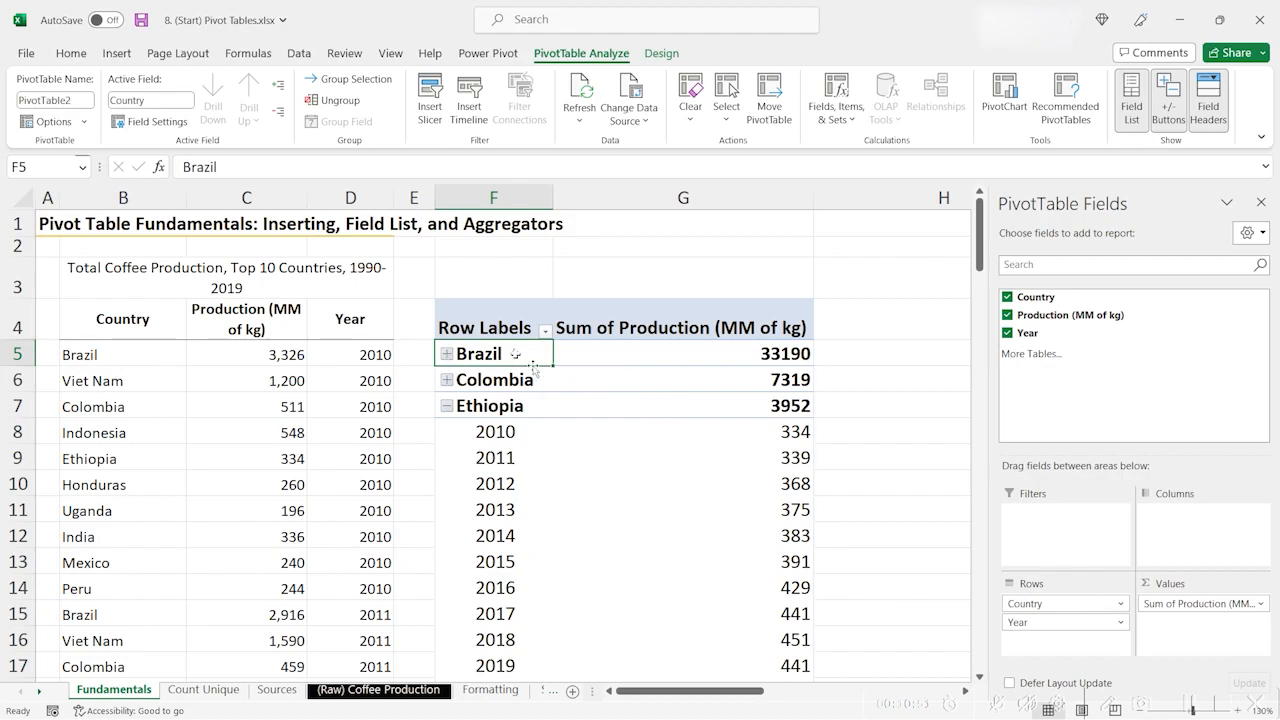
# - Collapse the entire Country field, then expand it again to show yearly values
pyautogui.rightClick(478, 353)
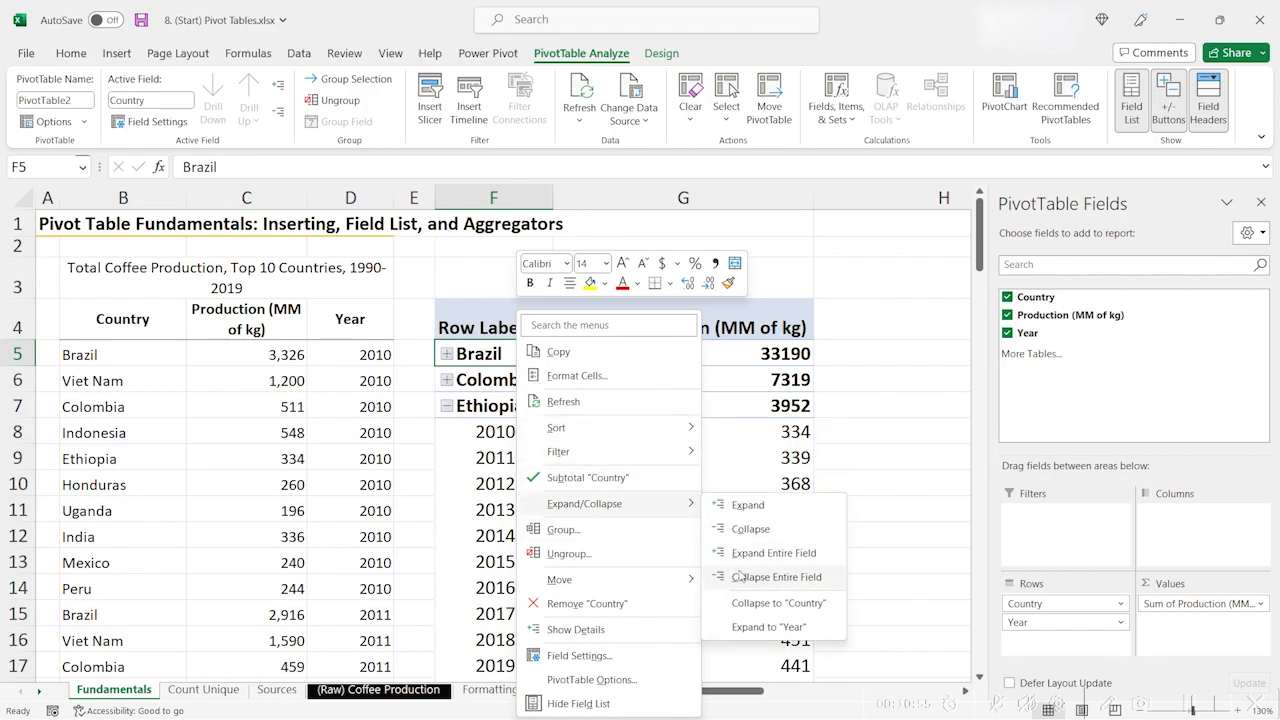
pyautogui.click(778, 577)
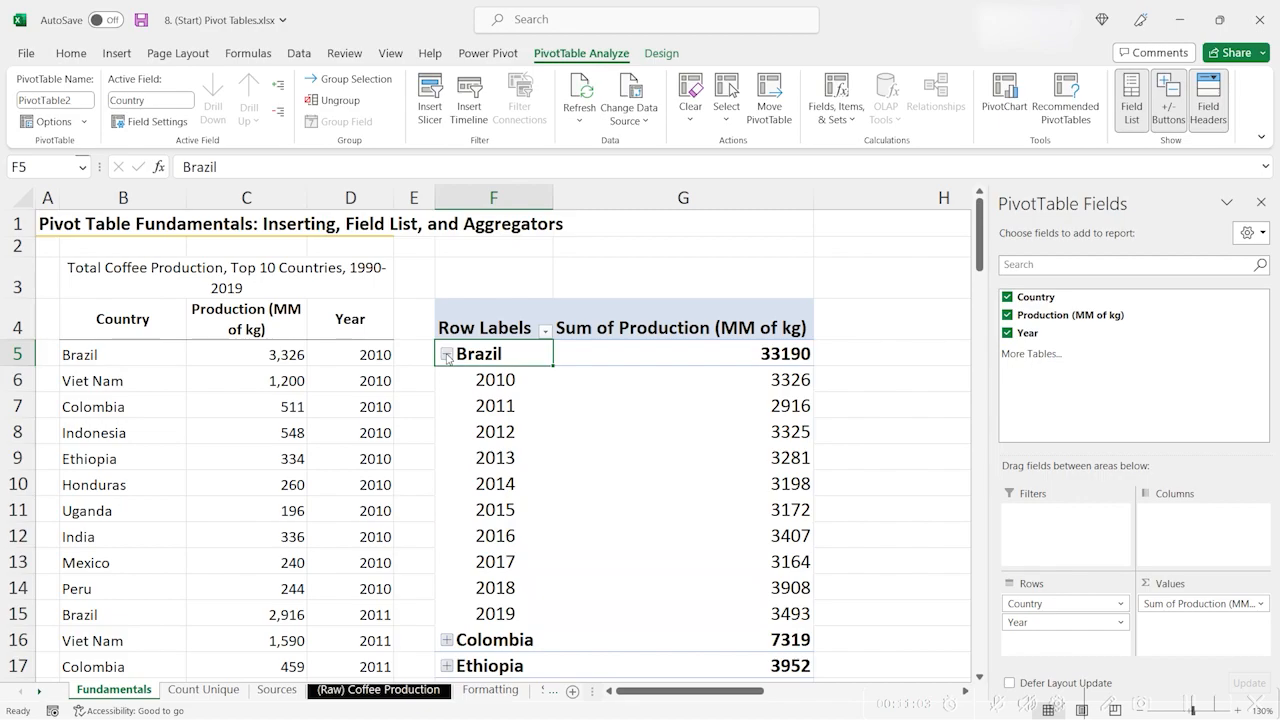
pyautogui.click(446, 353)
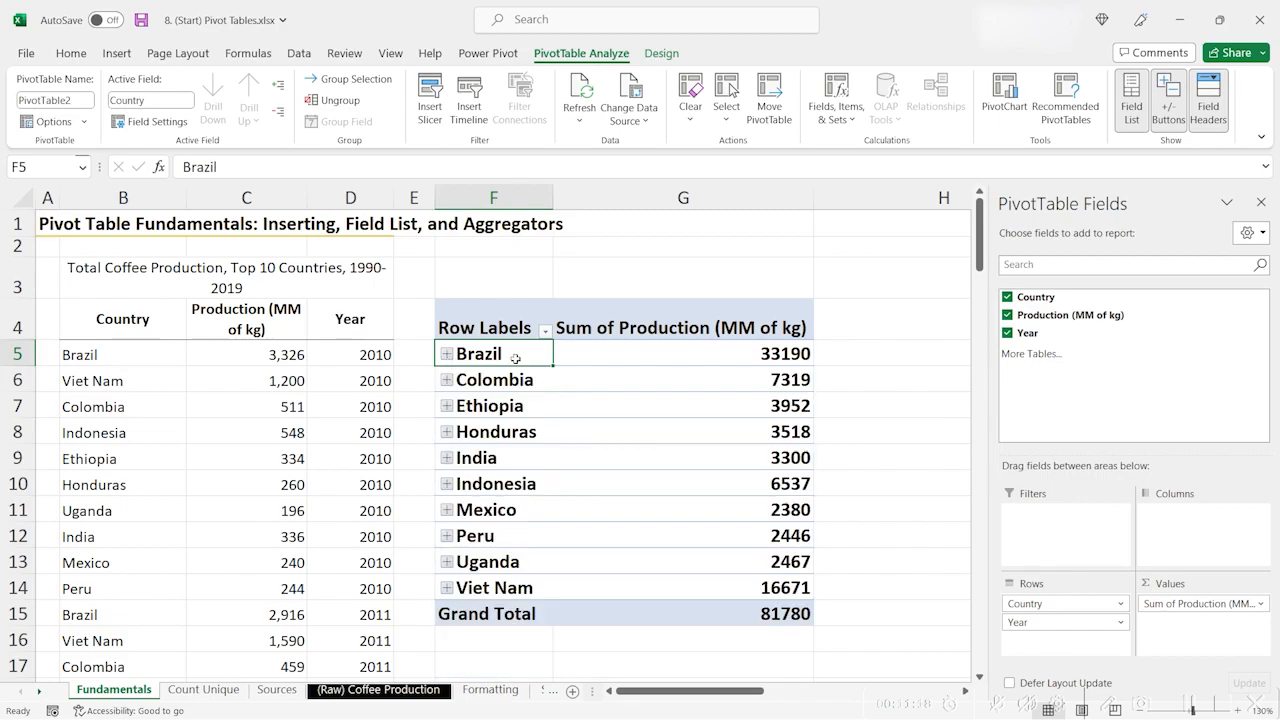
pyautogui.rightClick(480, 353)
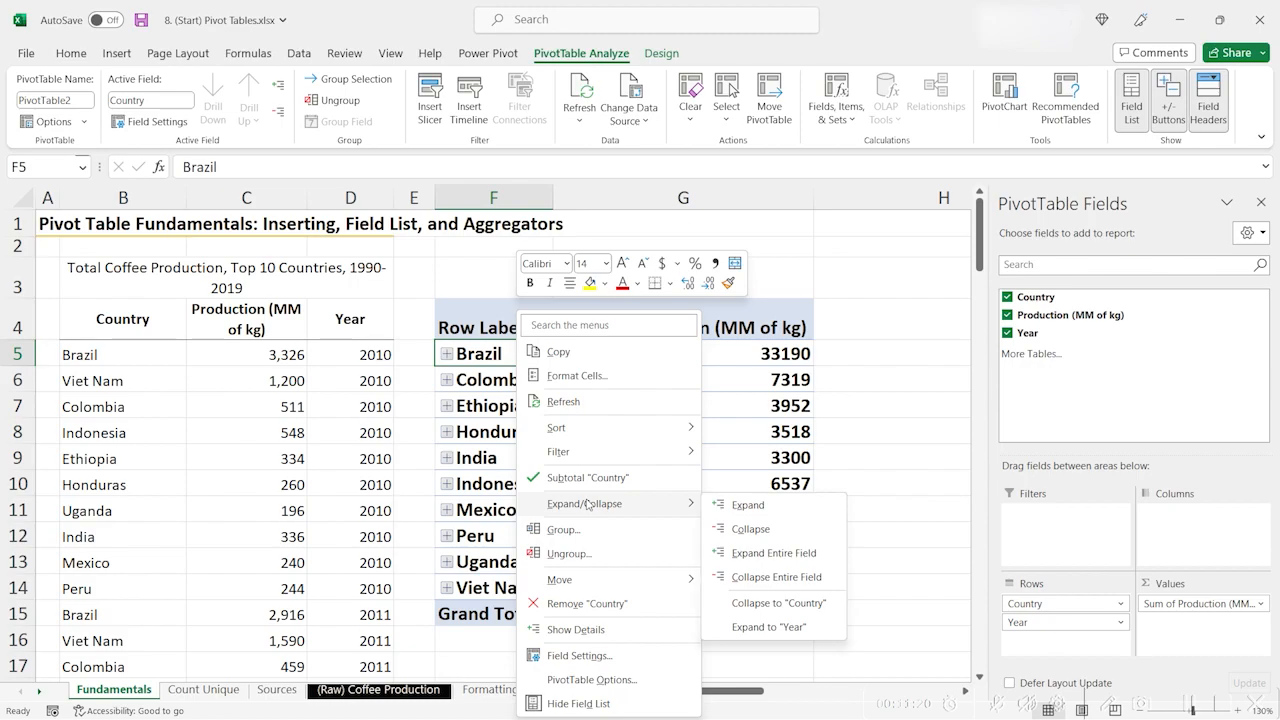
pyautogui.moveTo(829, 553)
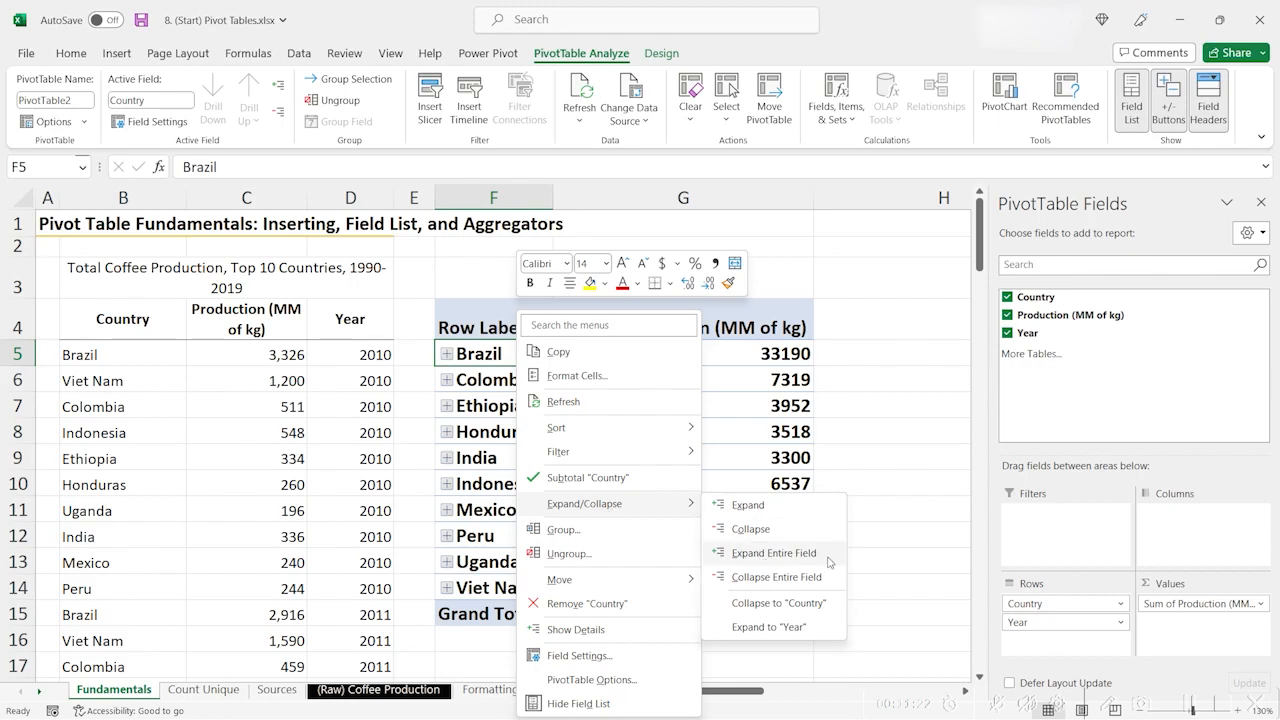
pyautogui.click(773, 552)
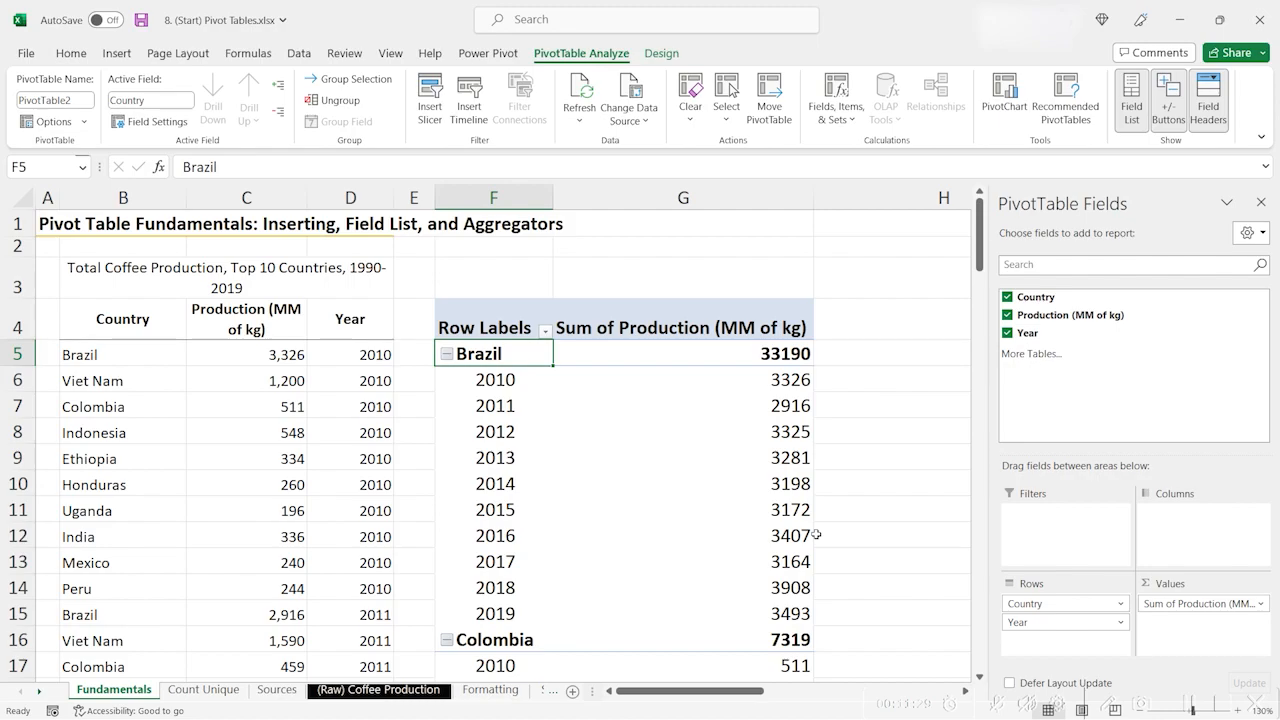
pyautogui.moveTo(566, 353)
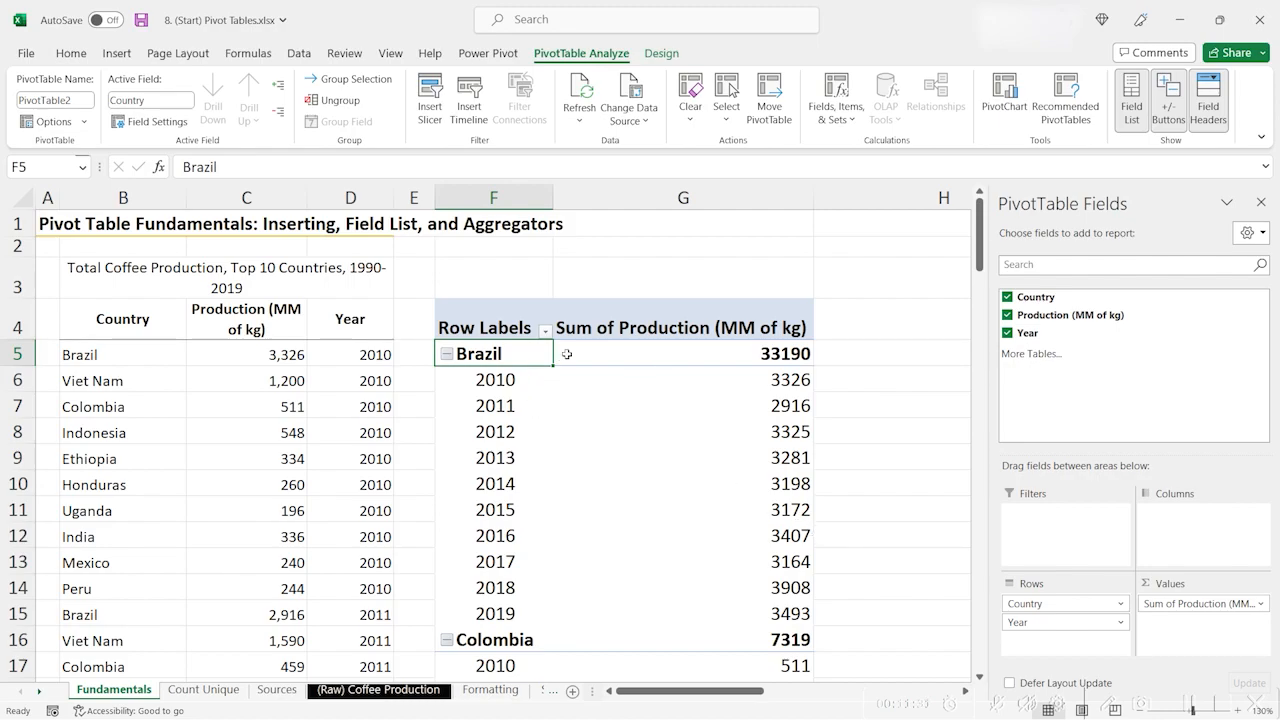
# - Check Brazil's 33190 total against its yearly values, then set Subtotals to Do Not Show
pyautogui.click(683, 353)
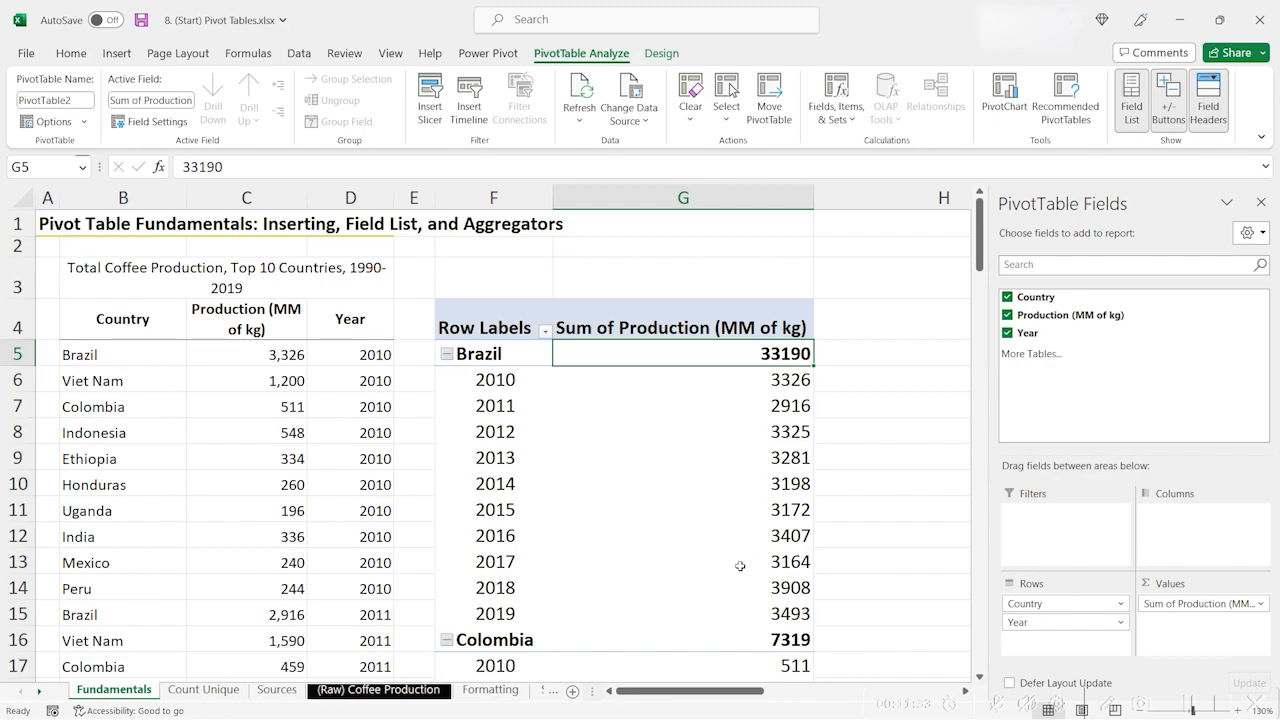
pyautogui.moveTo(737, 585)
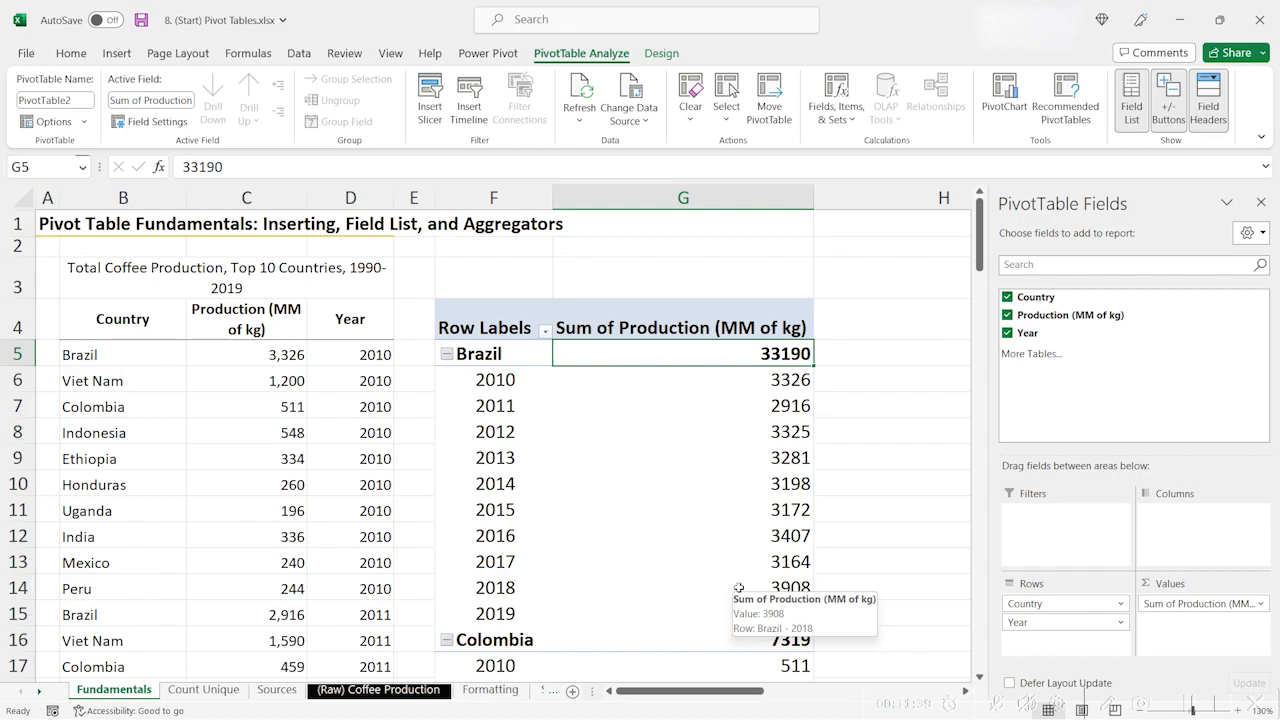
pyautogui.click(476, 353)
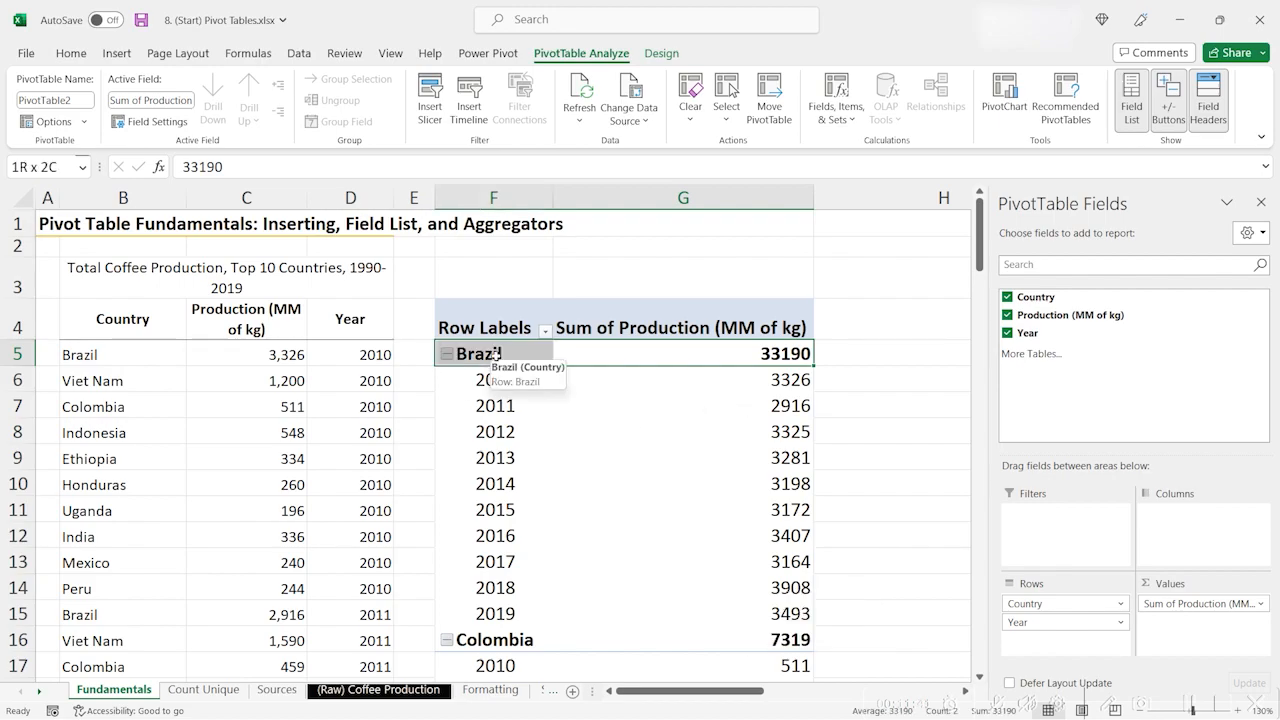
pyautogui.click(683, 353)
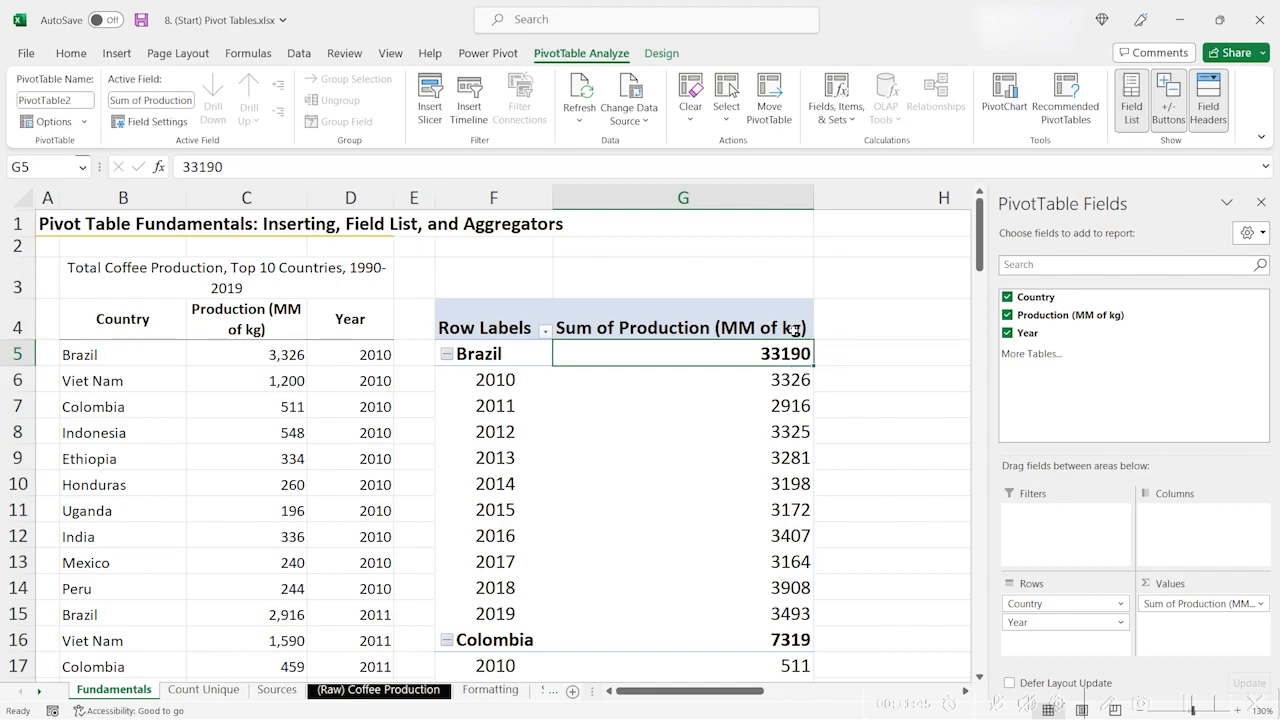
pyautogui.moveTo(683, 379); pyautogui.dragTo(683, 613)
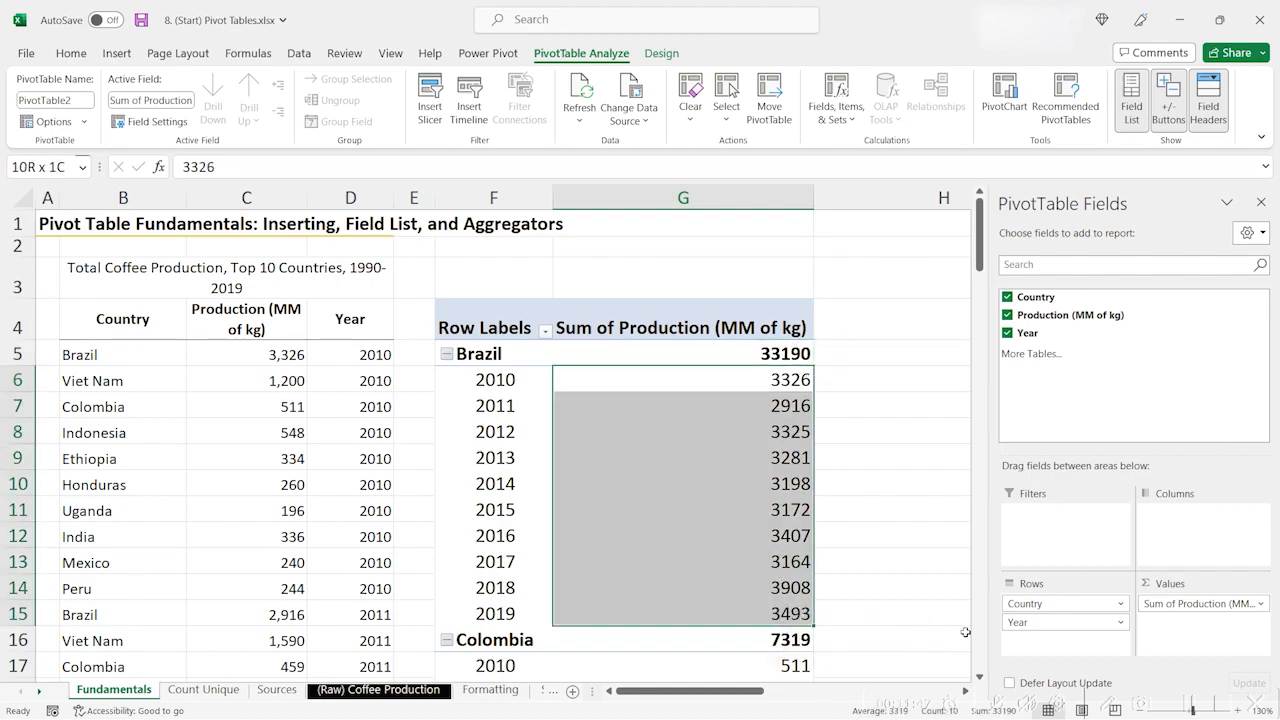
pyautogui.click(683, 380)
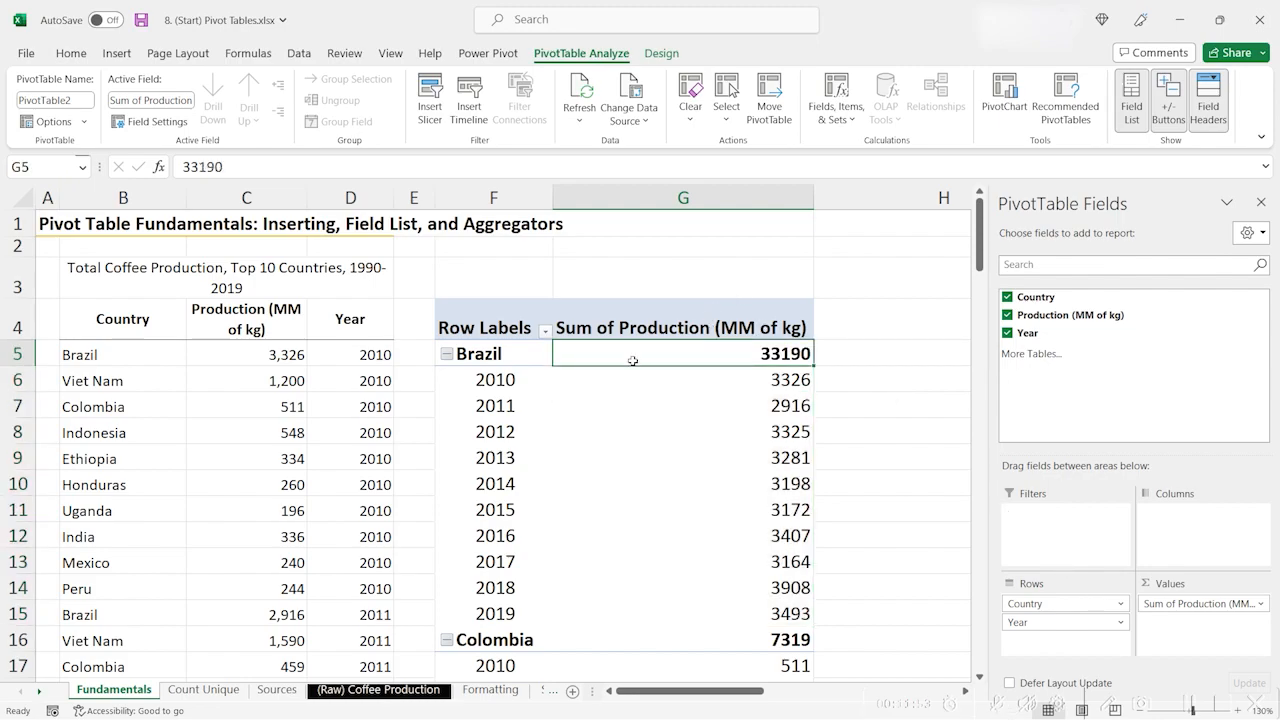
pyautogui.moveTo(661, 353)
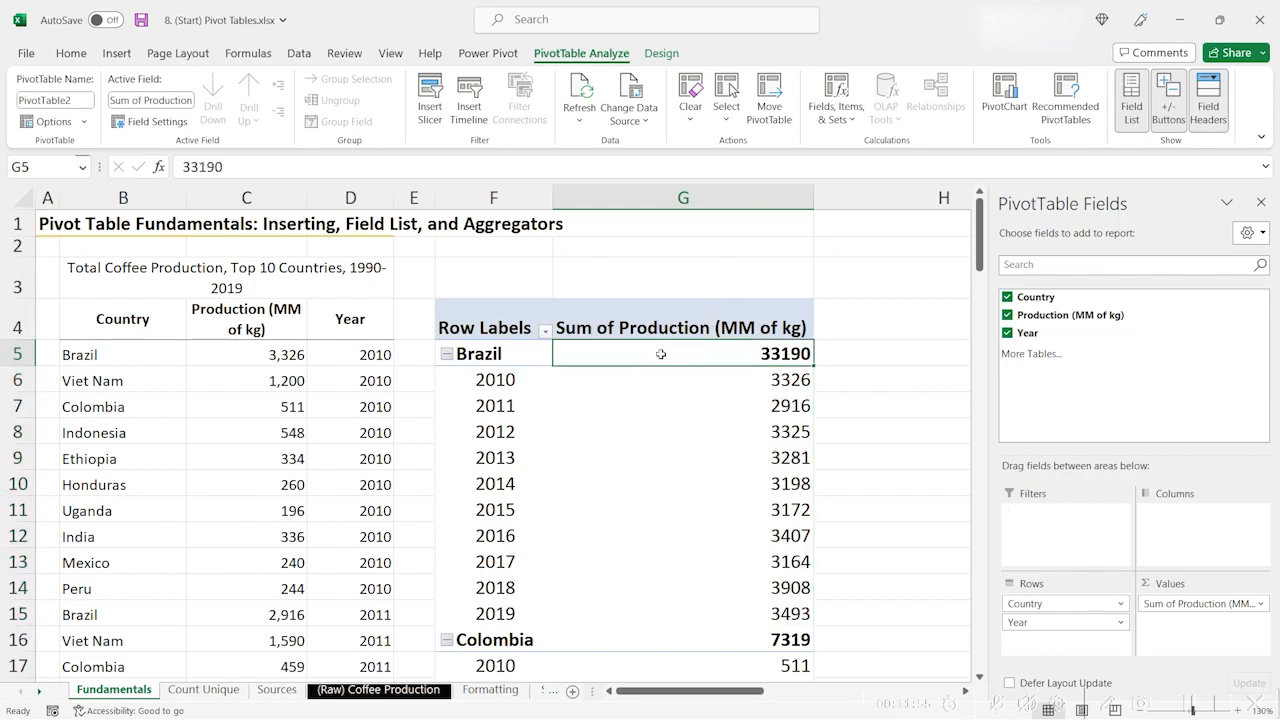
pyautogui.click(661, 53)
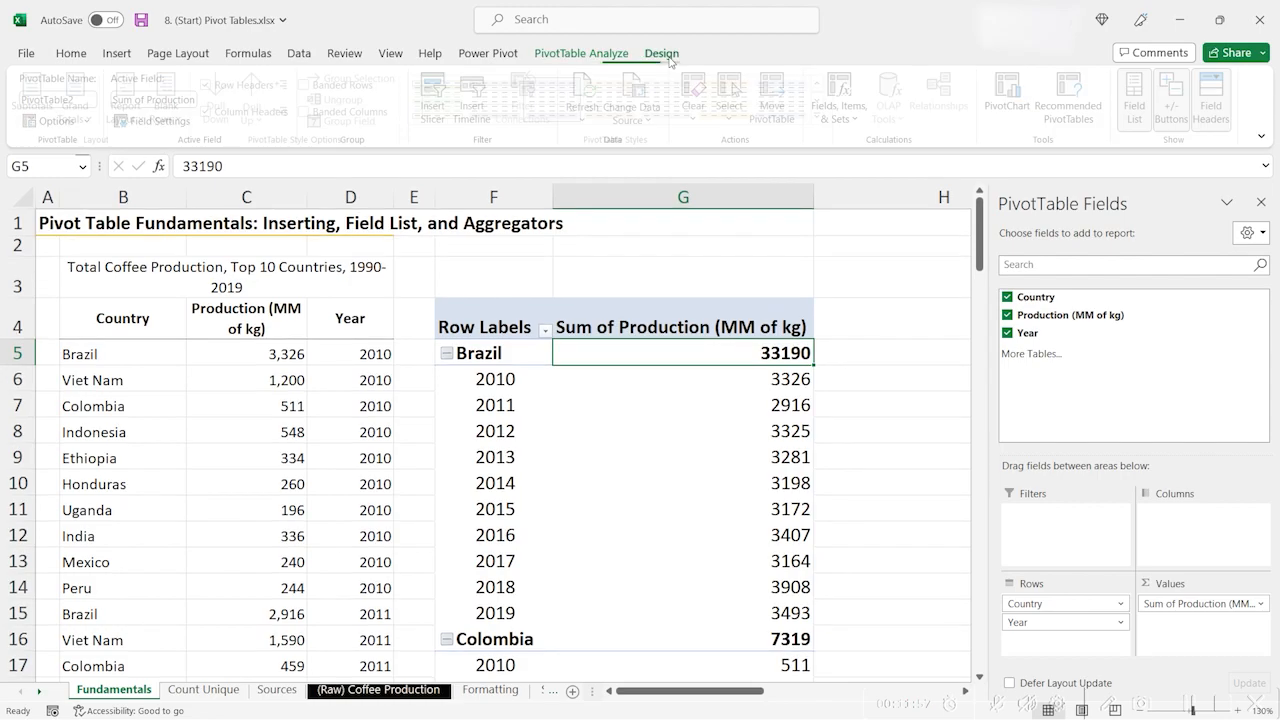
pyautogui.click(39, 105)
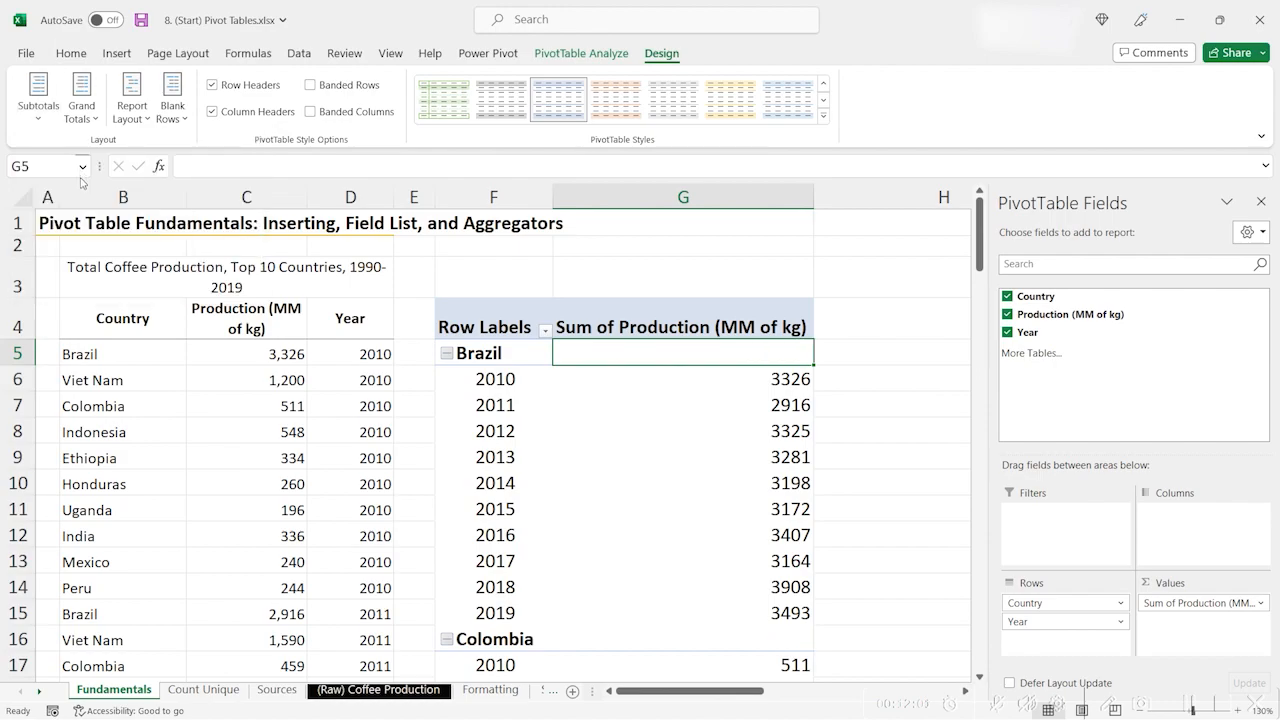
pyautogui.moveTo(686, 466)
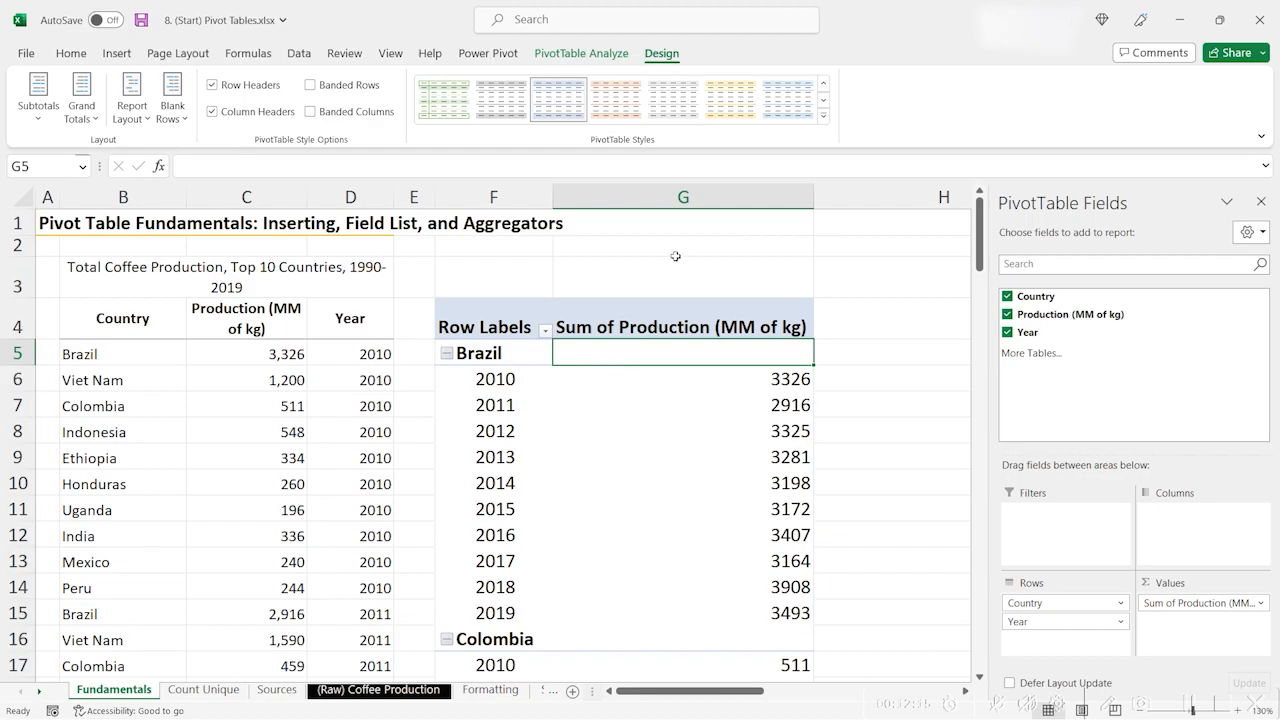
# - Scroll to the Grand Total row and turn Grand Totals off for rows and columns
pyautogui.scroll(-3)
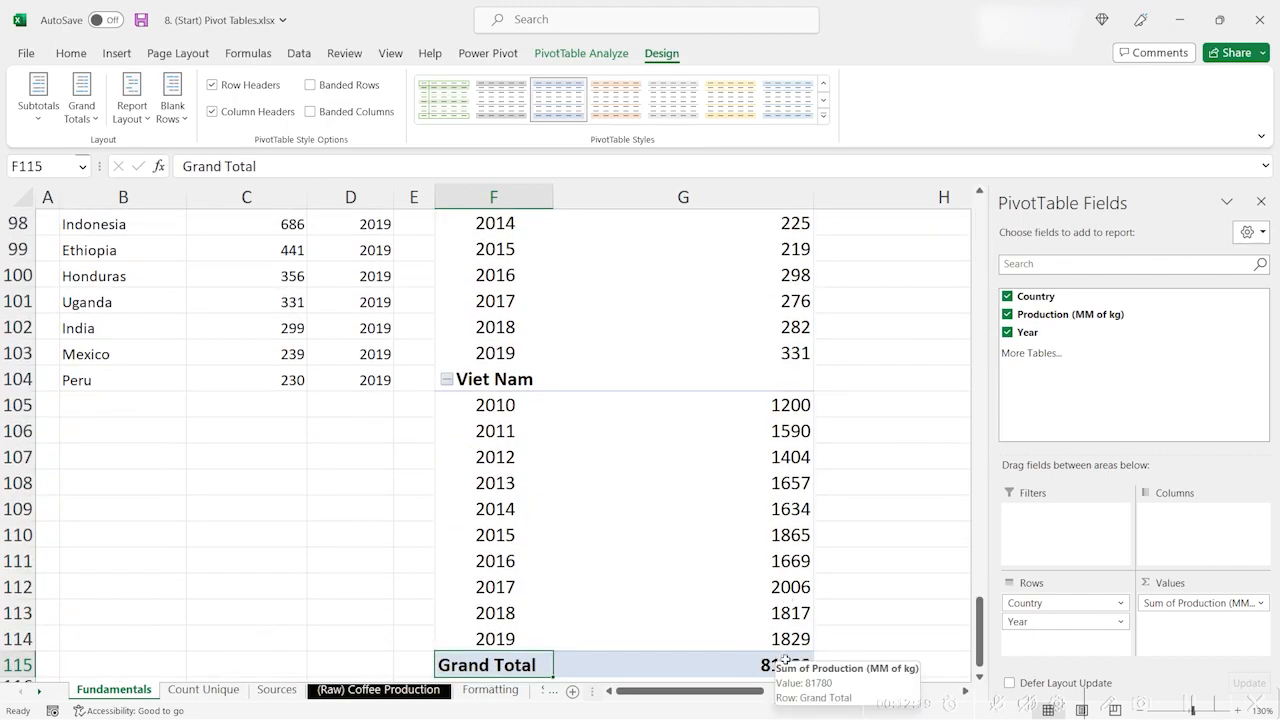
pyautogui.click(783, 664)
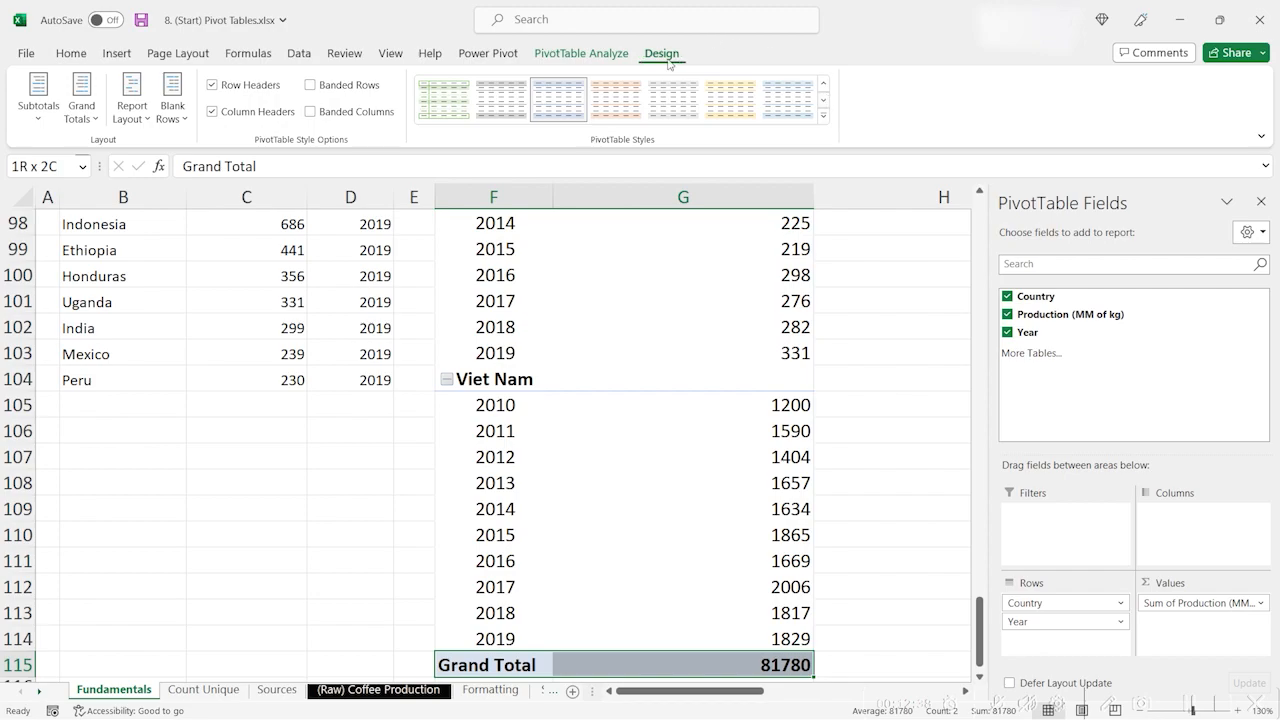
pyautogui.click(81, 95)
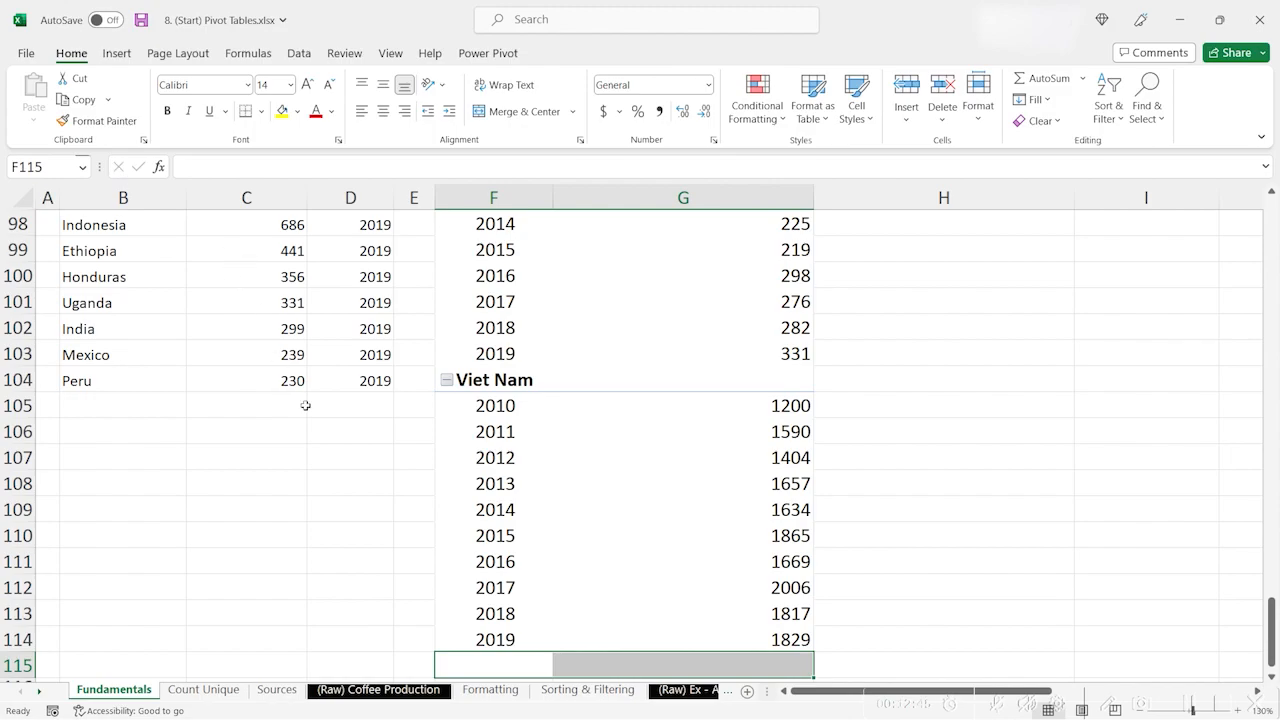
pyautogui.moveTo(559, 432)
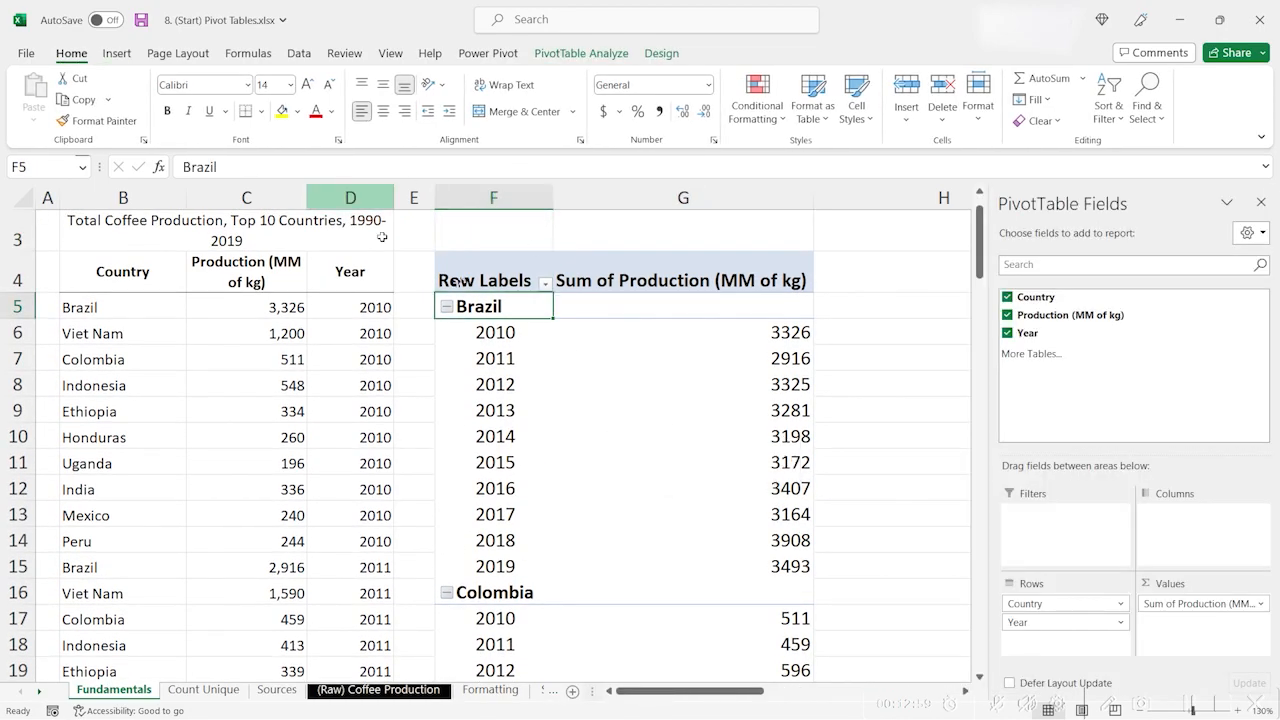
pyautogui.moveTo(563, 345)
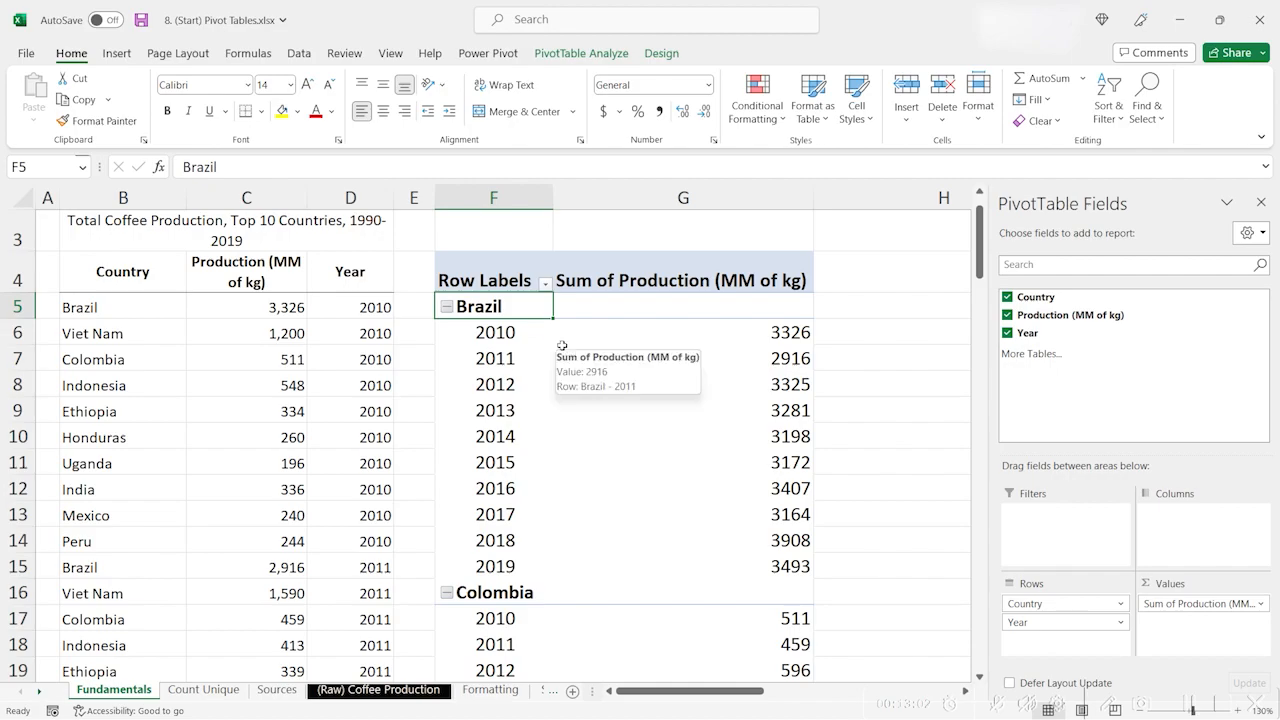
pyautogui.moveTo(687, 410)
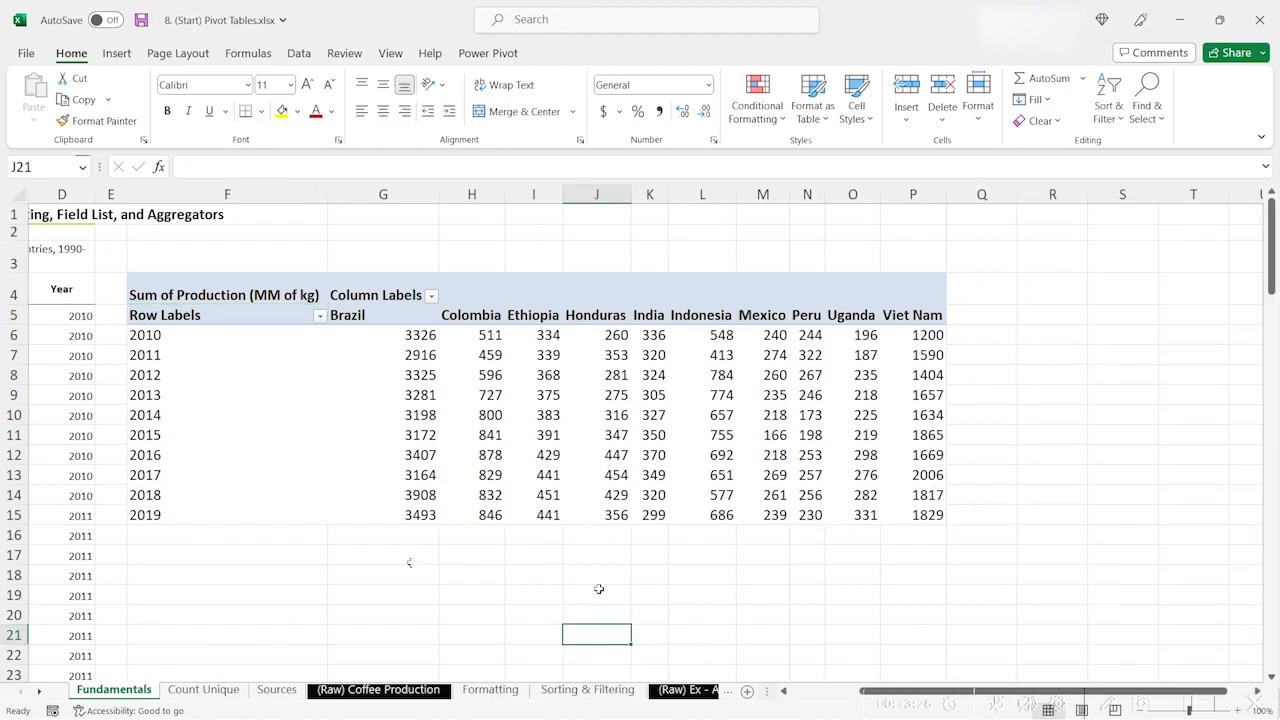
# - Select the pivot table to move Country into Columns, leaving Year in Rows
pyautogui.click(211, 455)
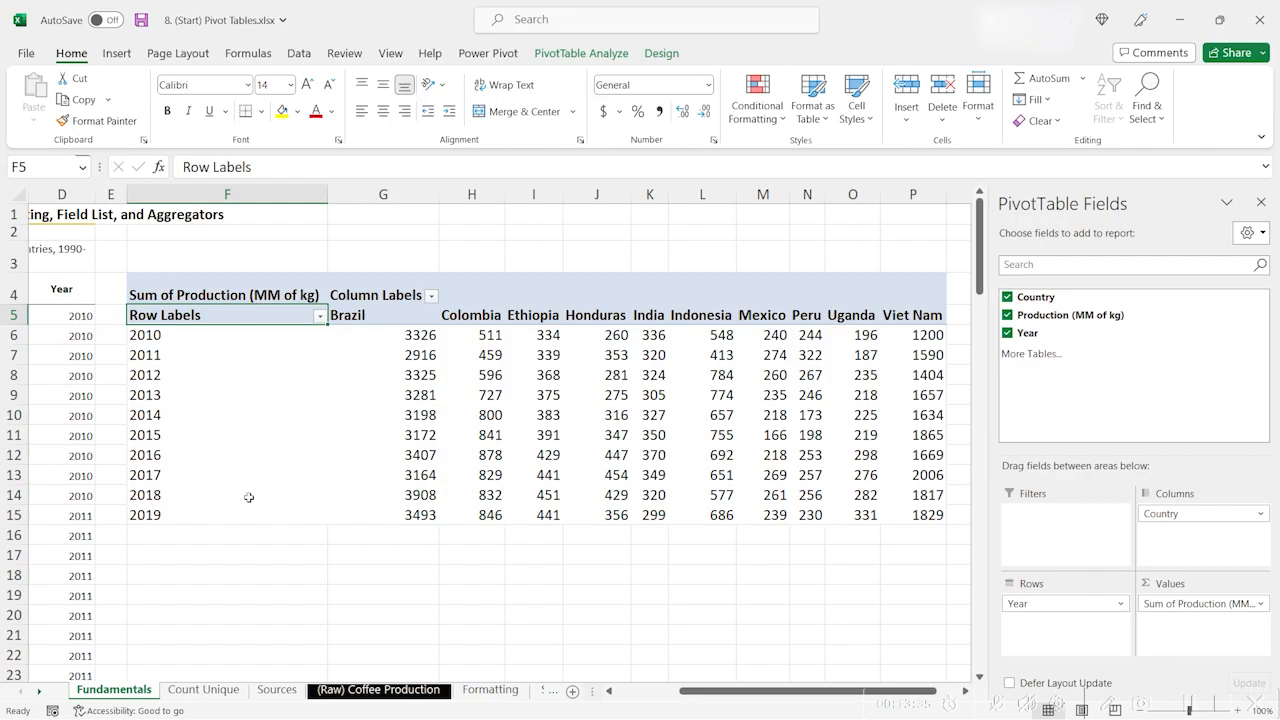
pyautogui.moveTo(385, 529)
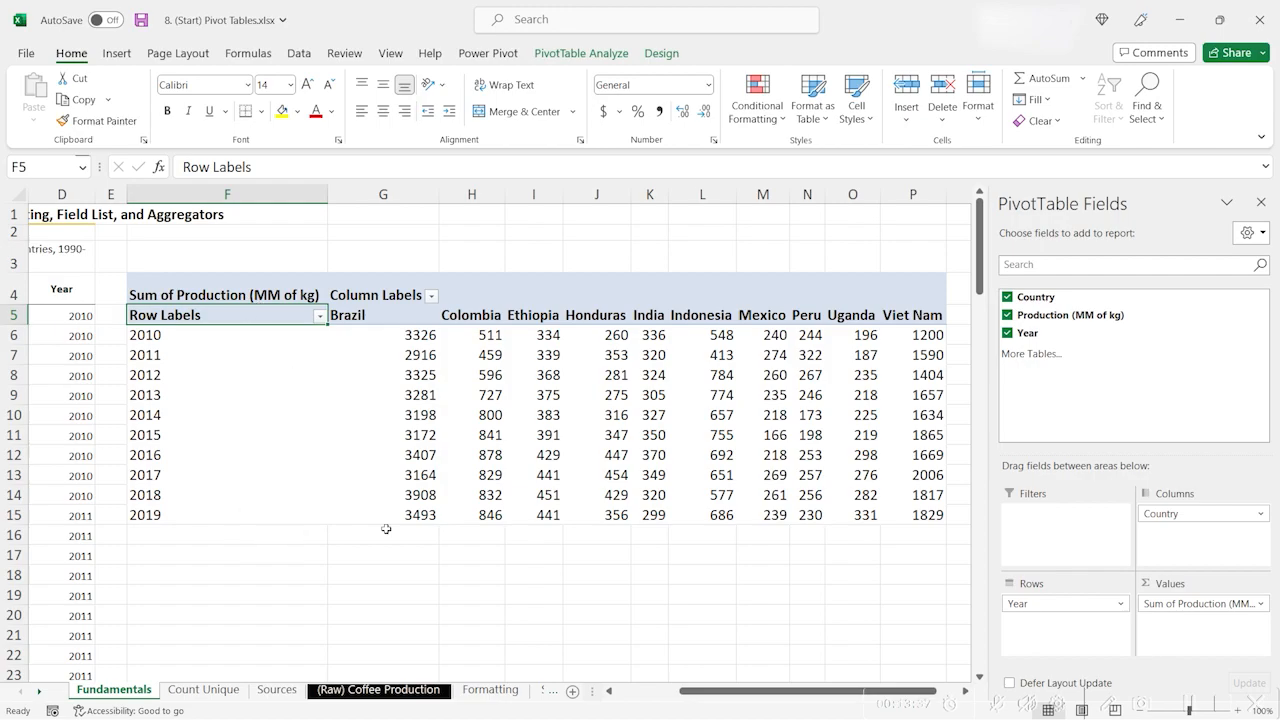
pyautogui.moveTo(402, 514)
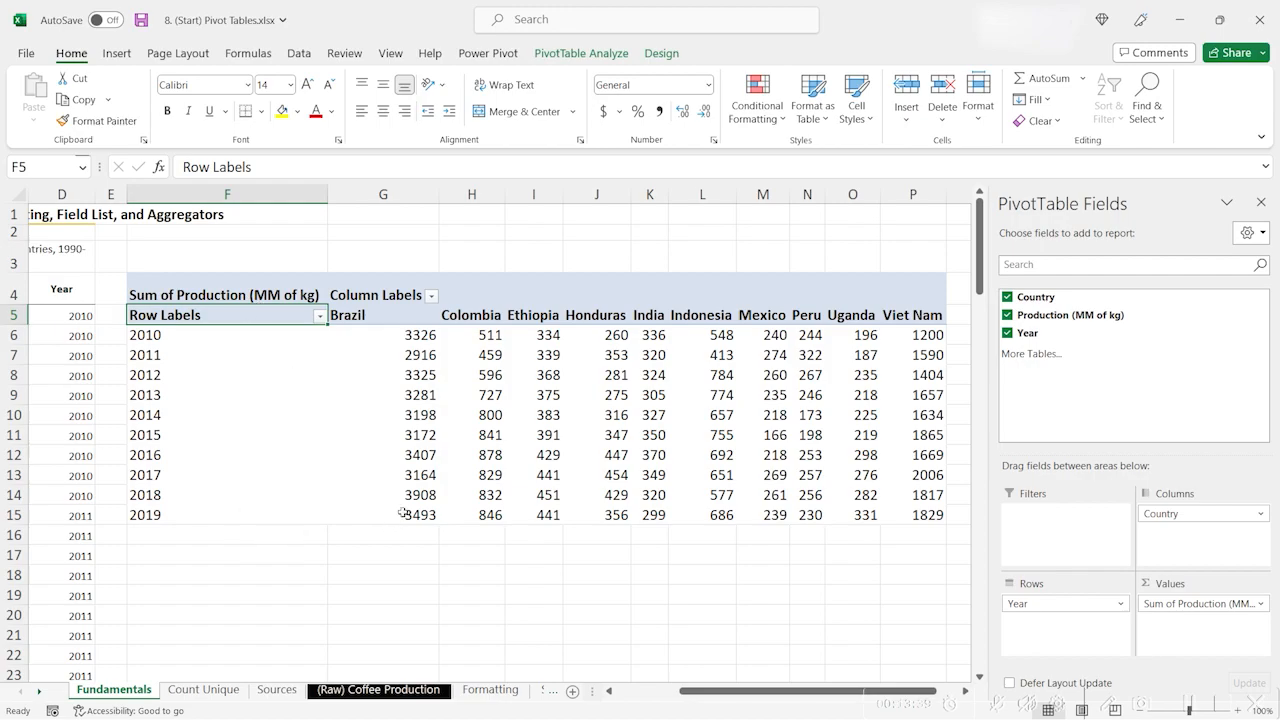
pyautogui.moveTo(459, 567)
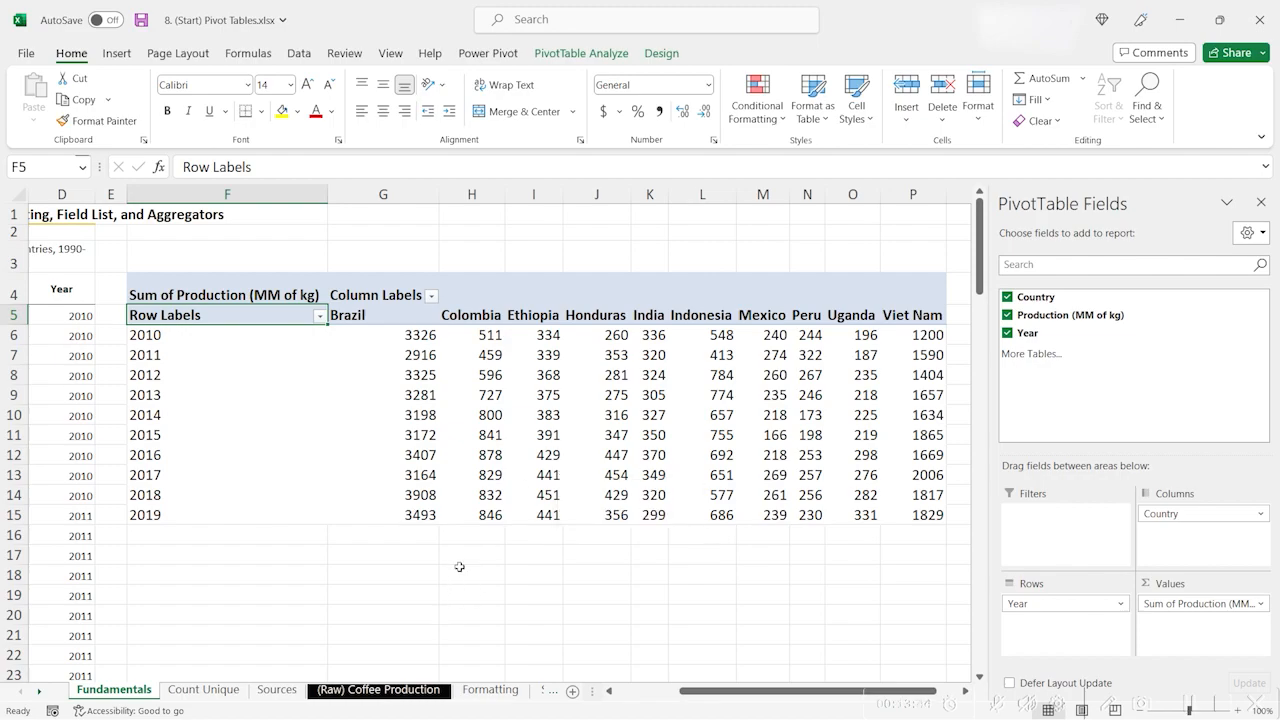